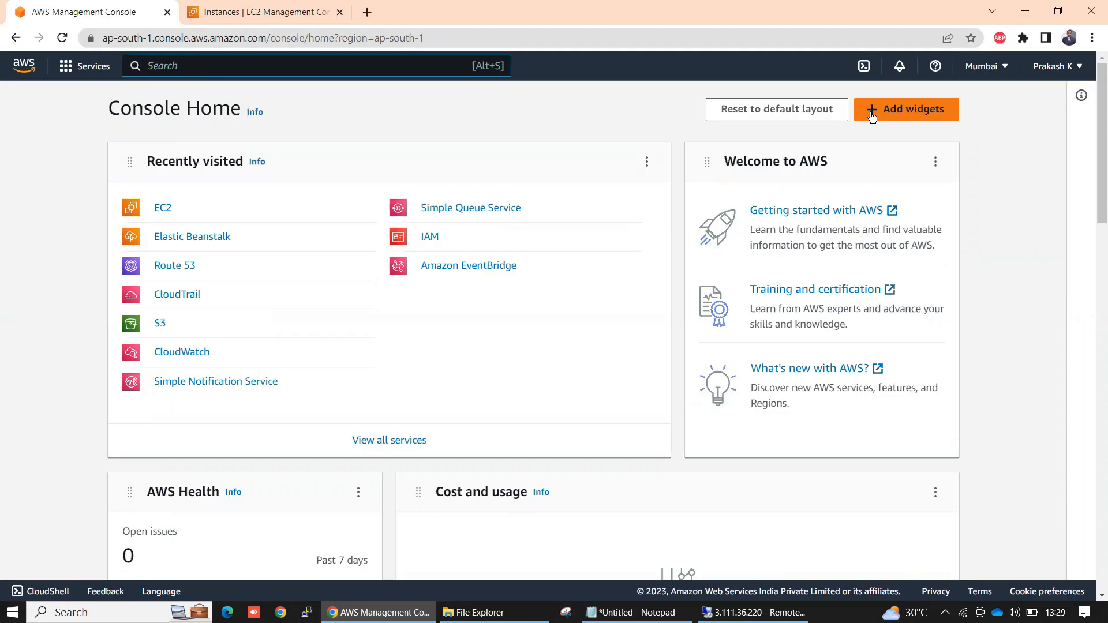
{"action": "mouse_move", "coordinate": [110, 7]}
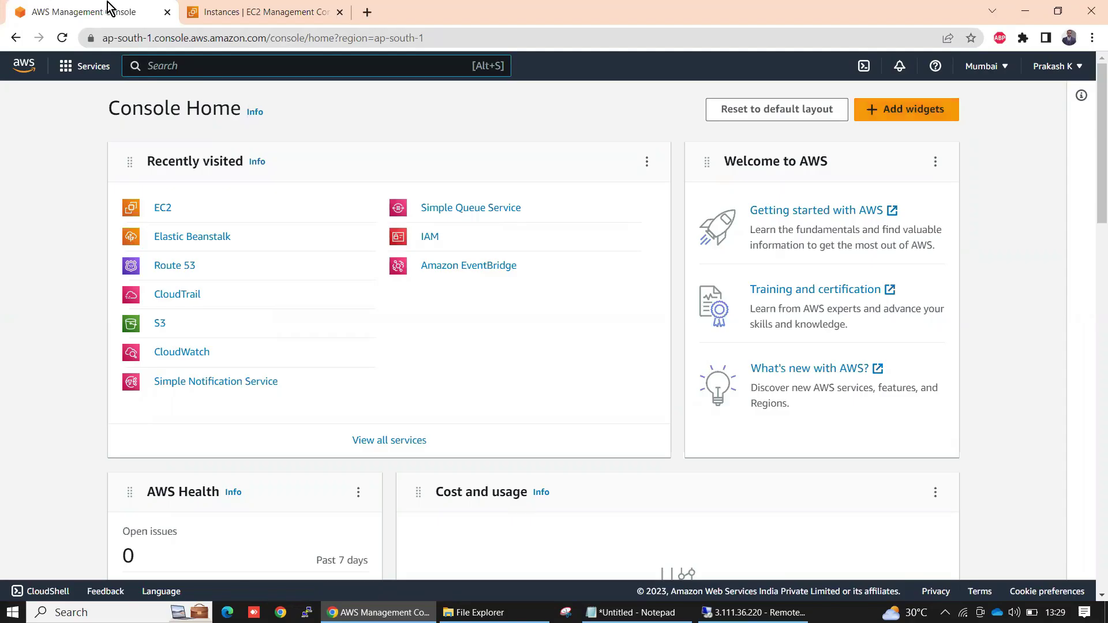
{"action": "mouse_move", "coordinate": [540, 21]}
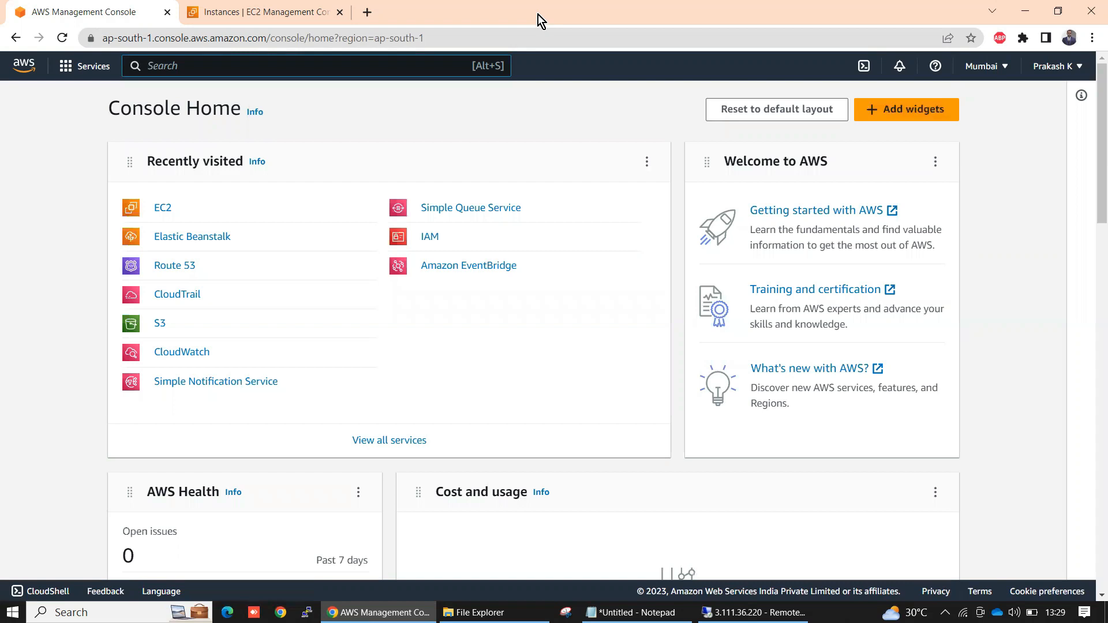
{"action": "mouse_move", "coordinate": [489, 14]}
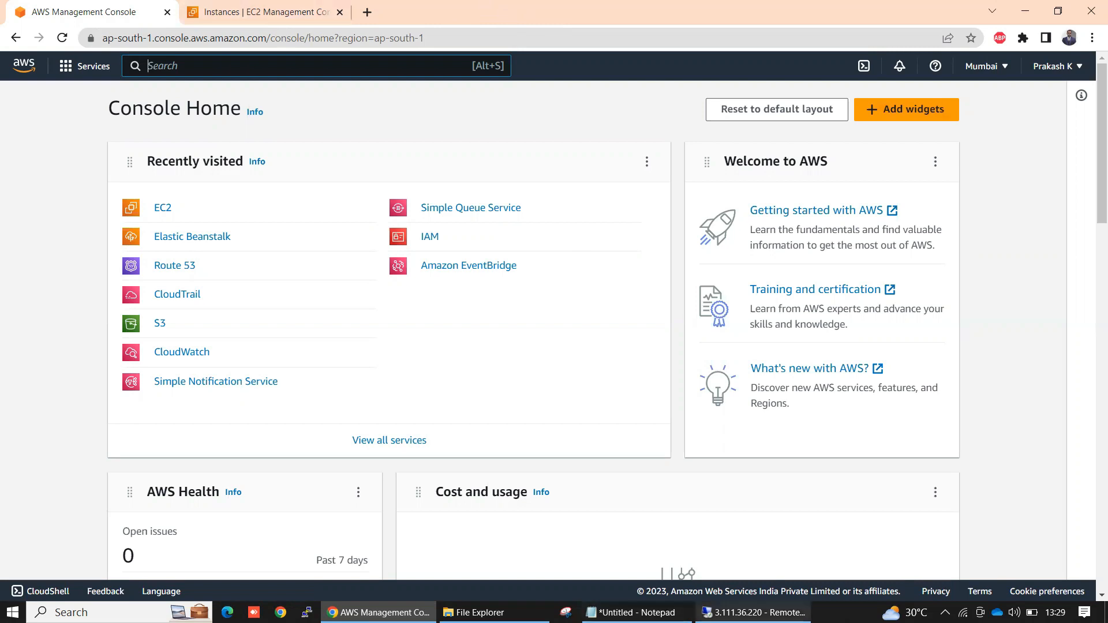
Step: Bring up the remote desktop session and refresh the drive list in This PC
{"action": "left_click", "coordinate": [751, 612]}
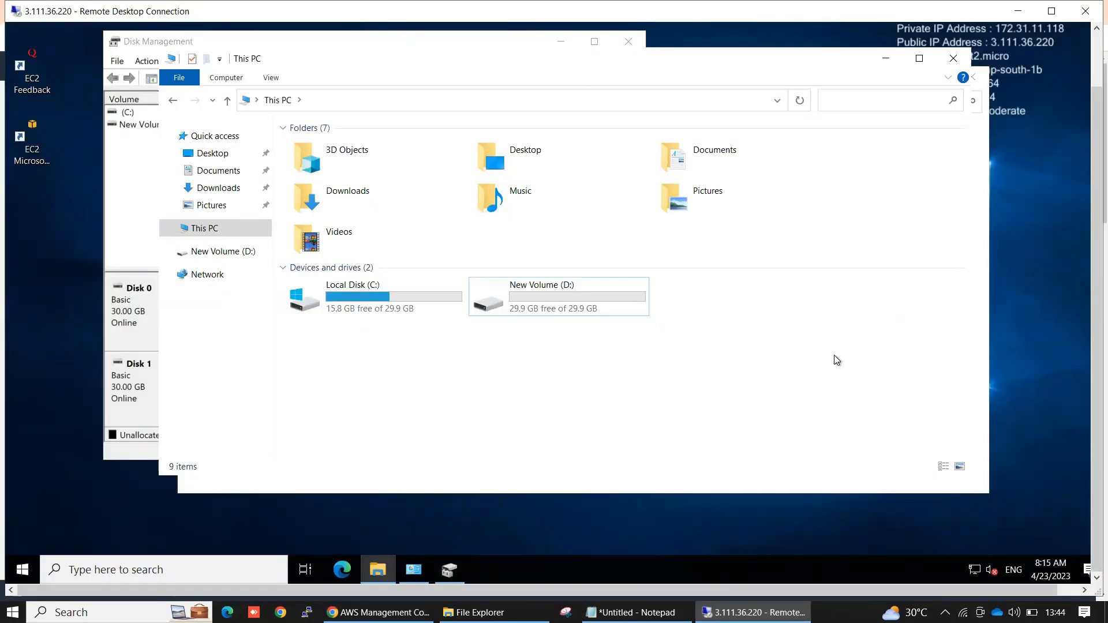
{"action": "mouse_move", "coordinate": [831, 359]}
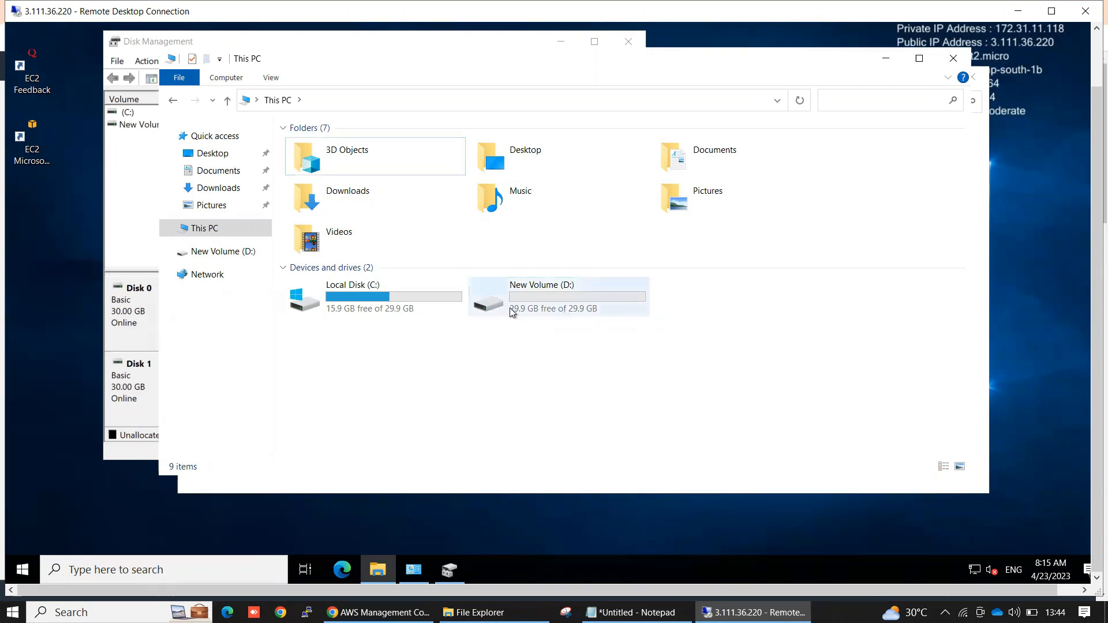
{"action": "double_click", "coordinate": [576, 296]}
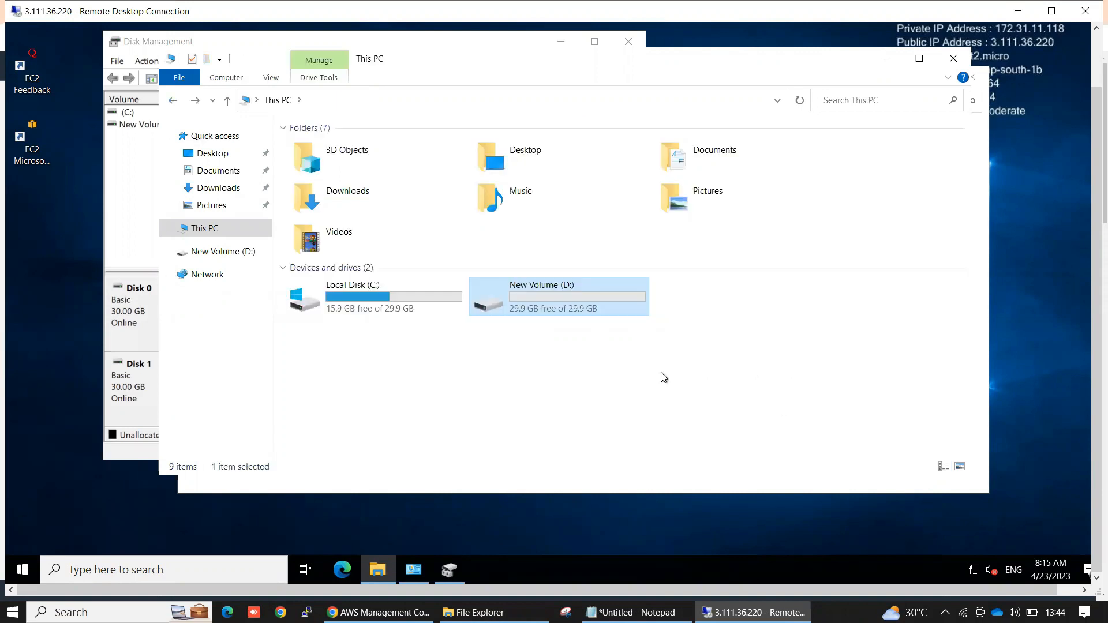
{"action": "right_click", "coordinate": [663, 376]}
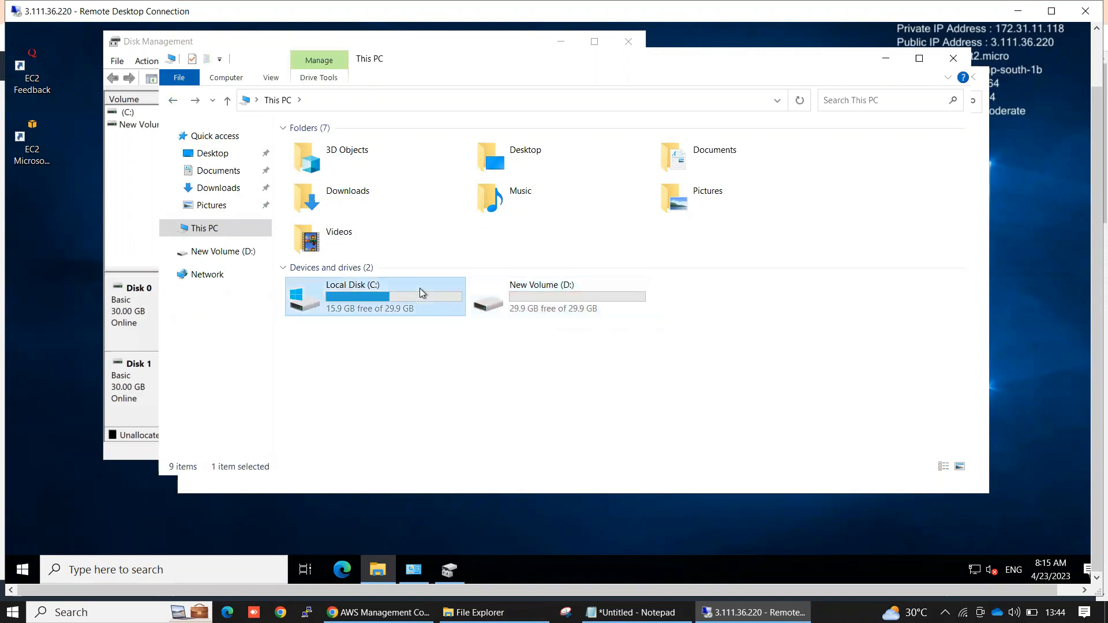
{"action": "left_click", "coordinate": [553, 296]}
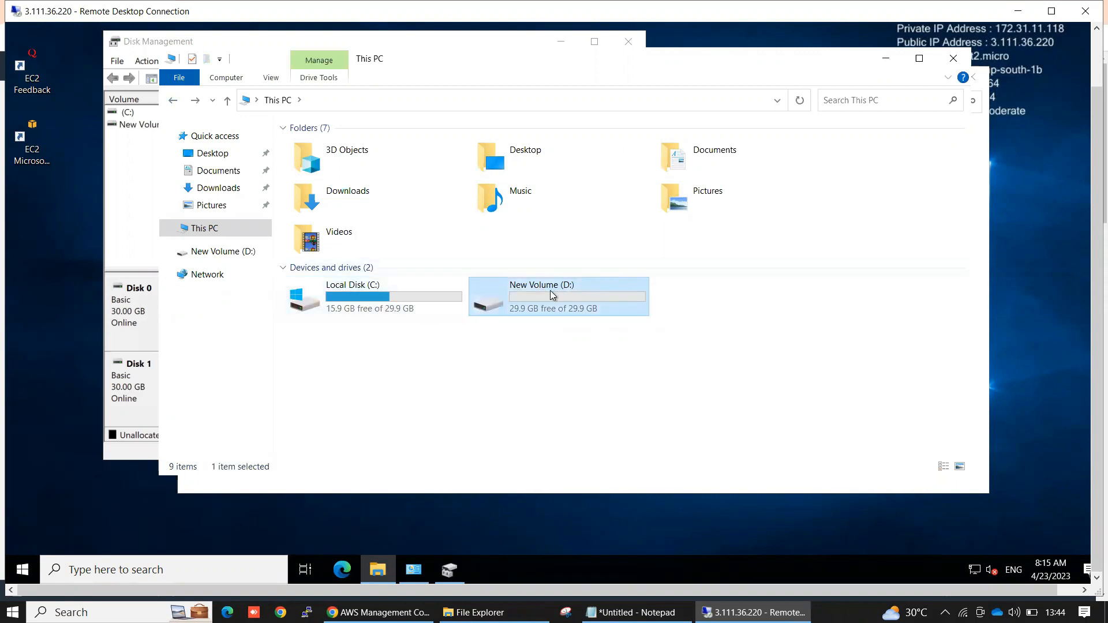
{"action": "mouse_move", "coordinate": [598, 297]}
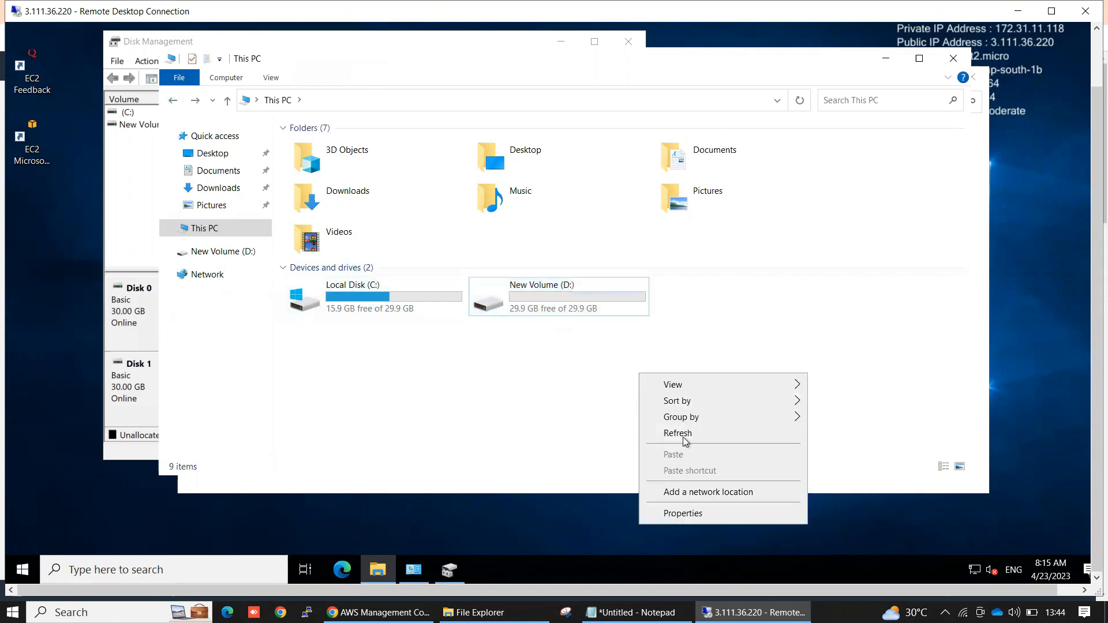
{"action": "left_click", "coordinate": [367, 295]}
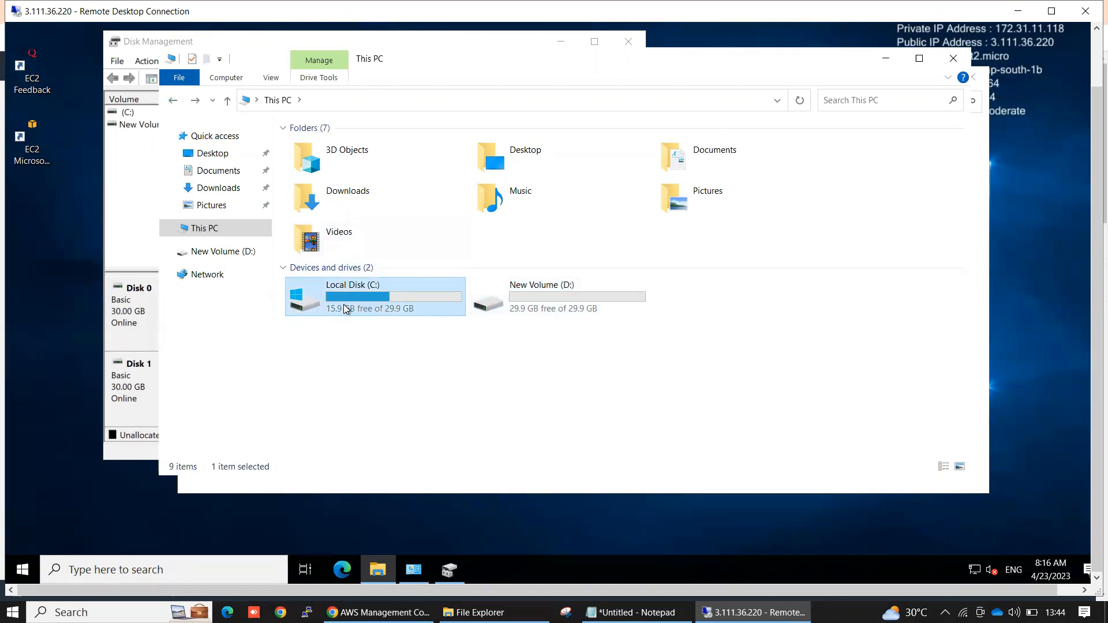
{"action": "mouse_move", "coordinate": [354, 297]}
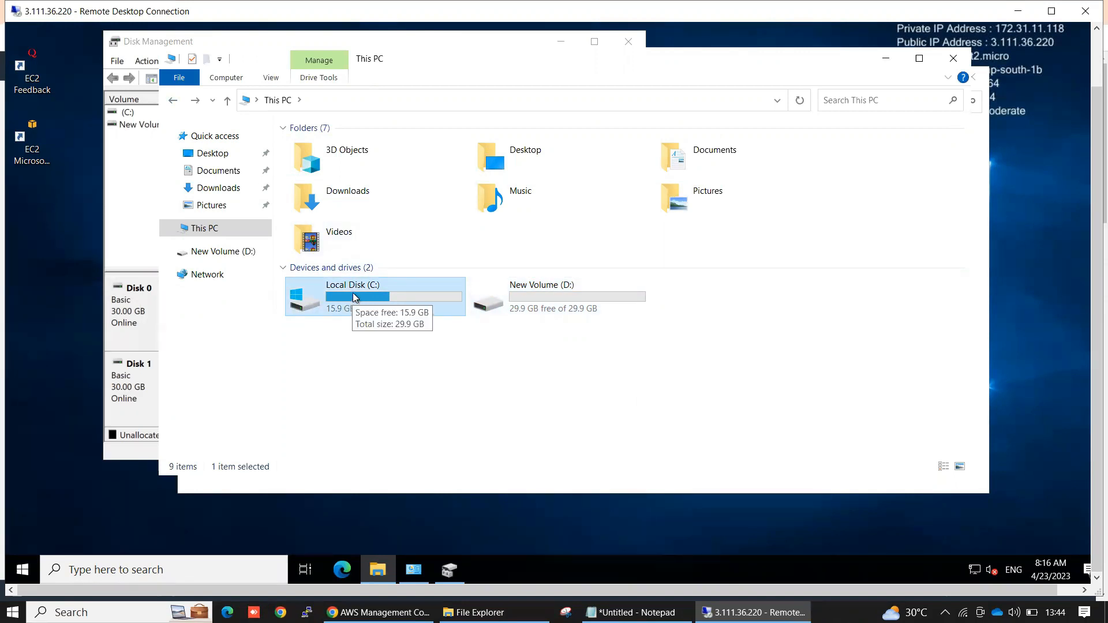
Step: Open New Volume (D:) and see it empty with 29.9 GB free
{"action": "left_click", "coordinate": [559, 296]}
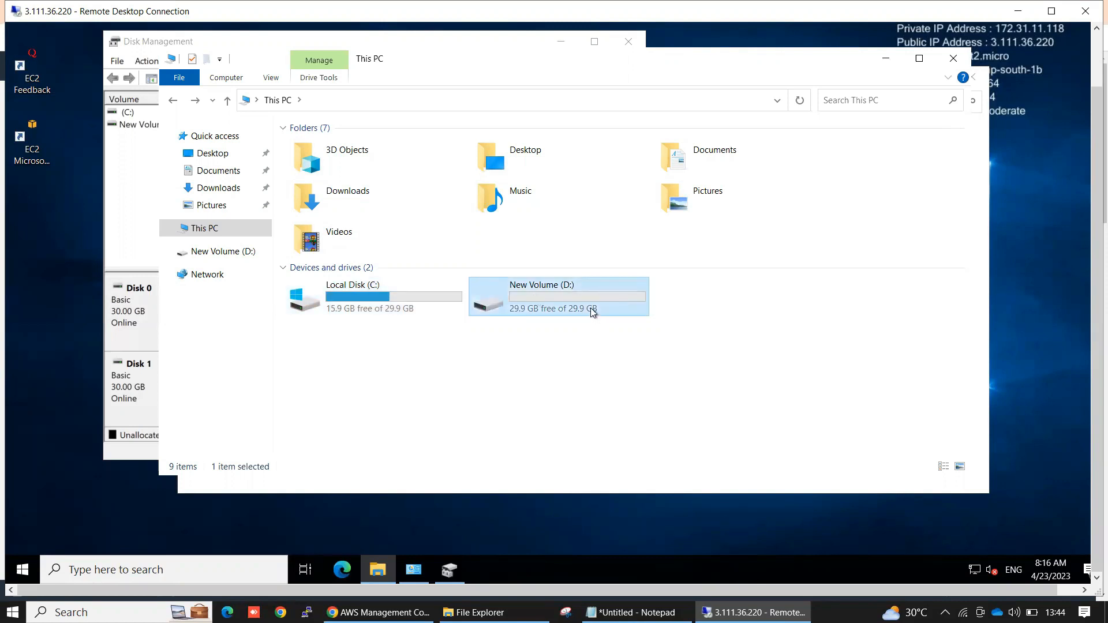
{"action": "double_click", "coordinate": [557, 296]}
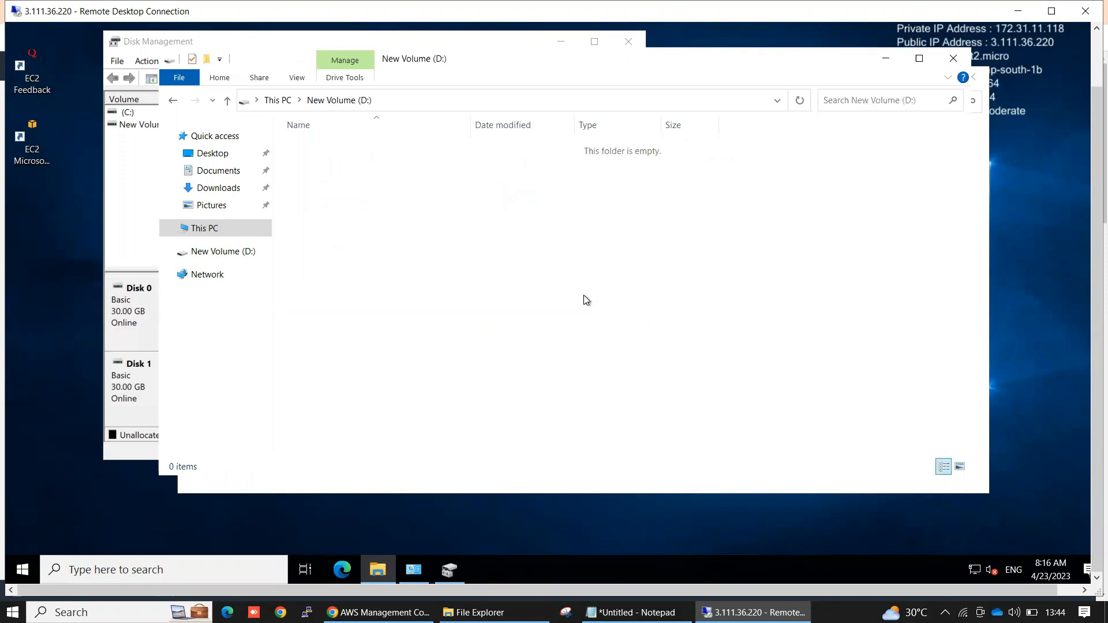
{"action": "mouse_move", "coordinate": [543, 329]}
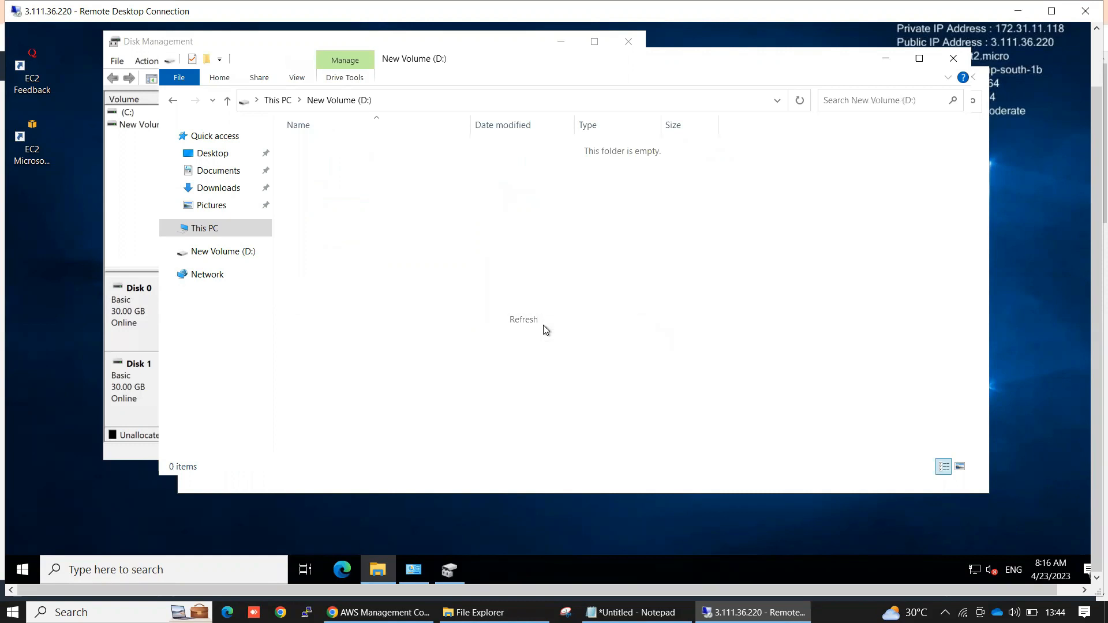
{"action": "mouse_move", "coordinate": [543, 252]}
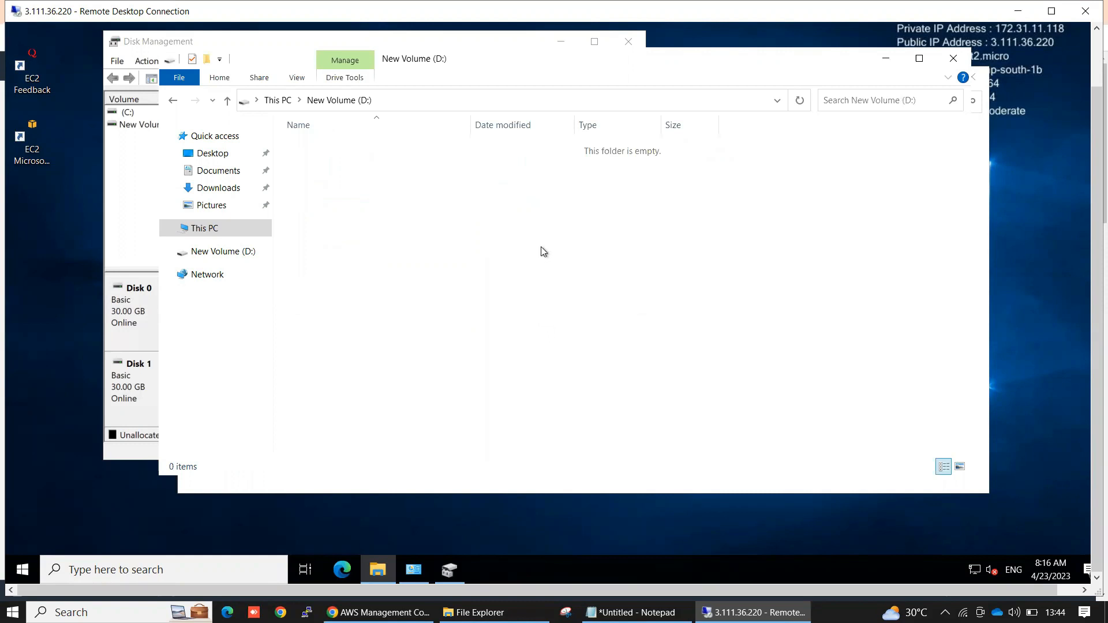
{"action": "mouse_move", "coordinate": [425, 270]}
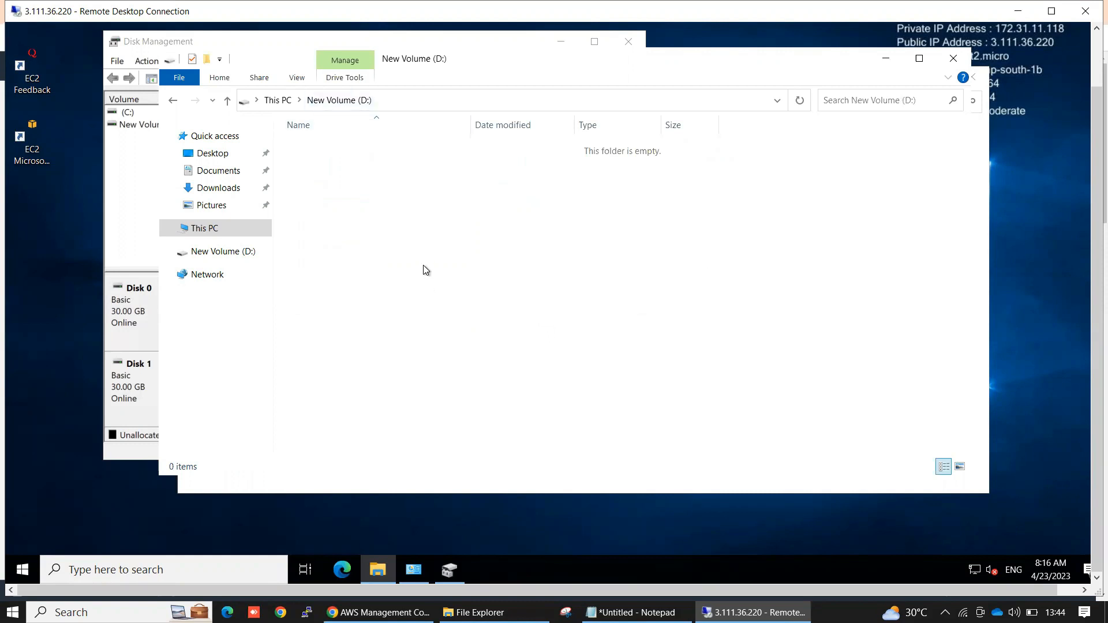
Step: Create a new text document named Test on the empty D: drive
{"action": "right_click", "coordinate": [424, 270]}
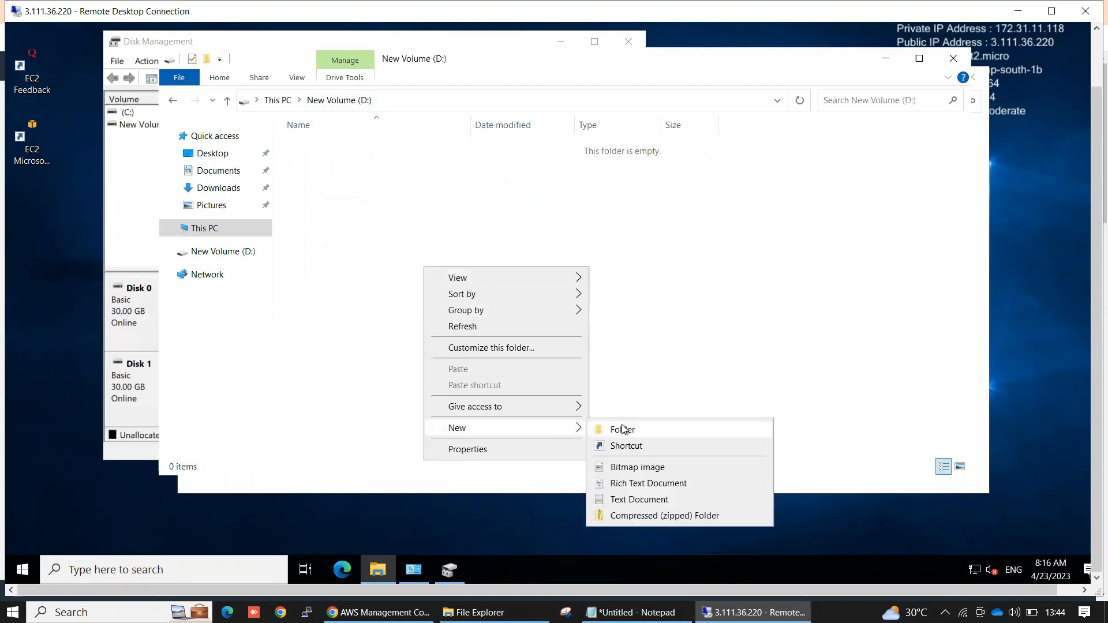
{"action": "left_click", "coordinate": [638, 498]}
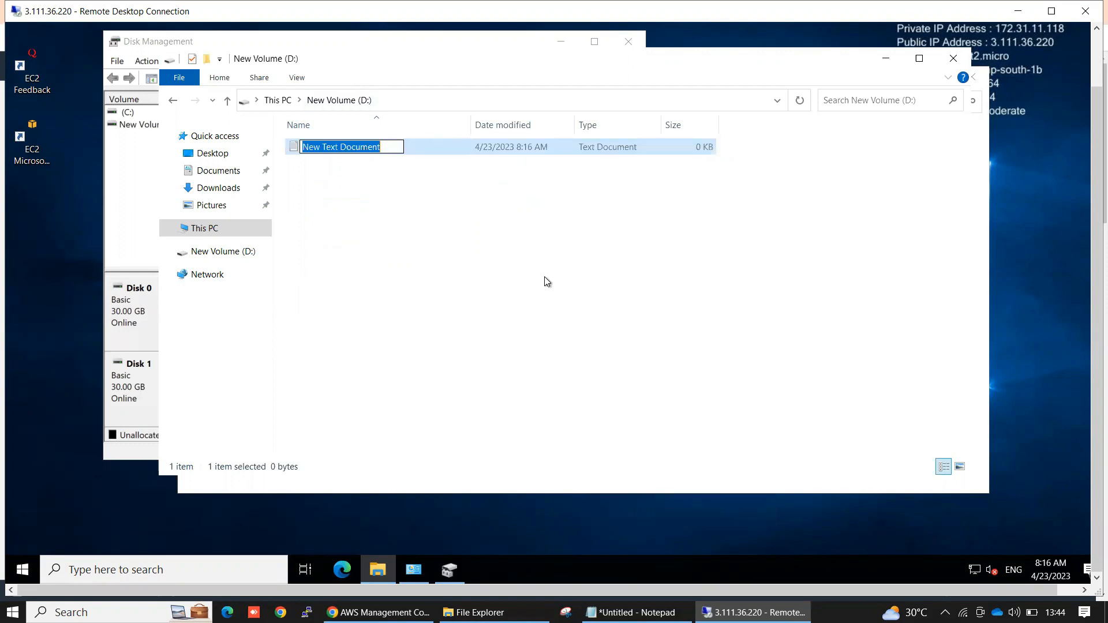
{"action": "type", "text": "Test"}
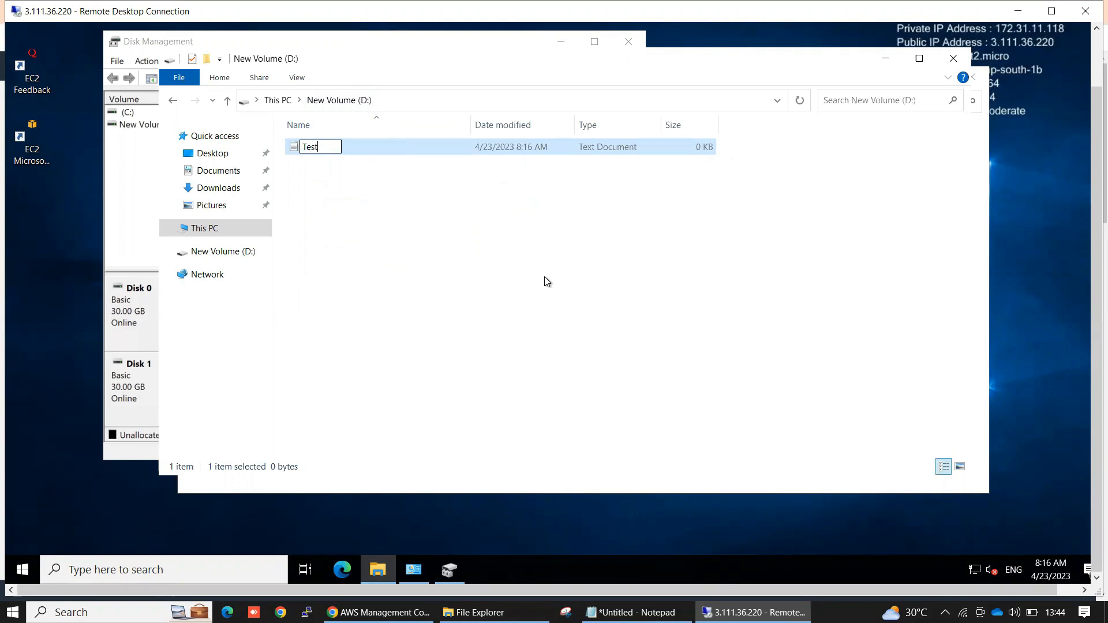
{"action": "key", "text": "Return"}
{"action": "type", "text": "Thi"}
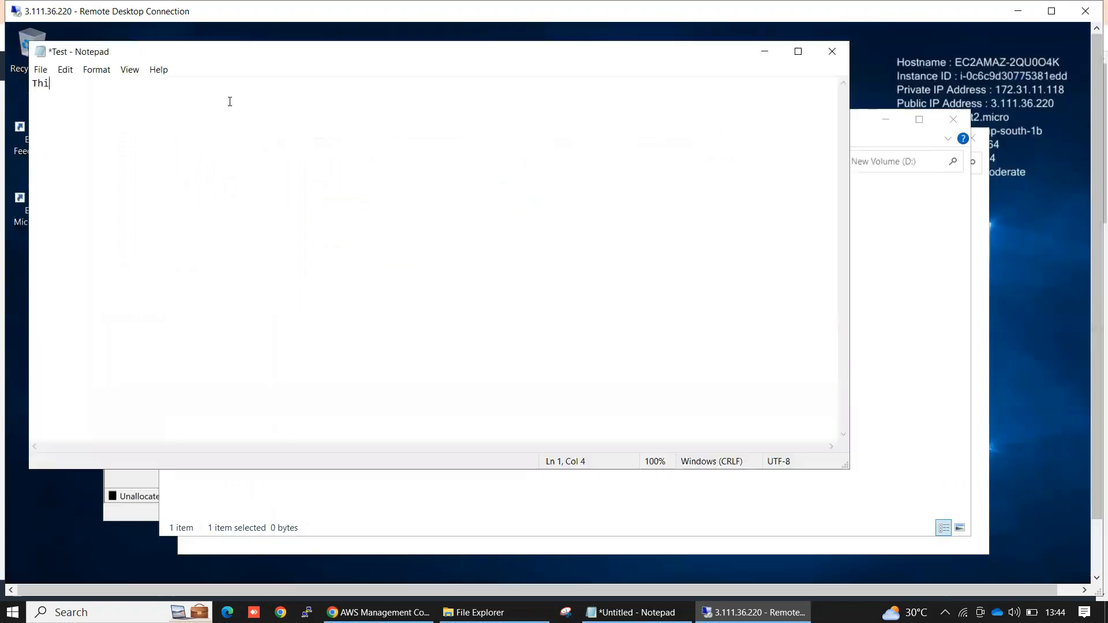
Step: Write 'This is Demo for Snapshot restore' into the Test file in Notepad
{"action": "type", "text": "s"}
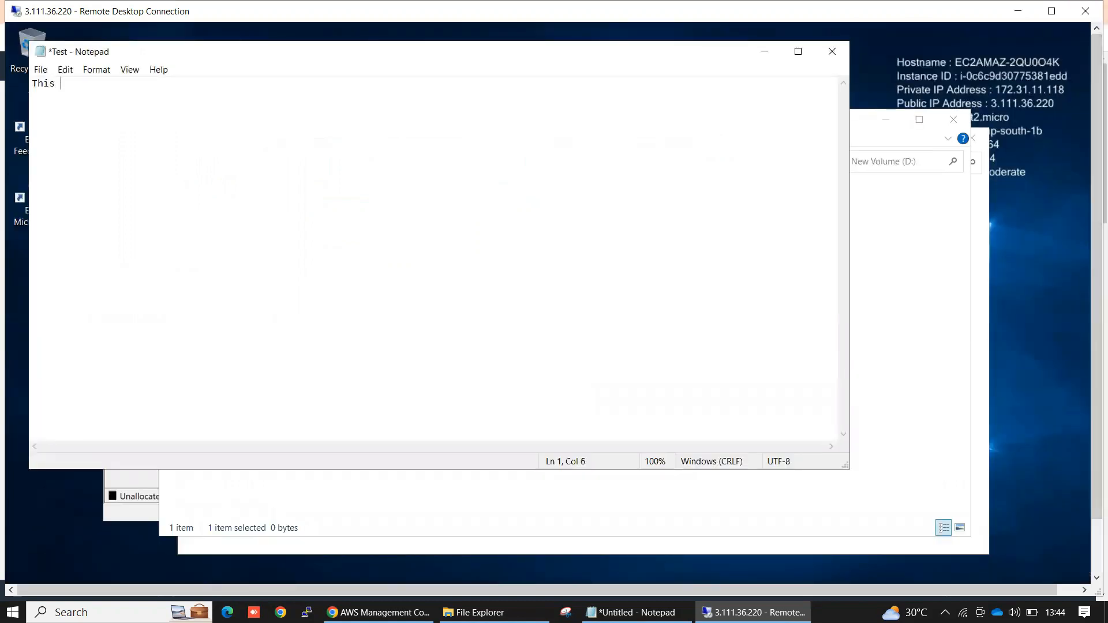
{"action": "type", "text": "is D"}
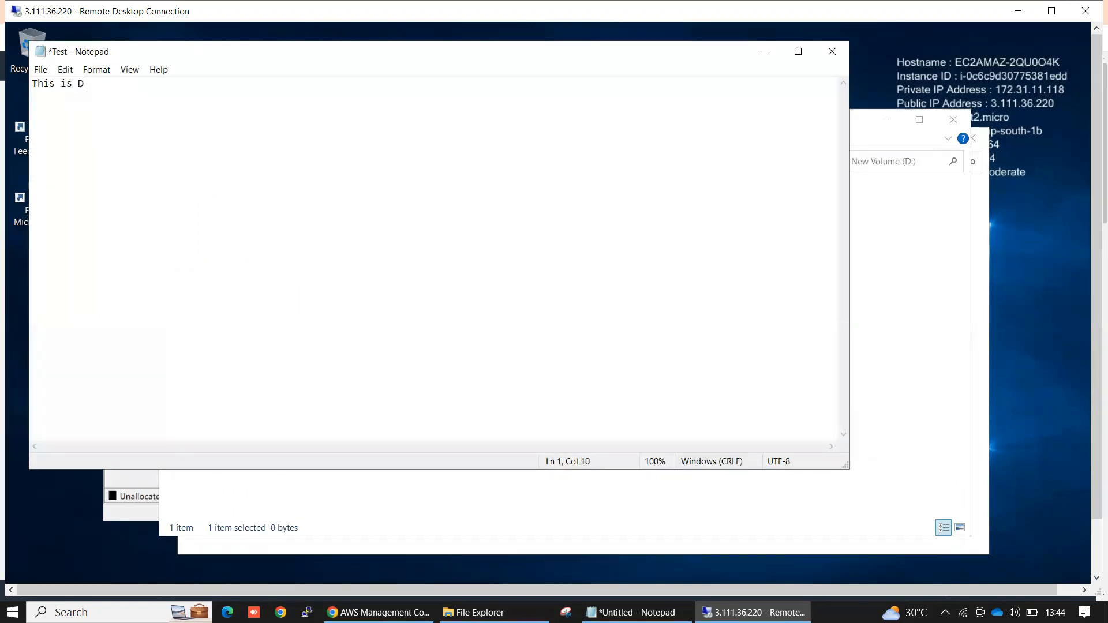
{"action": "type", "text": "emo for"}
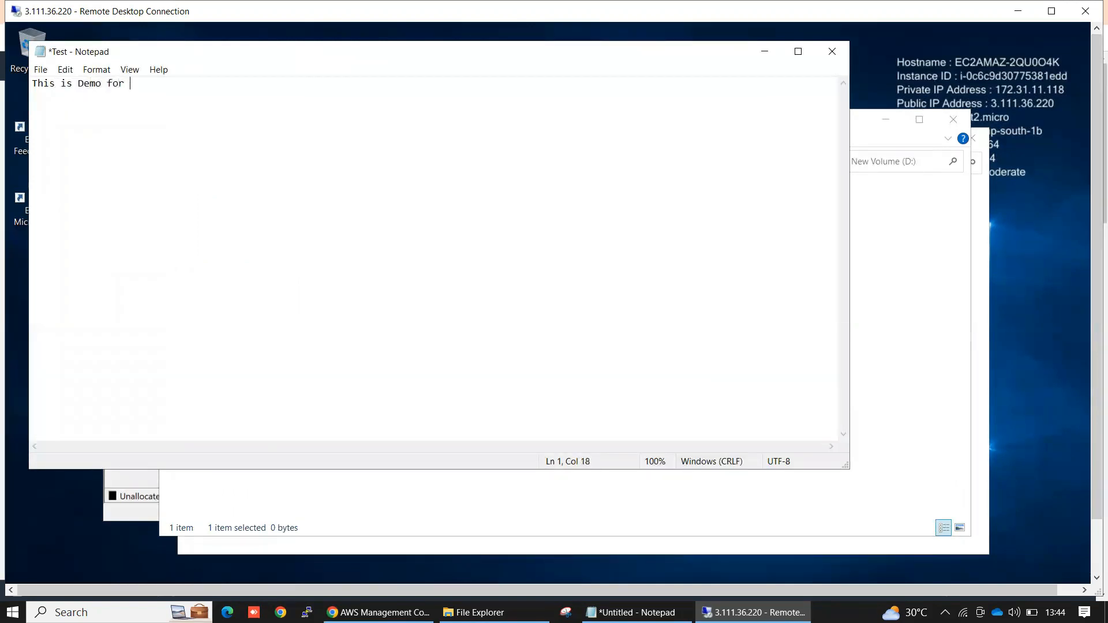
{"action": "type", "text": "Snapsho"}
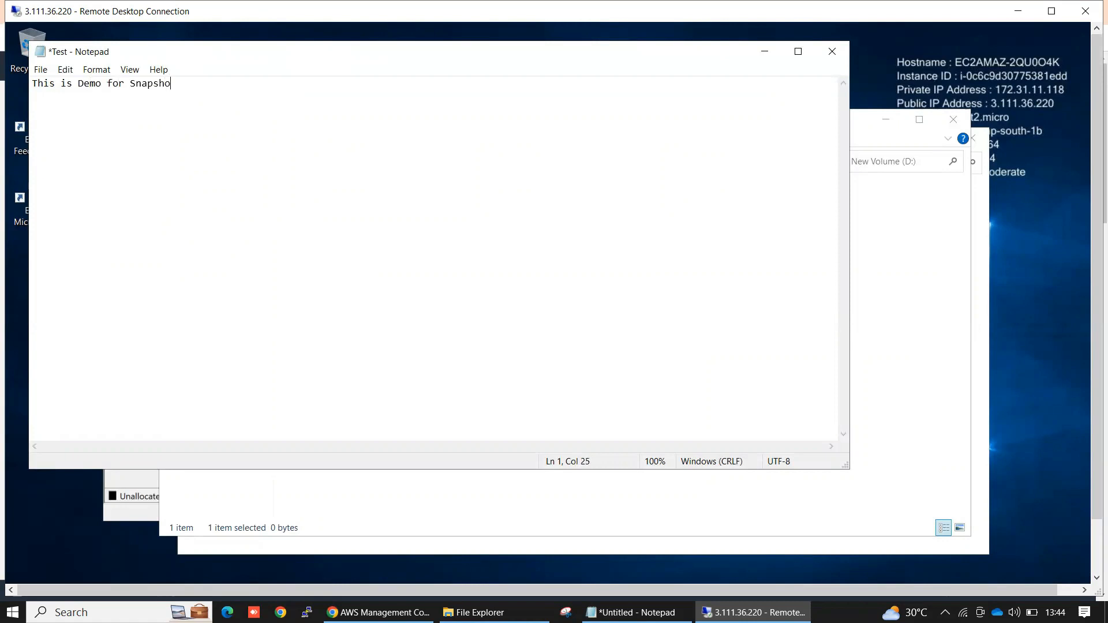
{"action": "type", "text": "t"}
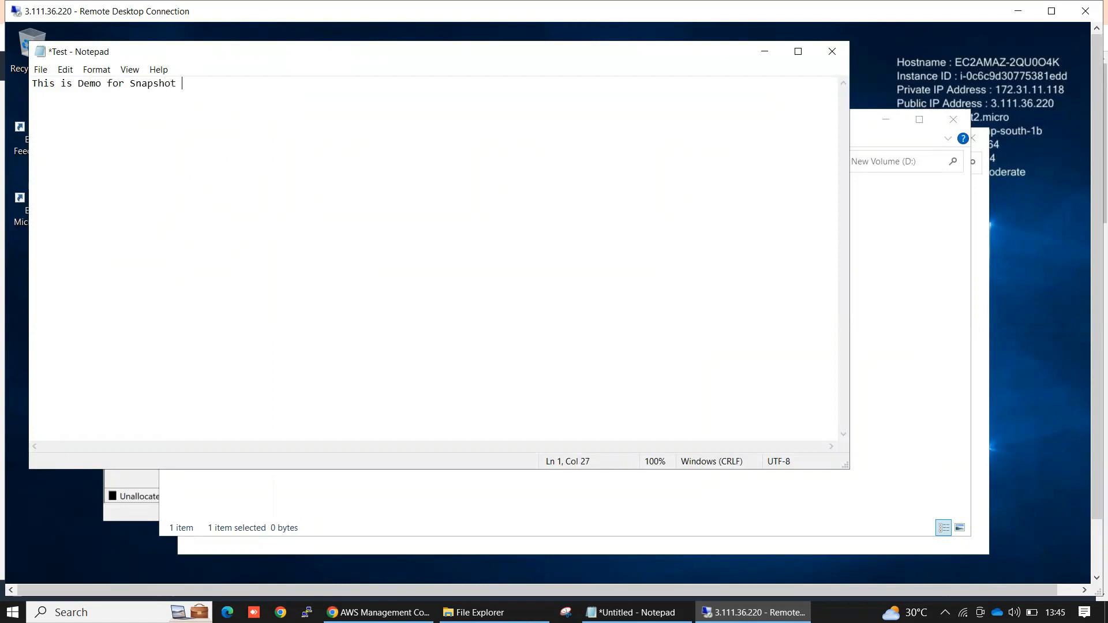
{"action": "type", "text": "restore"}
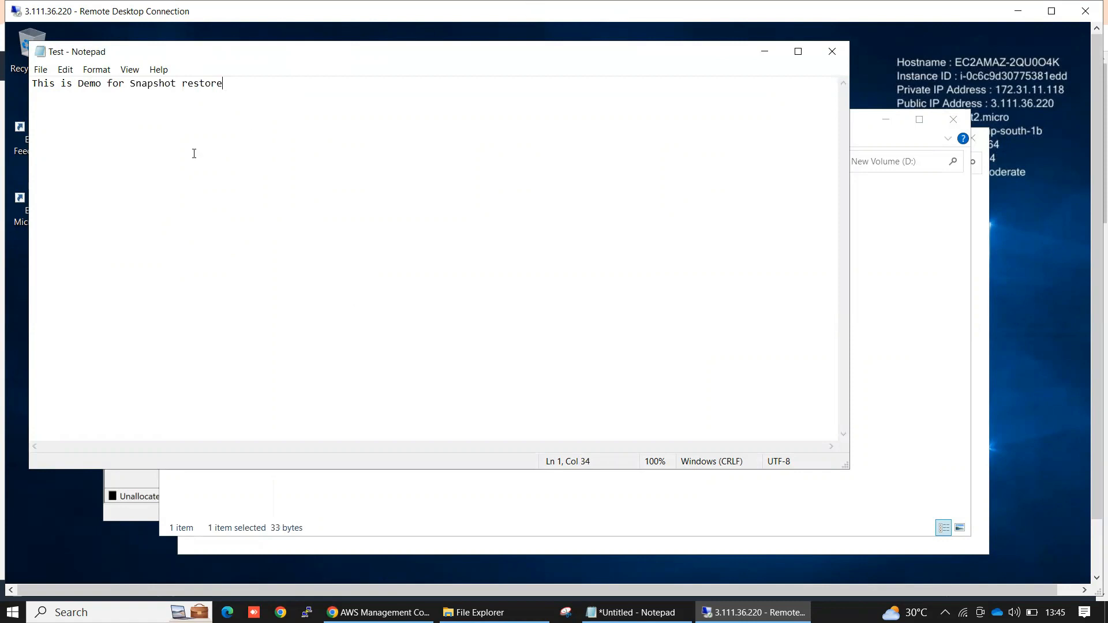
{"action": "mouse_move", "coordinate": [229, 97]}
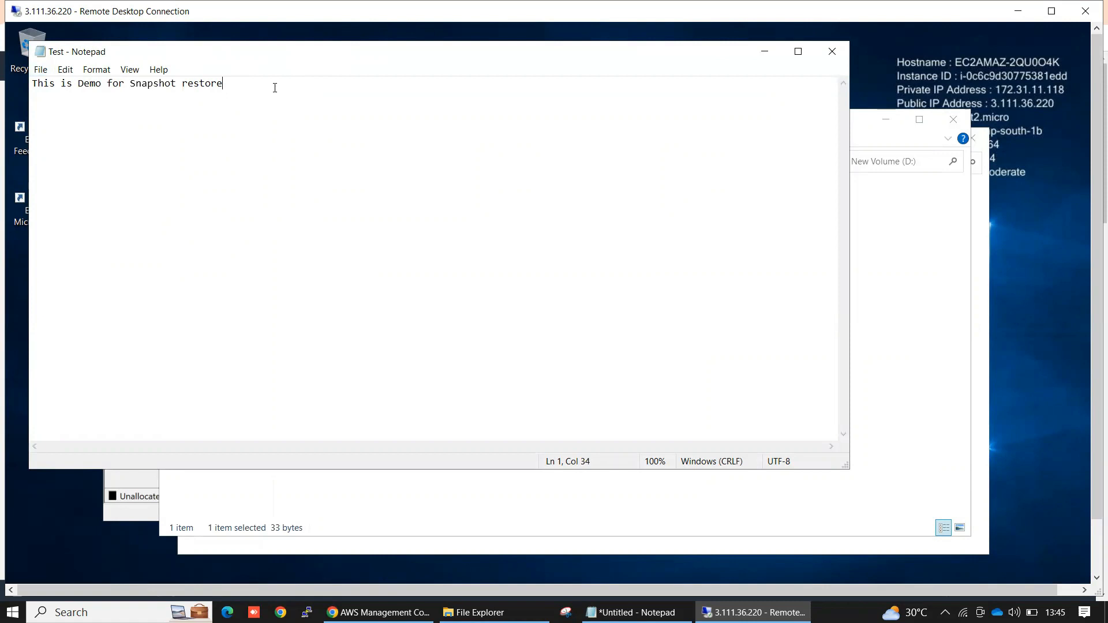
{"action": "mouse_move", "coordinate": [853, 51]}
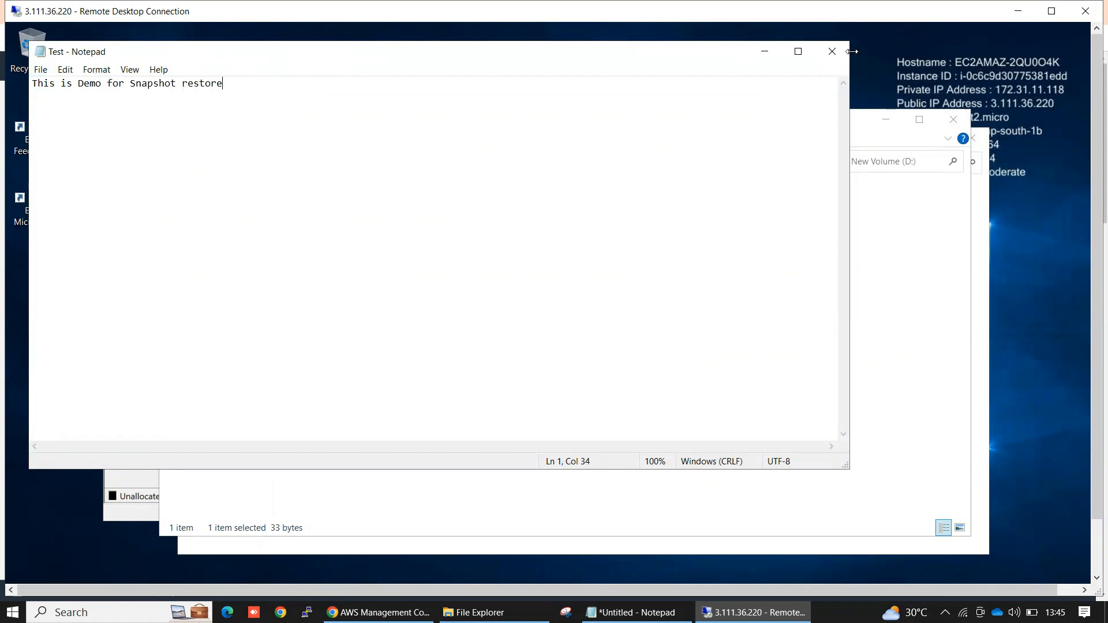
Step: Close Notepad, the D: folder, Control Panel and Disk Management, then return to the AWS console
{"action": "left_click", "coordinate": [832, 51]}
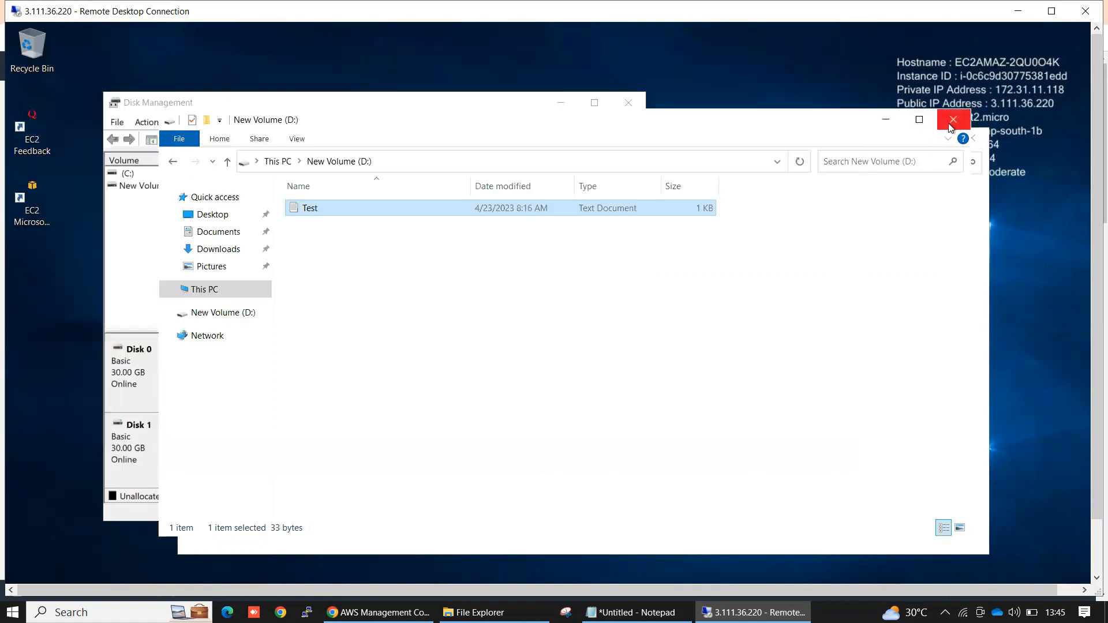
{"action": "left_click", "coordinate": [953, 119]}
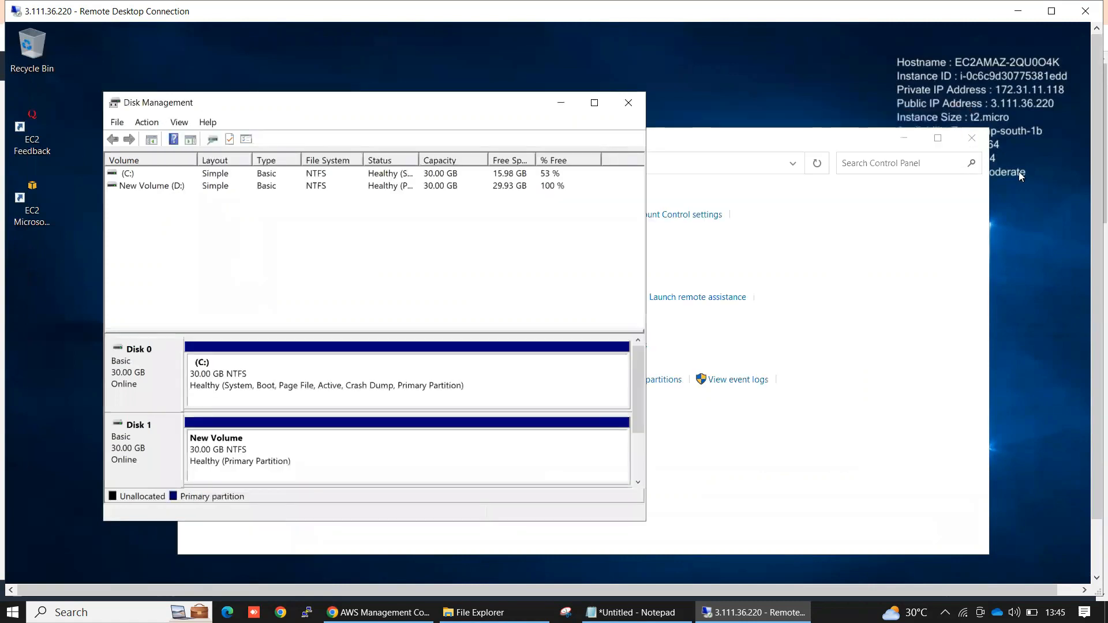
{"action": "left_click", "coordinate": [971, 138]}
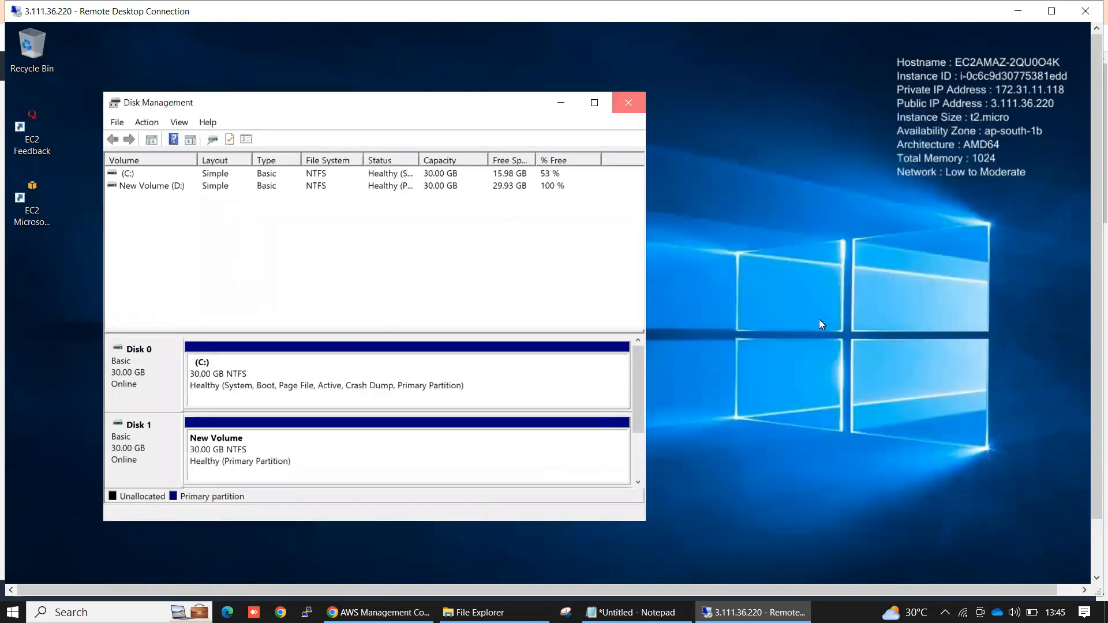
{"action": "left_click", "coordinate": [627, 103]}
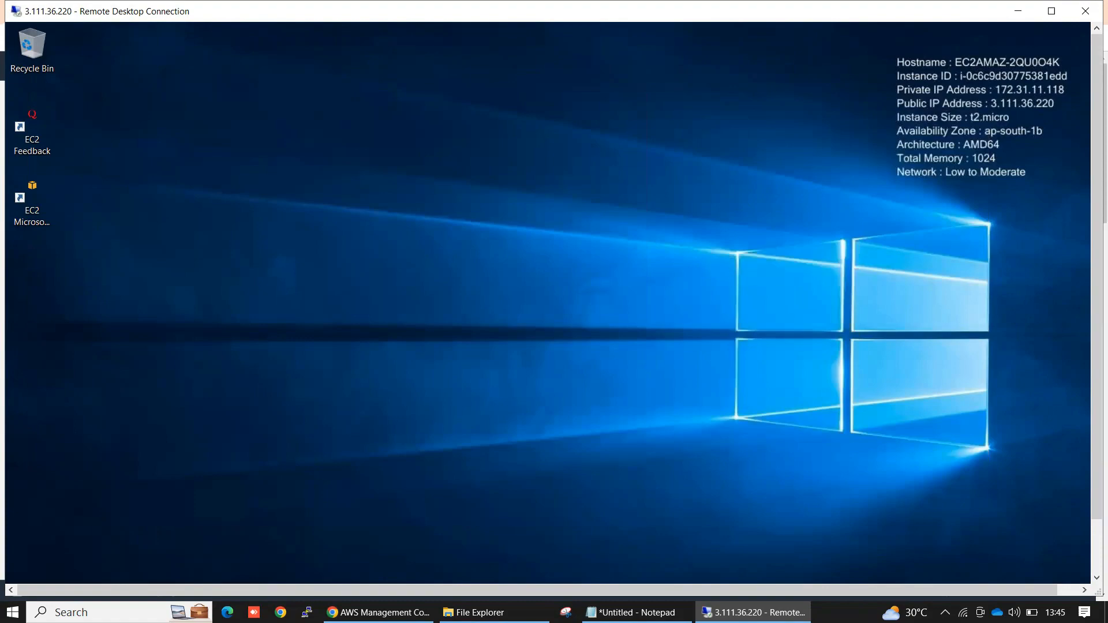
{"action": "left_click", "coordinate": [377, 611]}
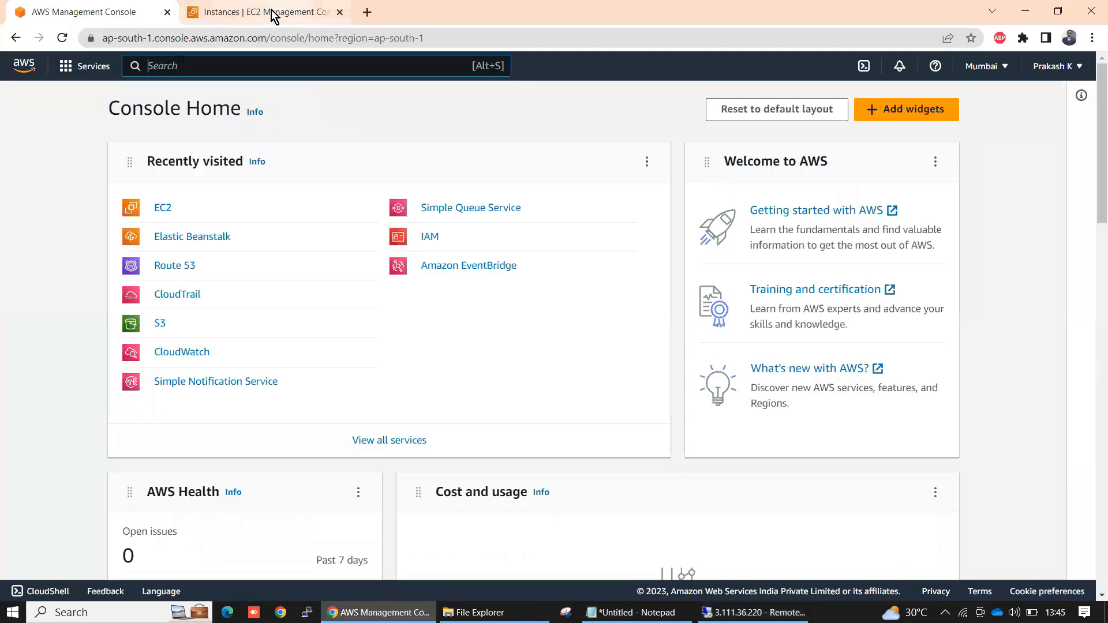
Step: Go to the EC2 page and view the Snapshots list, which holds none yet
{"action": "left_click", "coordinate": [262, 11]}
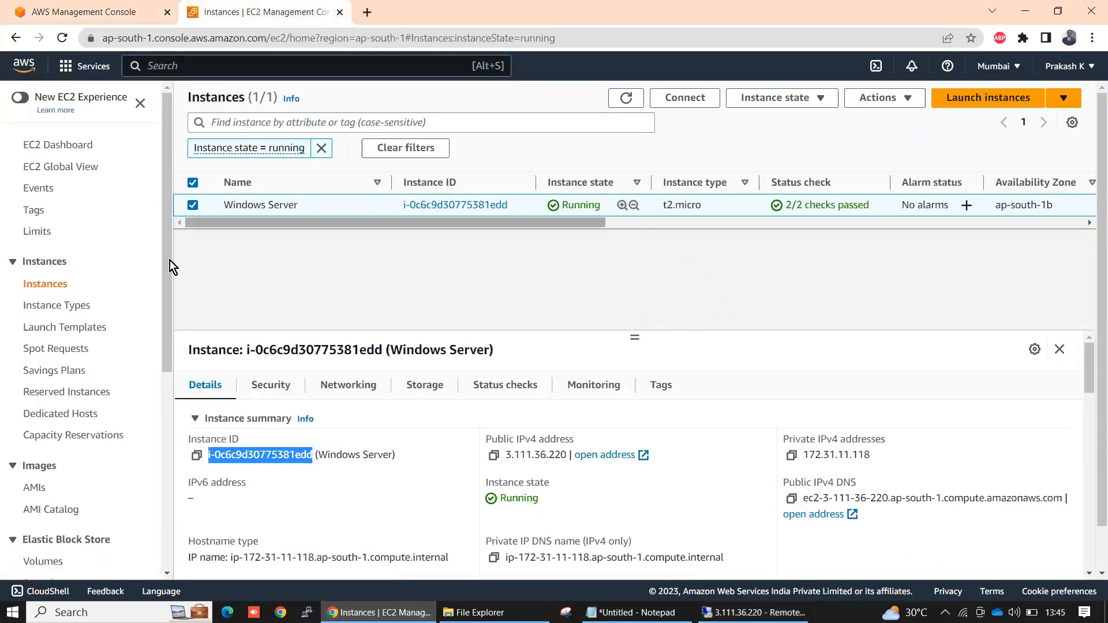
{"action": "scroll", "scroll_direction": "down", "scroll_amount": 3}
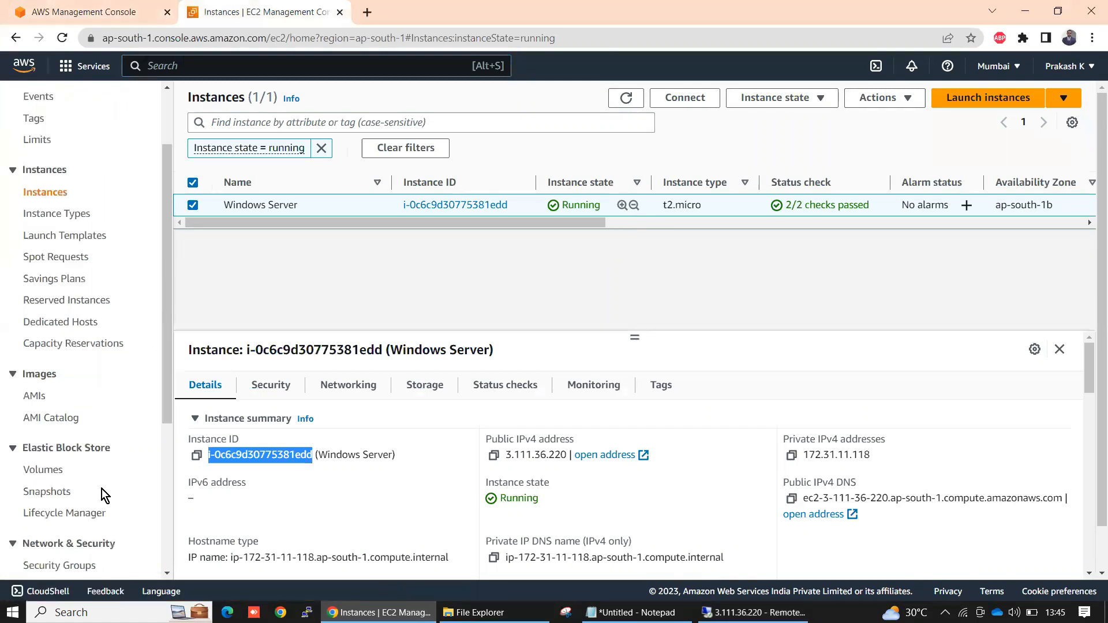
{"action": "scroll", "scroll_direction": "down", "scroll_amount": 3}
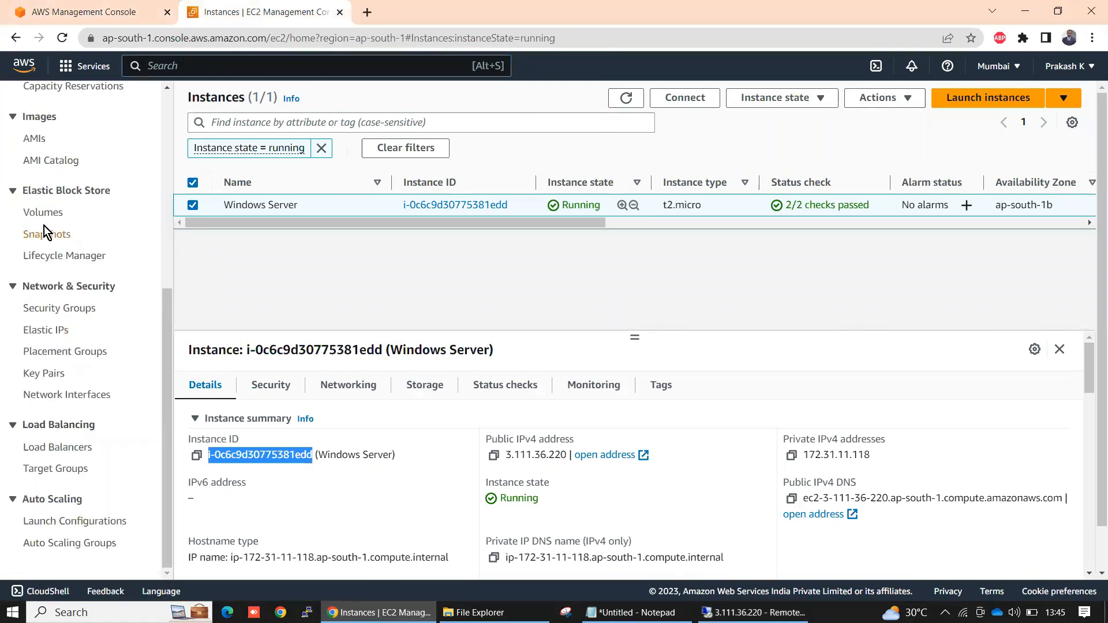
{"action": "left_click", "coordinate": [46, 234]}
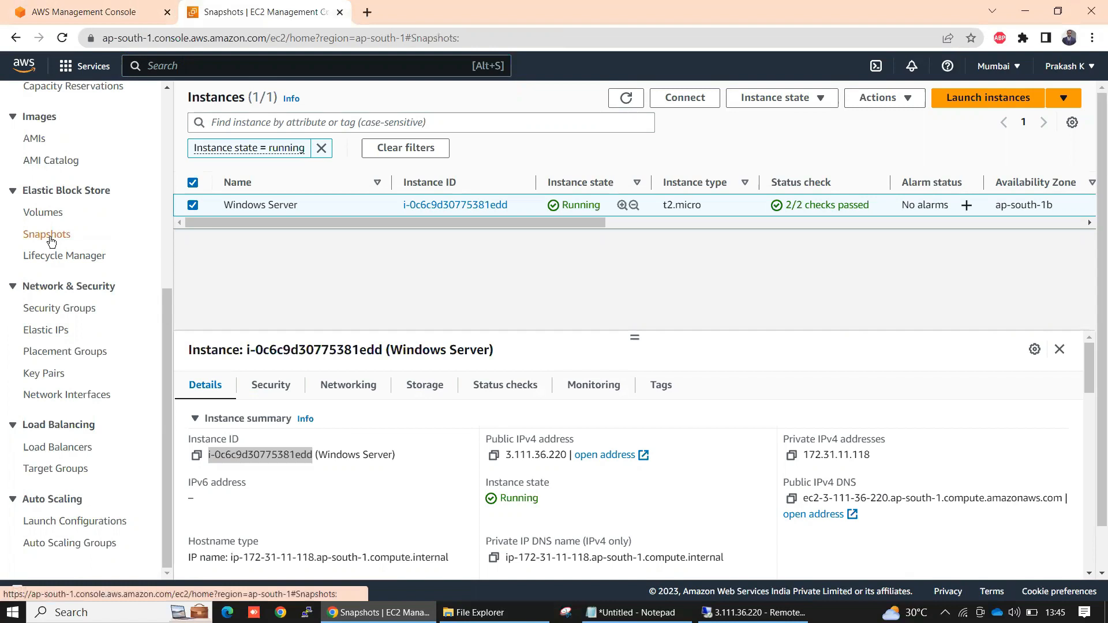
{"action": "left_click", "coordinate": [47, 234]}
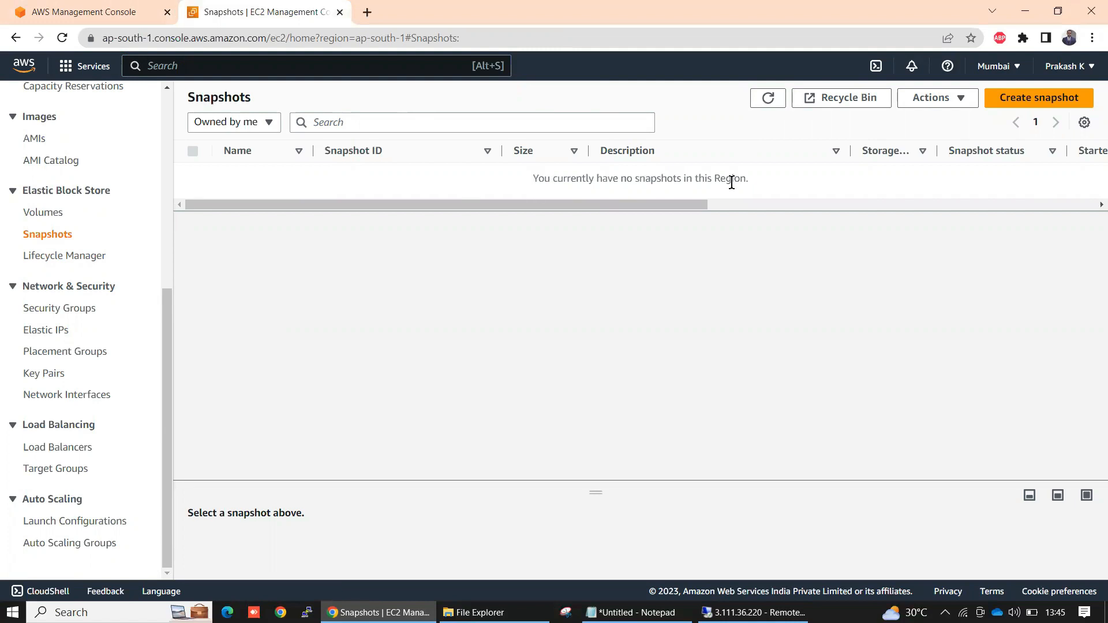
{"action": "mouse_move", "coordinate": [807, 190]}
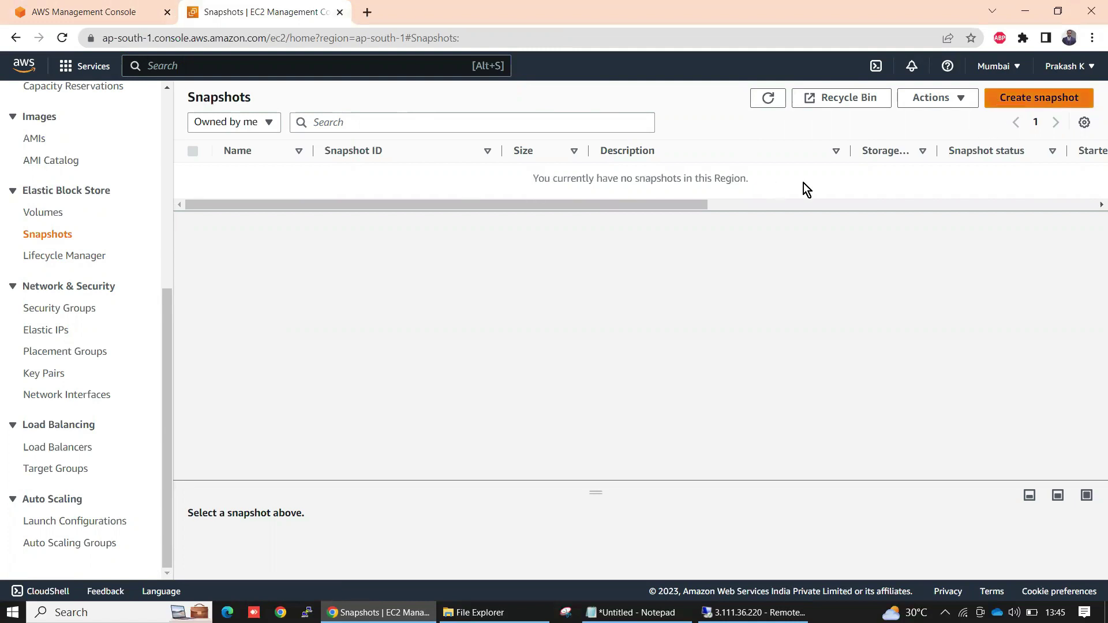
Step: View the EBS Volumes list, select New Volume and show its Actions menu
{"action": "left_click", "coordinate": [43, 213]}
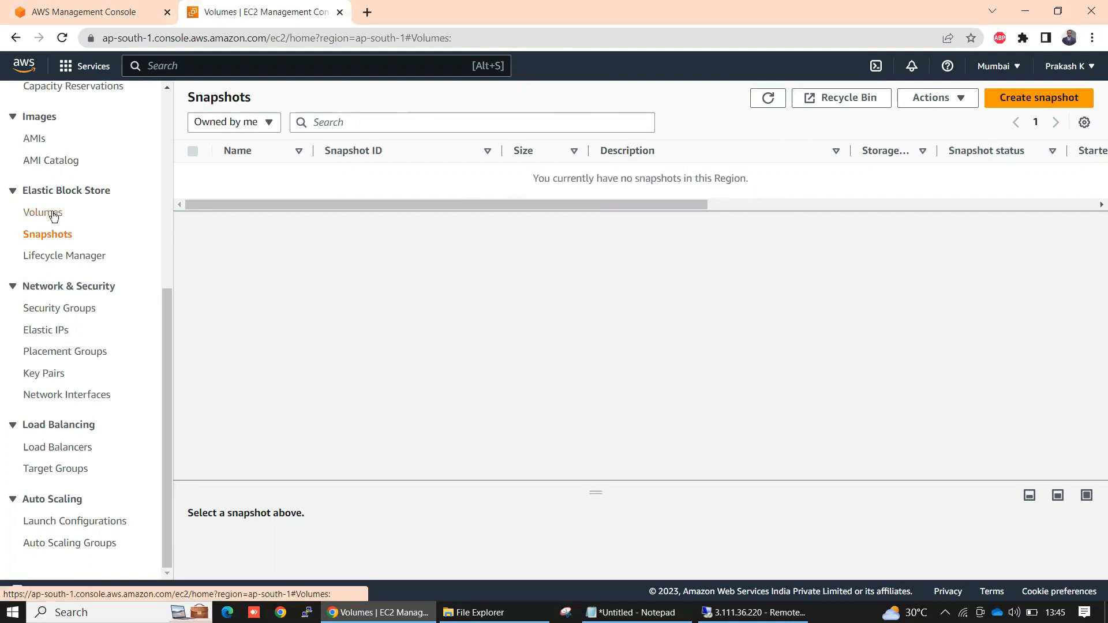
{"action": "left_click", "coordinate": [43, 213]}
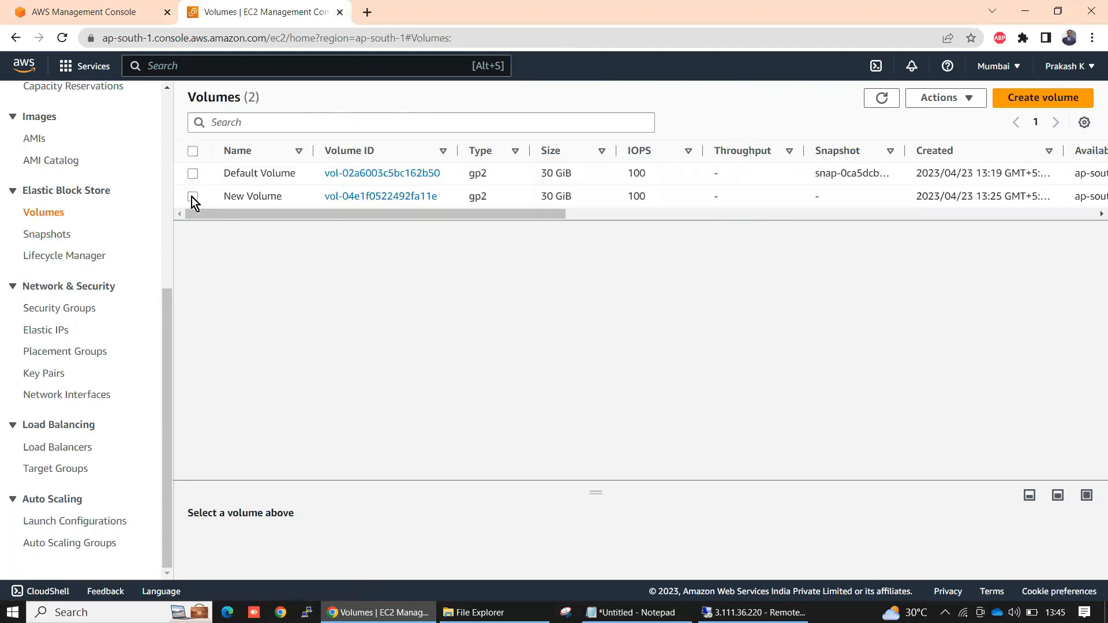
{"action": "left_click", "coordinate": [193, 196]}
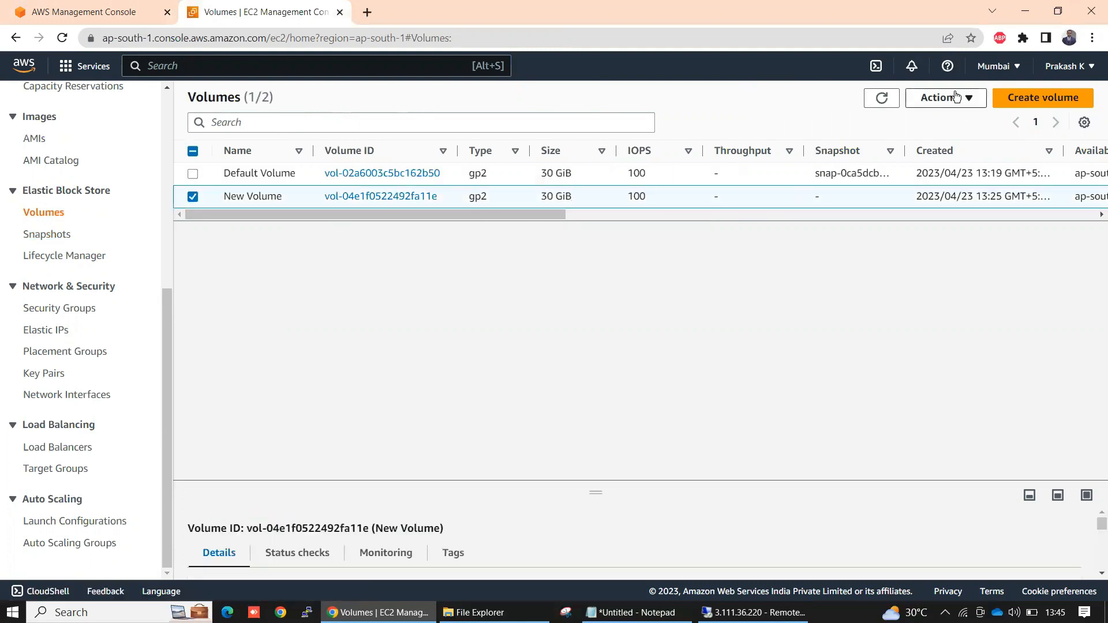
{"action": "left_click", "coordinate": [944, 97]}
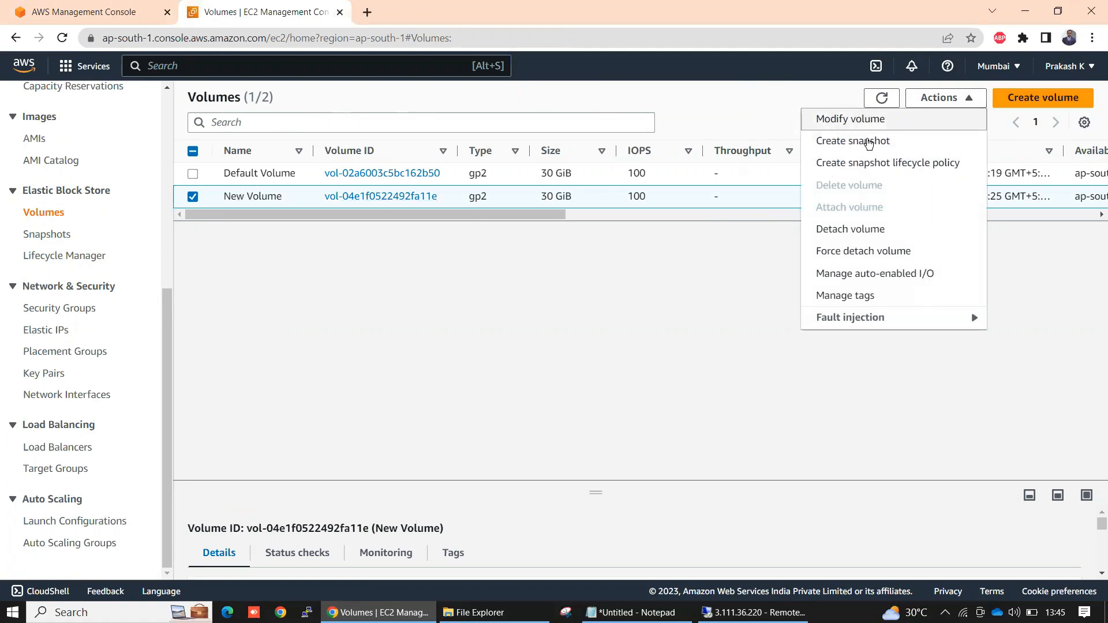
Step: Create a snapshot of New Volume with description Newvolumesnapshot
{"action": "left_click", "coordinate": [852, 141]}
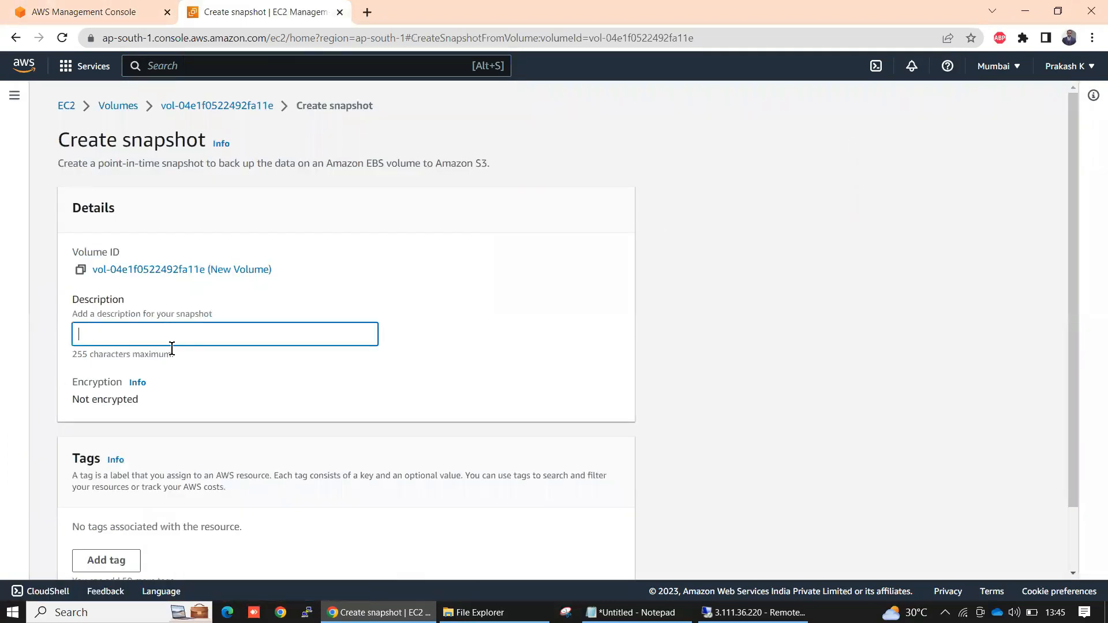
{"action": "type", "text": "Newvol"}
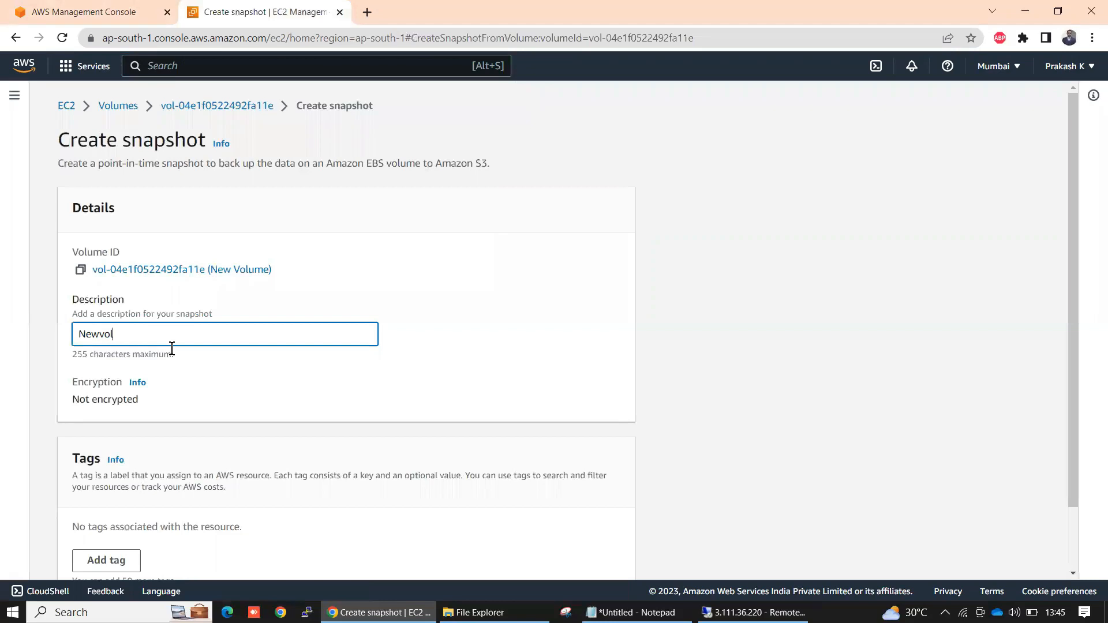
{"action": "type", "text": "umes"}
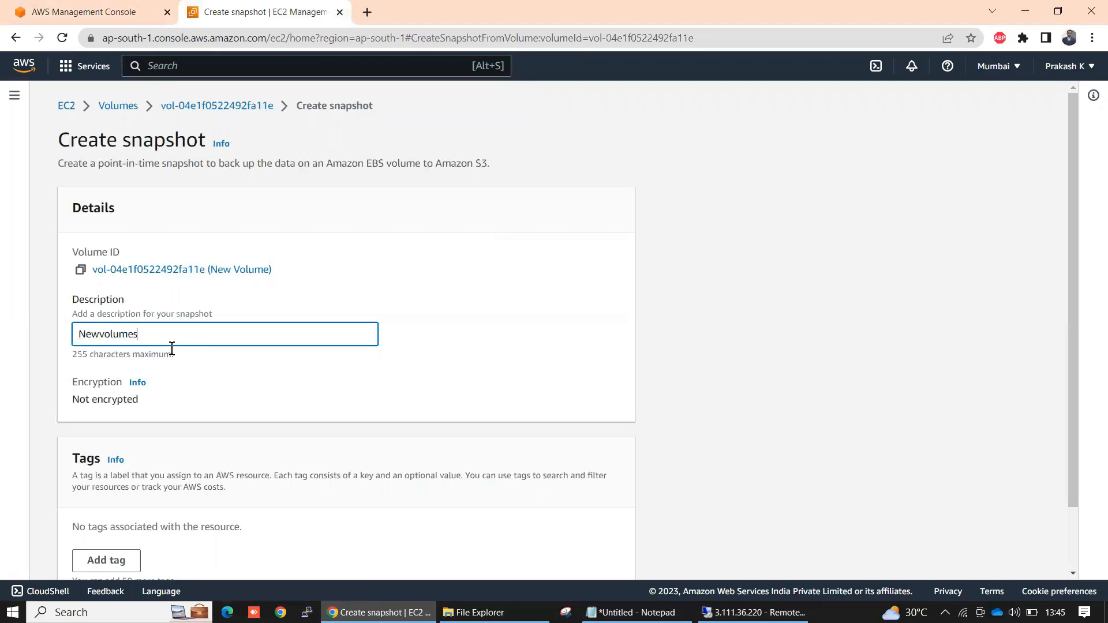
{"action": "type", "text": "snapsho"}
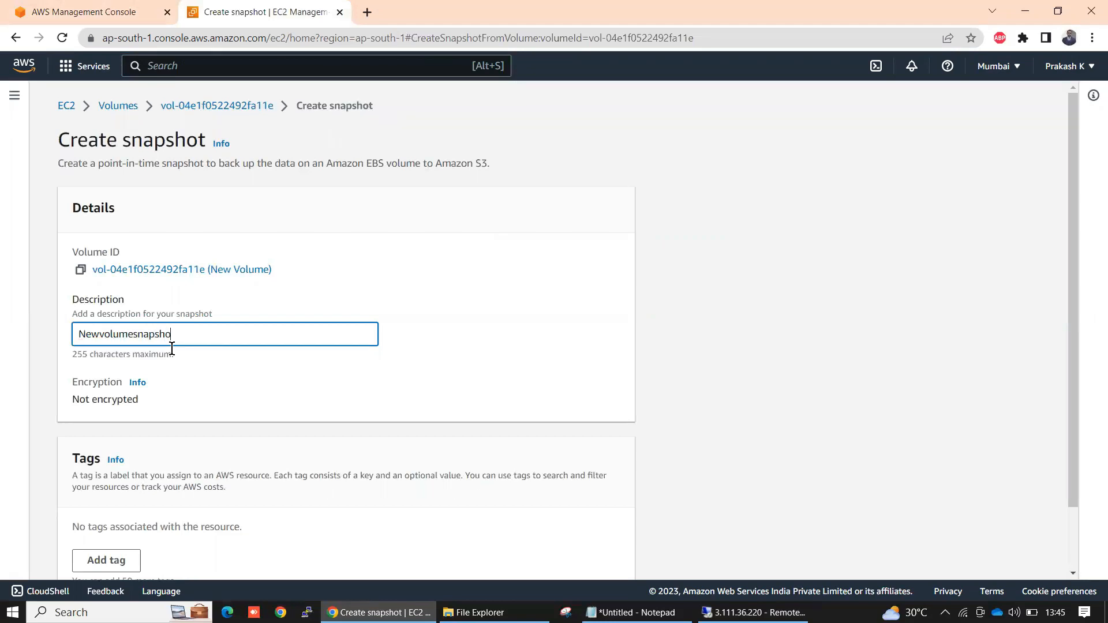
{"action": "type", "text": "t"}
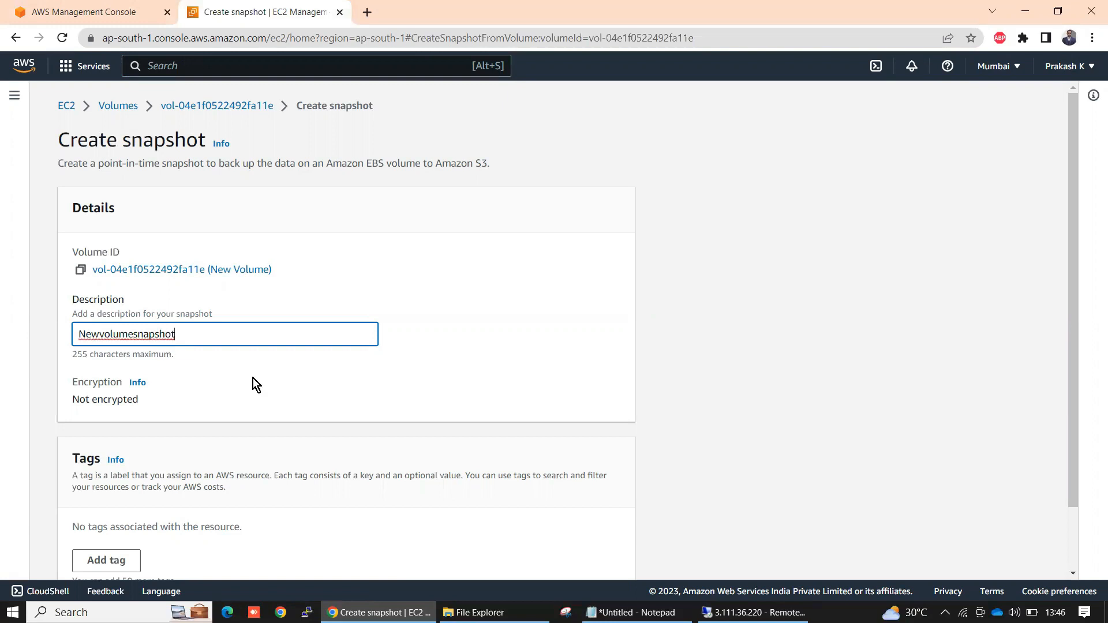
{"action": "scroll", "scroll_direction": "down", "scroll_amount": 3}
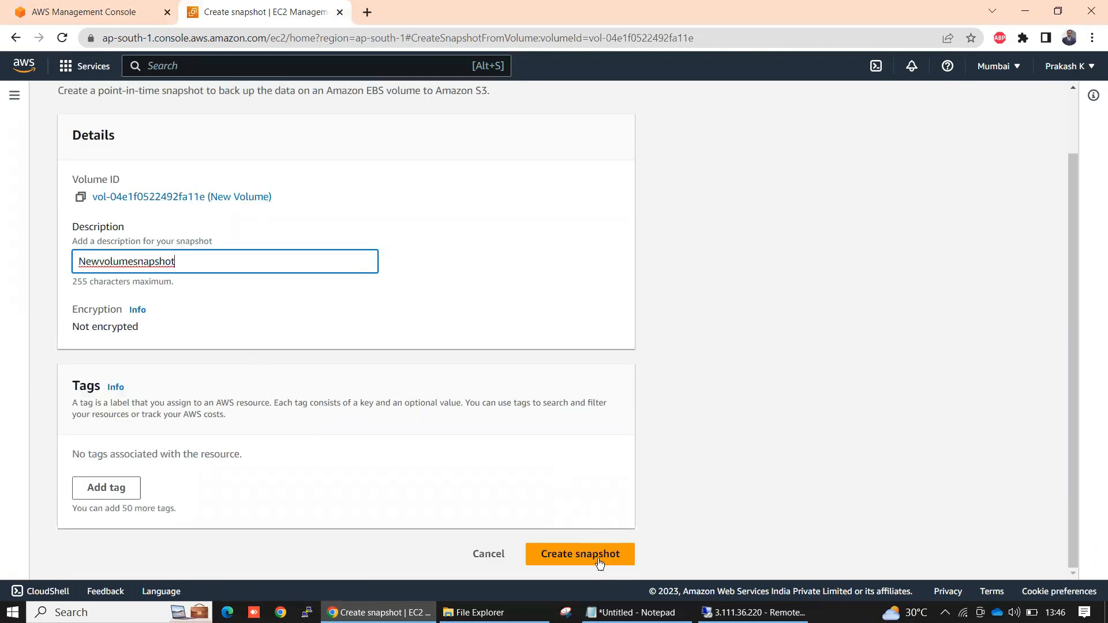
{"action": "left_click", "coordinate": [579, 553]}
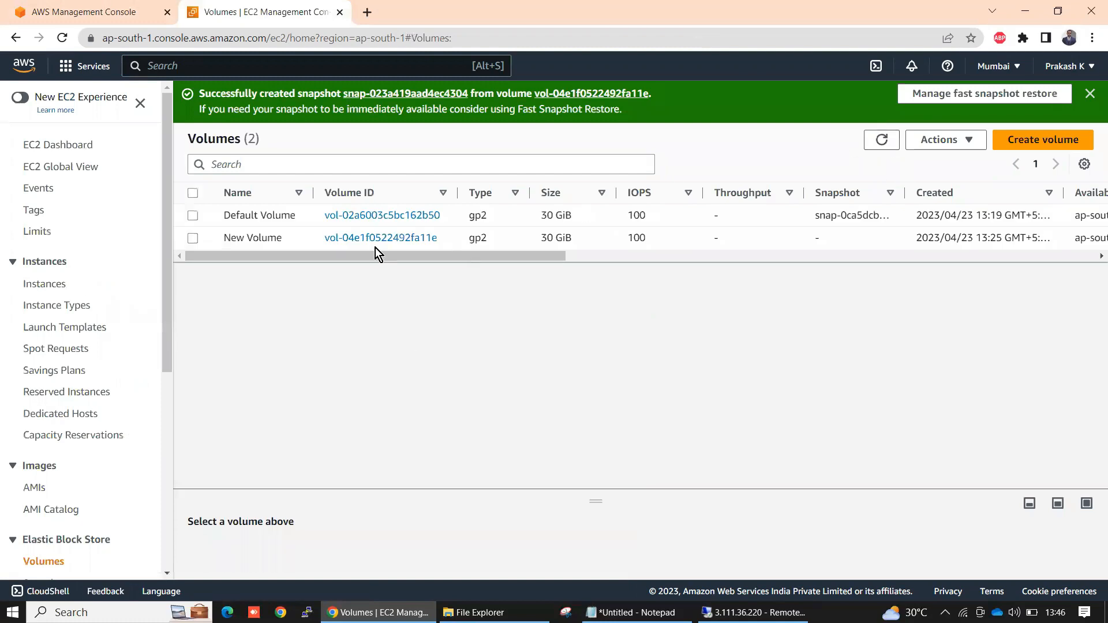
{"action": "mouse_move", "coordinate": [50, 509]}
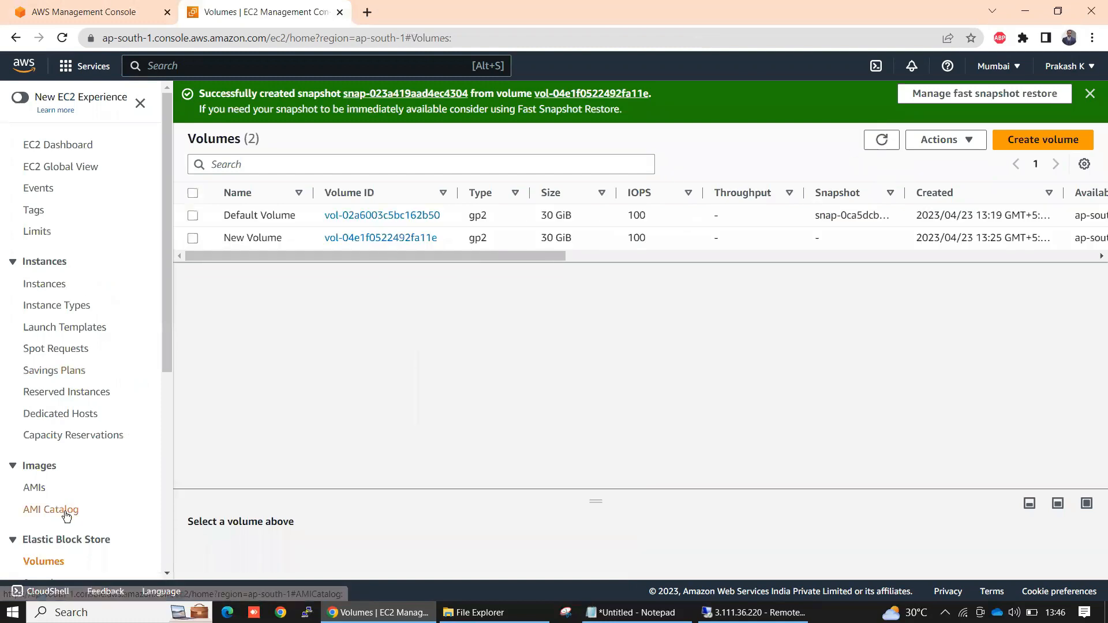
Step: Refresh the Snapshots list until Newvolumesnapshot shows Completed, 30 GiB, Available (100%)
{"action": "left_click", "coordinate": [47, 439]}
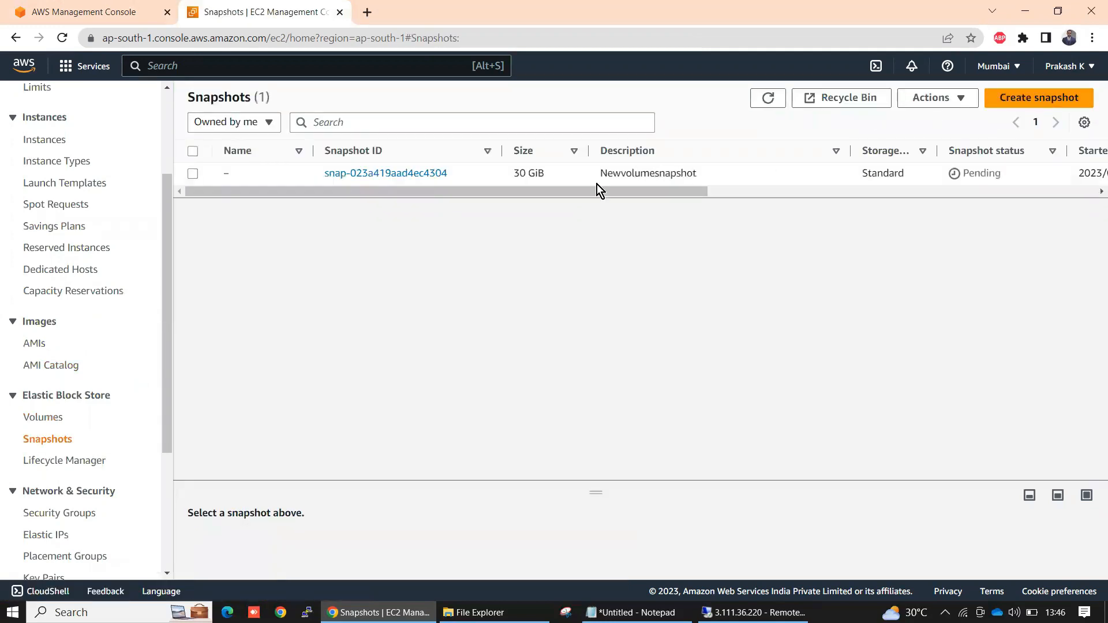
{"action": "scroll", "scroll_direction": "right", "scroll_amount": 3}
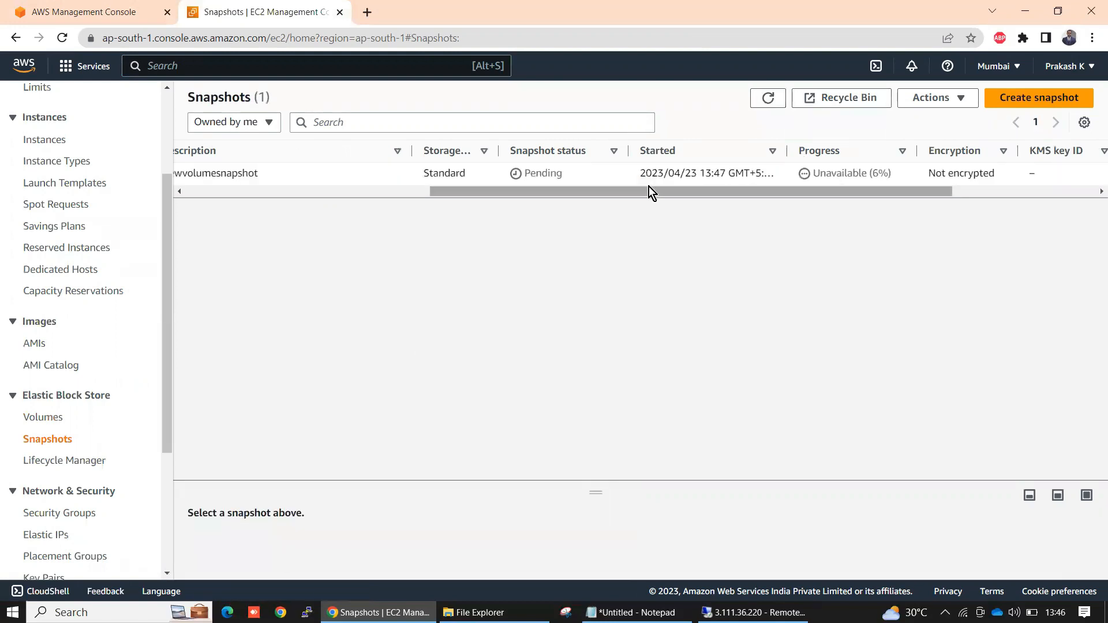
{"action": "left_click", "coordinate": [767, 97]}
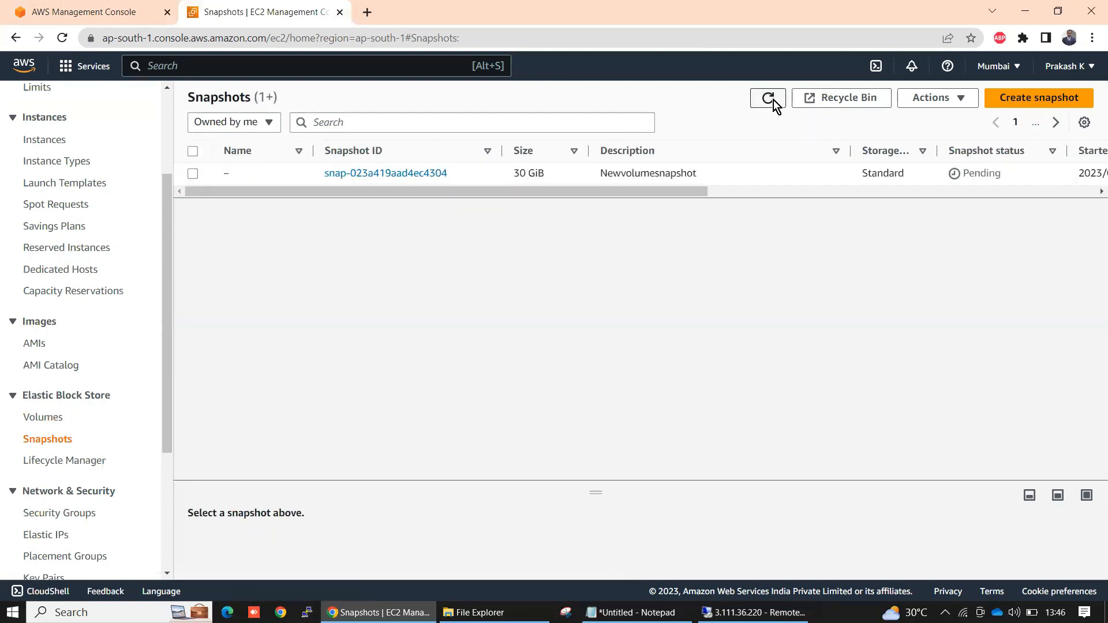
{"action": "left_click", "coordinate": [767, 97]}
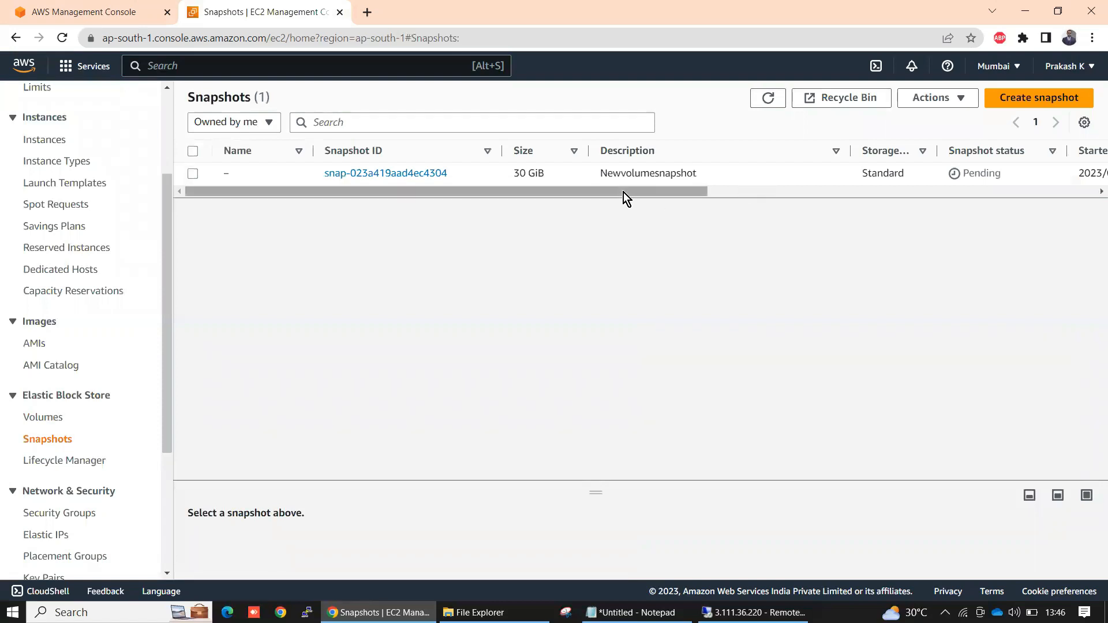
{"action": "mouse_move", "coordinate": [503, 191]}
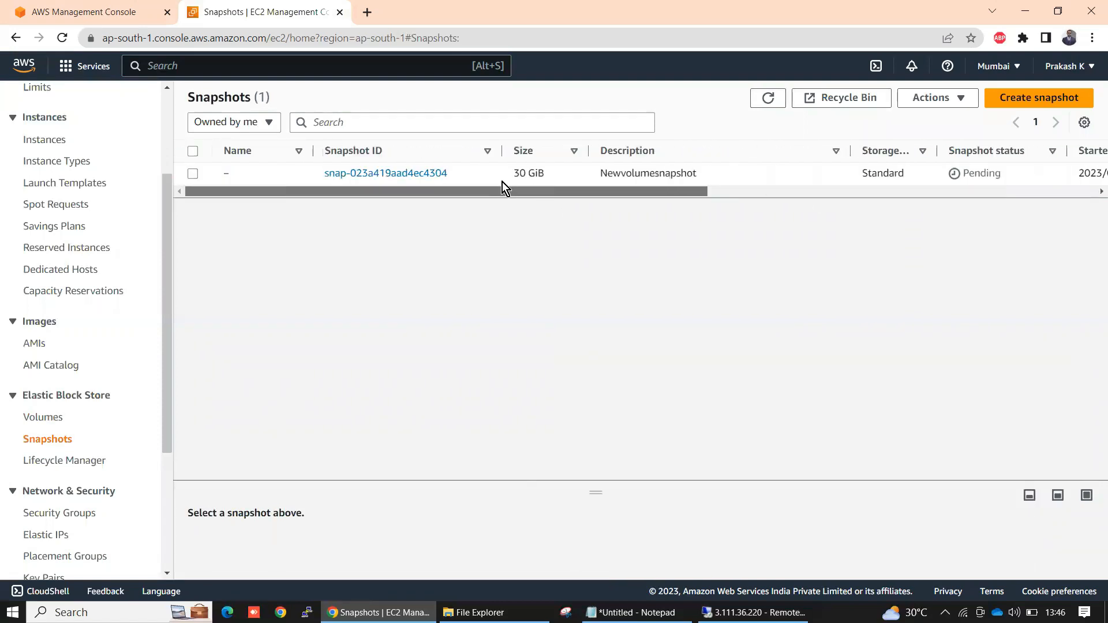
{"action": "mouse_move", "coordinate": [478, 196]}
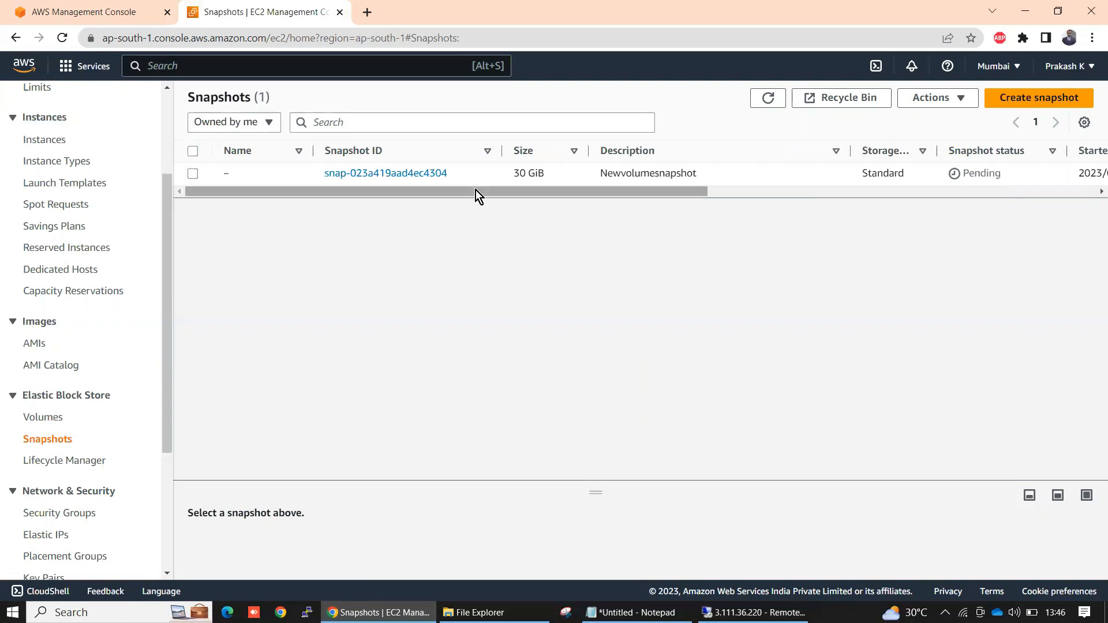
{"action": "scroll", "scroll_direction": "right", "scroll_amount": 3}
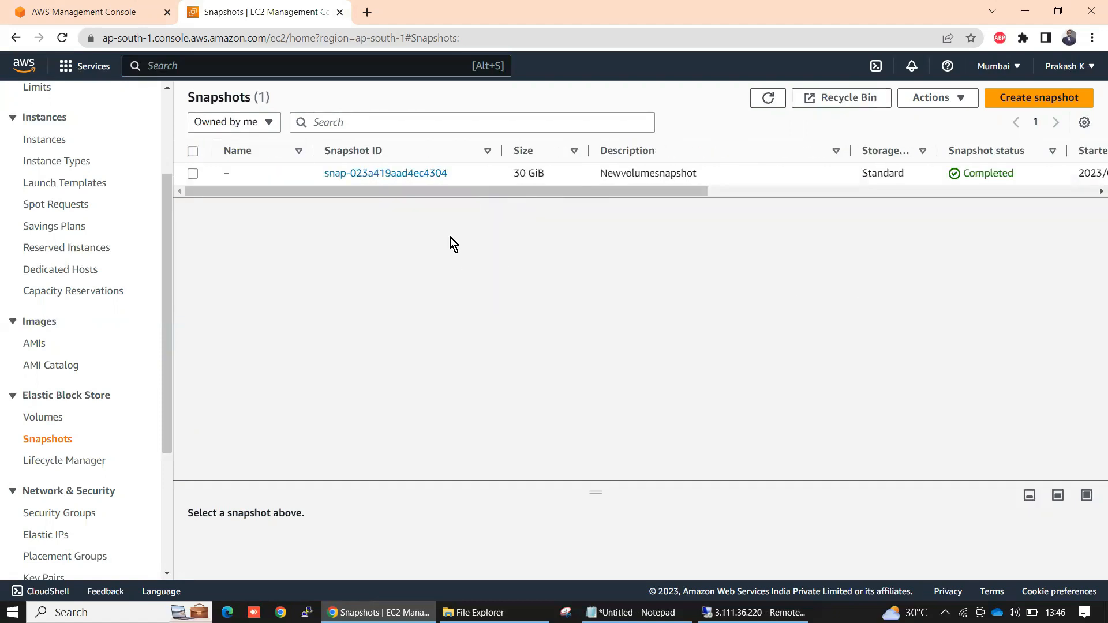
{"action": "scroll", "scroll_direction": "right", "scroll_amount": 3}
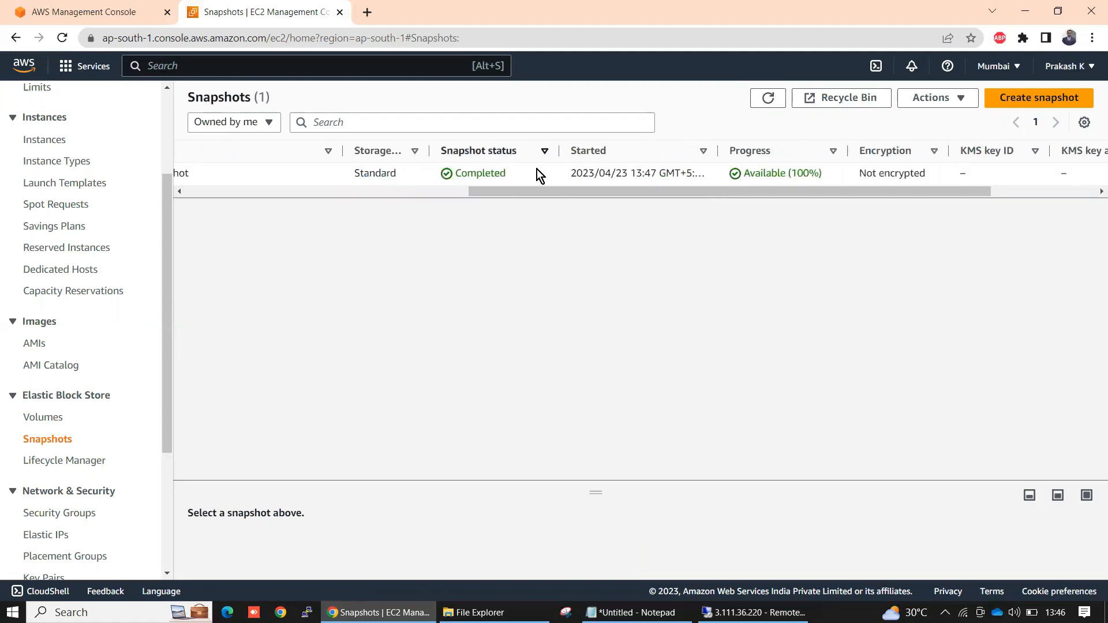
{"action": "left_click", "coordinate": [495, 174]}
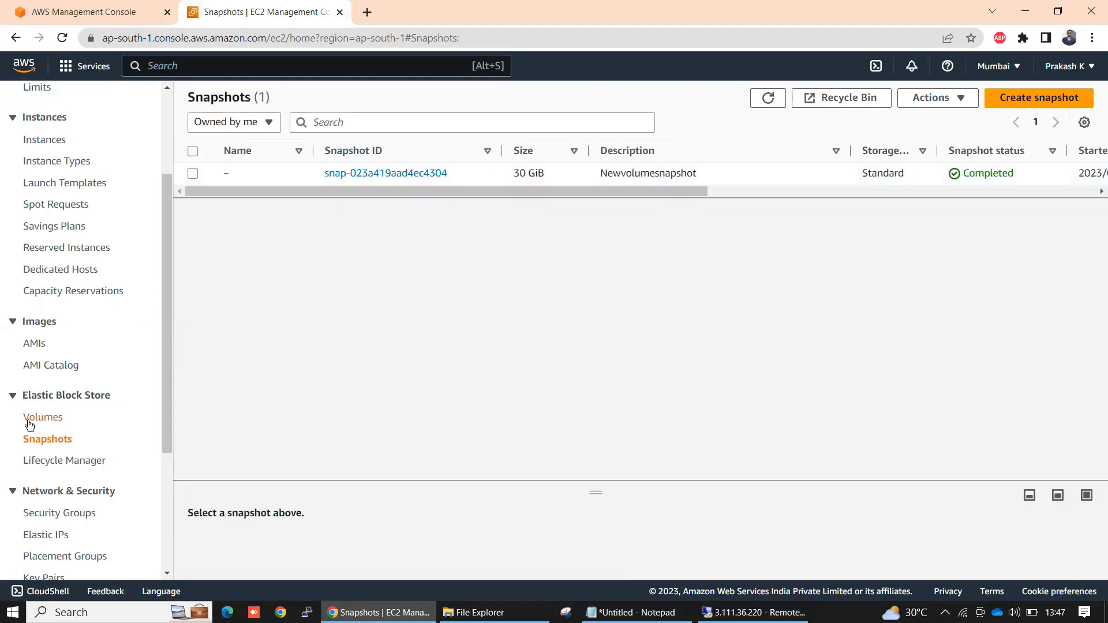
Step: Return to Console Home > EC2 and bring the remote desktop session forward
{"action": "left_click", "coordinate": [23, 64]}
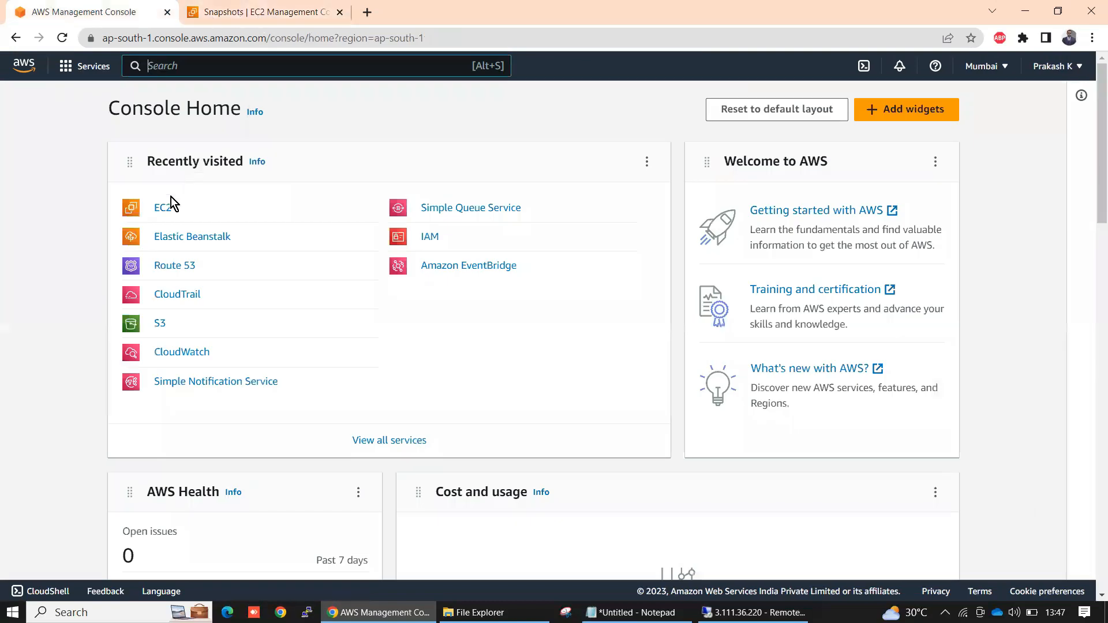
{"action": "left_click", "coordinate": [162, 206]}
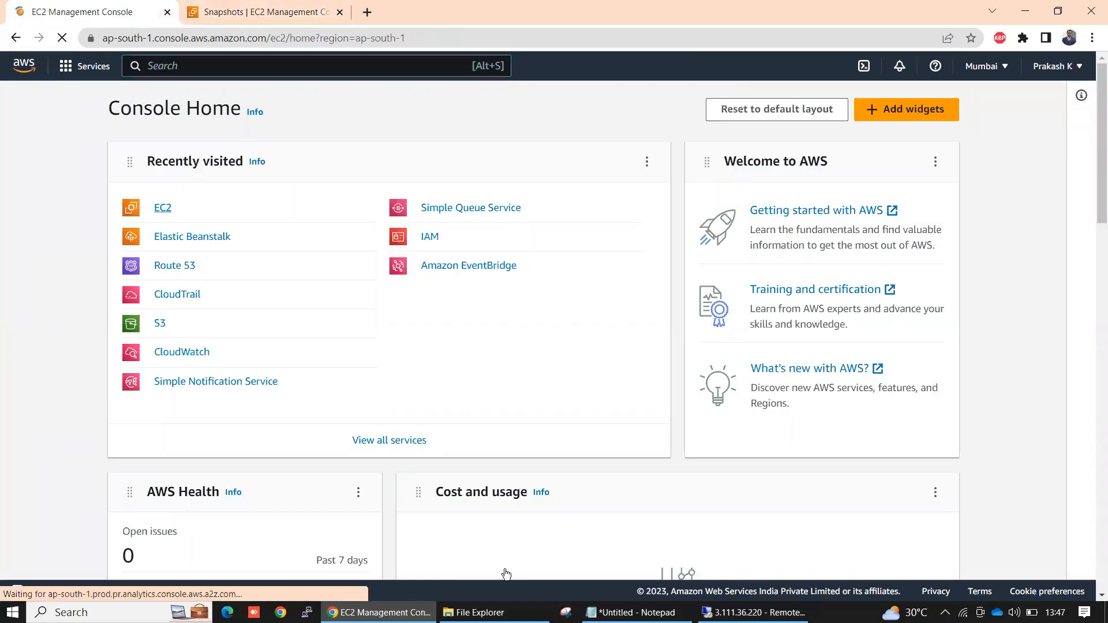
{"action": "left_click", "coordinate": [753, 612]}
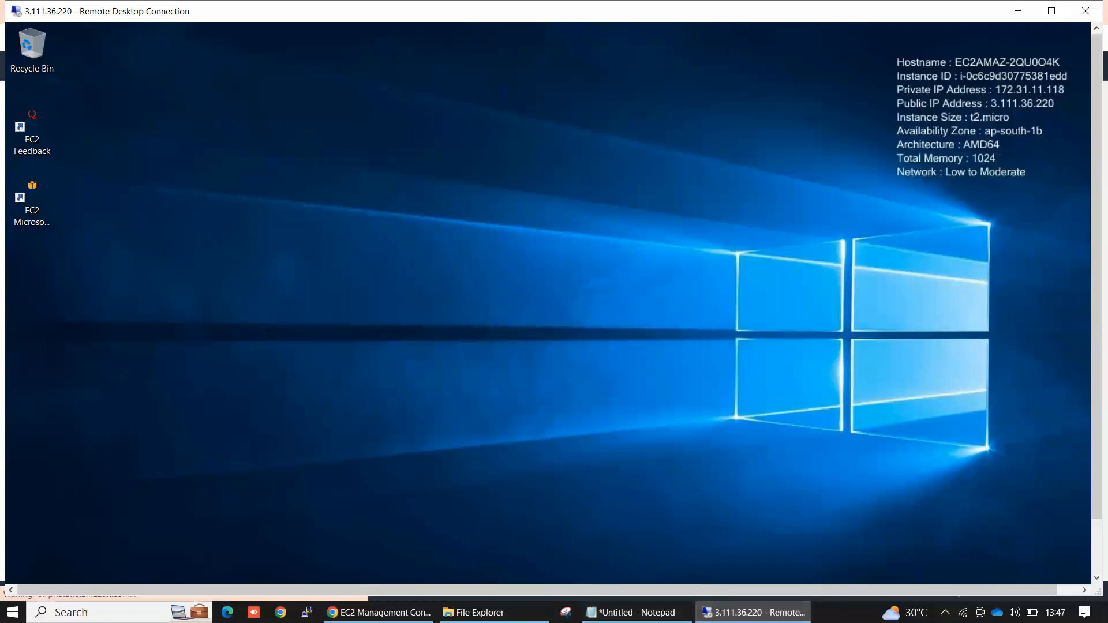
{"action": "left_click", "coordinate": [473, 612]}
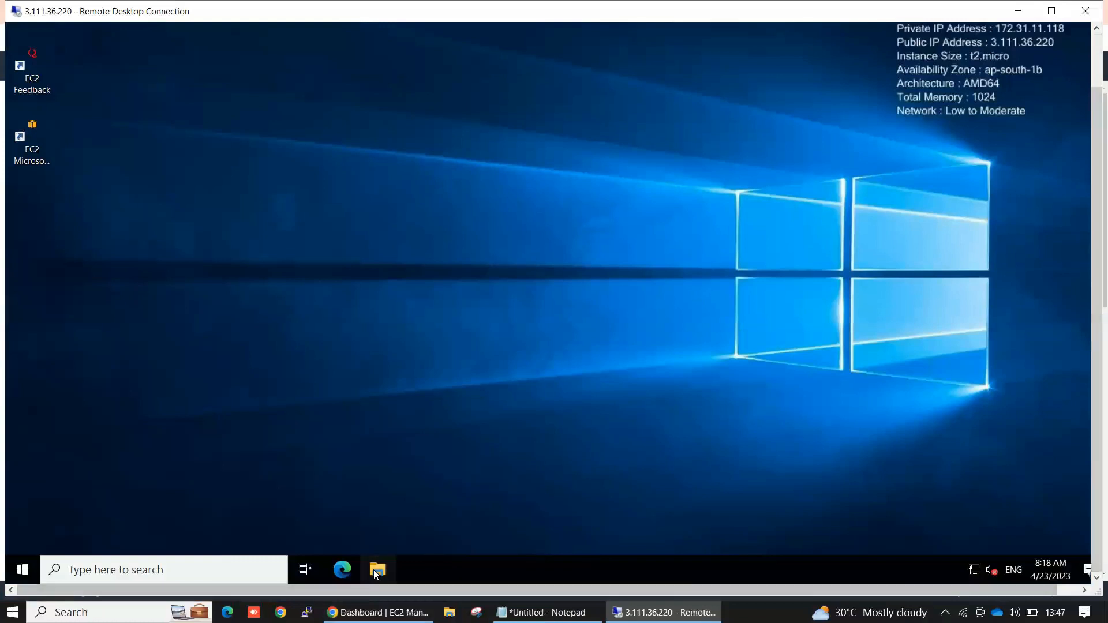
Step: Show This PC with New Volume (D:) beside Local Disk (C:), then go back to the EC2 instances list
{"action": "left_click", "coordinate": [376, 569]}
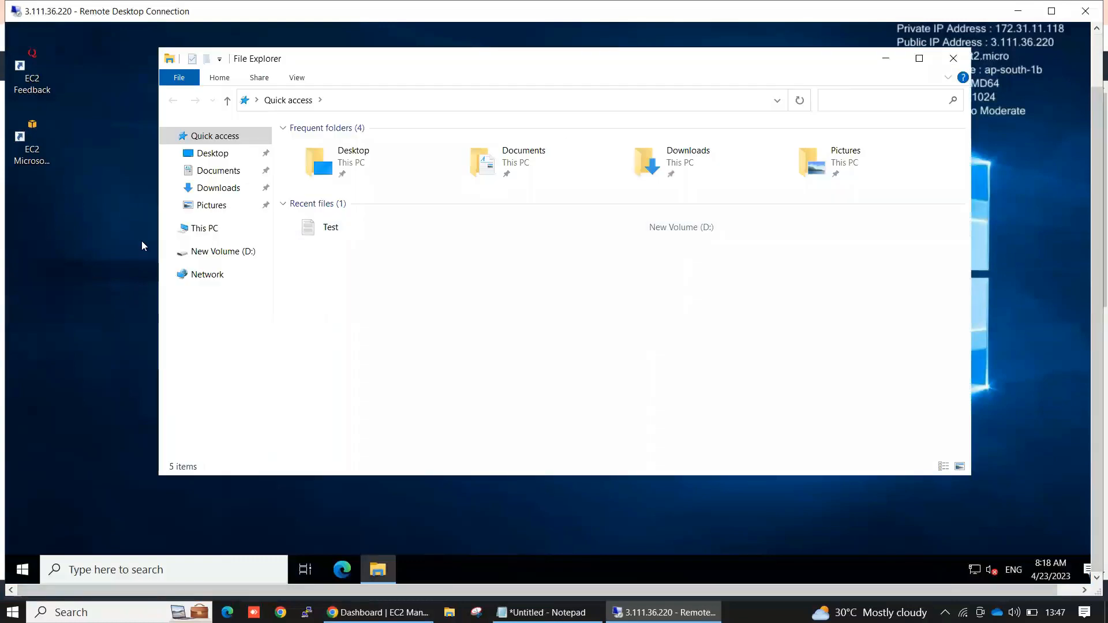
{"action": "left_click", "coordinate": [205, 227]}
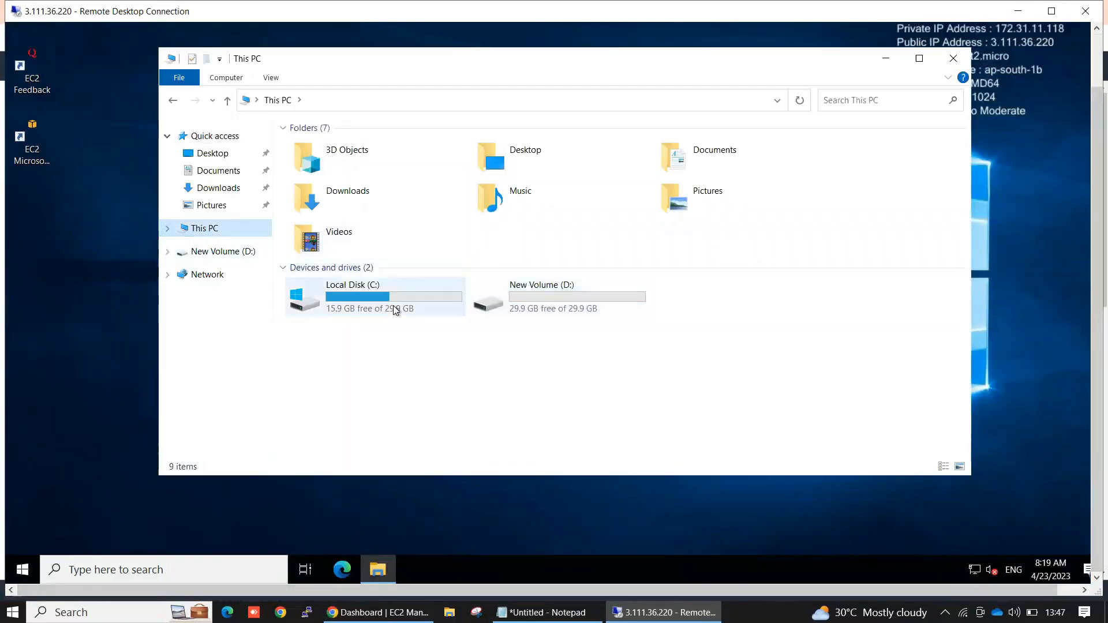
{"action": "left_click", "coordinate": [558, 296]}
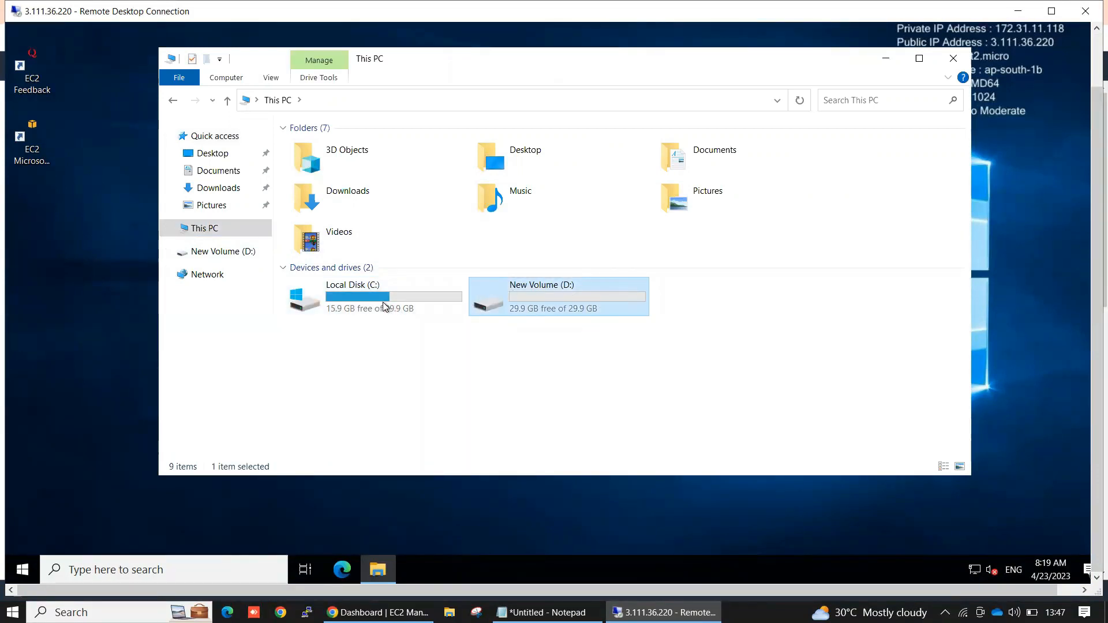
{"action": "left_click", "coordinate": [374, 297]}
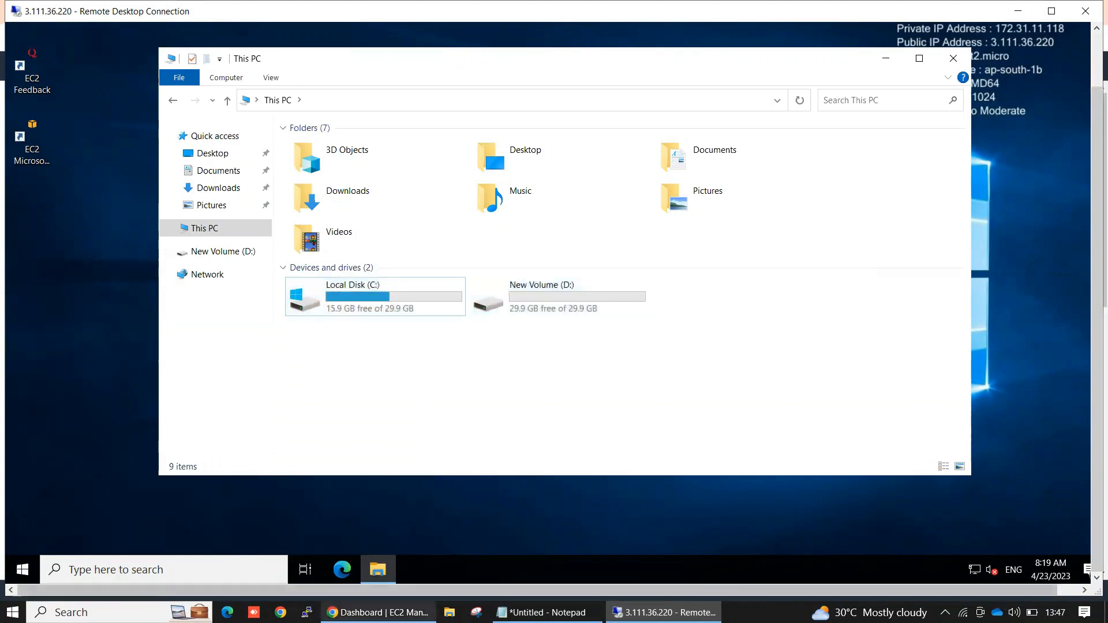
{"action": "left_click", "coordinate": [379, 612]}
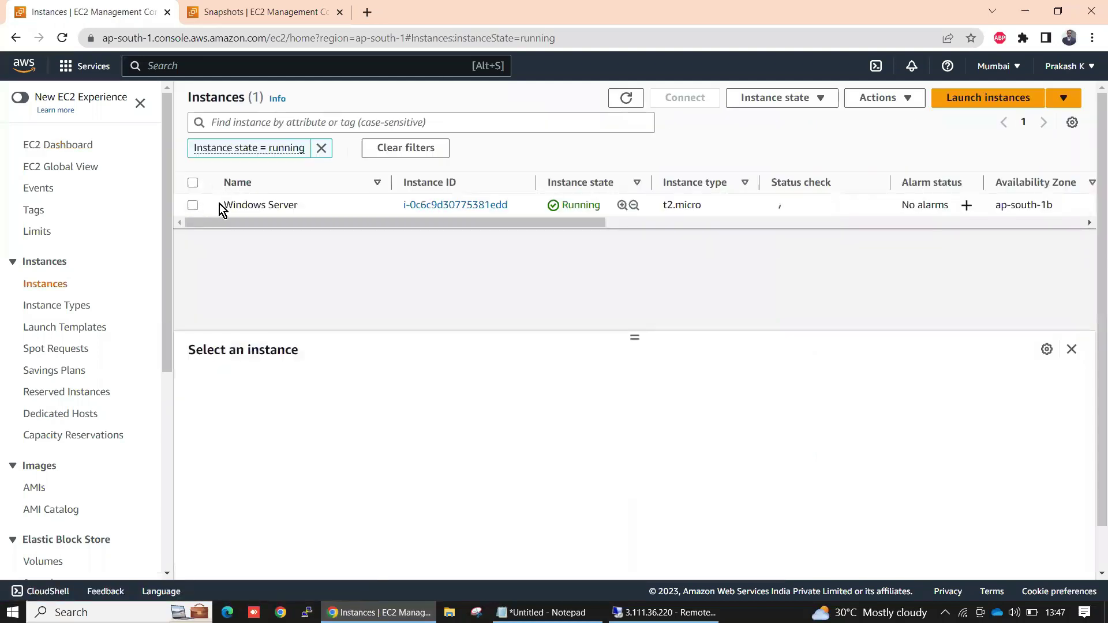
Step: Terminate the Windows Server instance and bring up the EBS Volumes list
{"action": "left_click", "coordinate": [780, 97]}
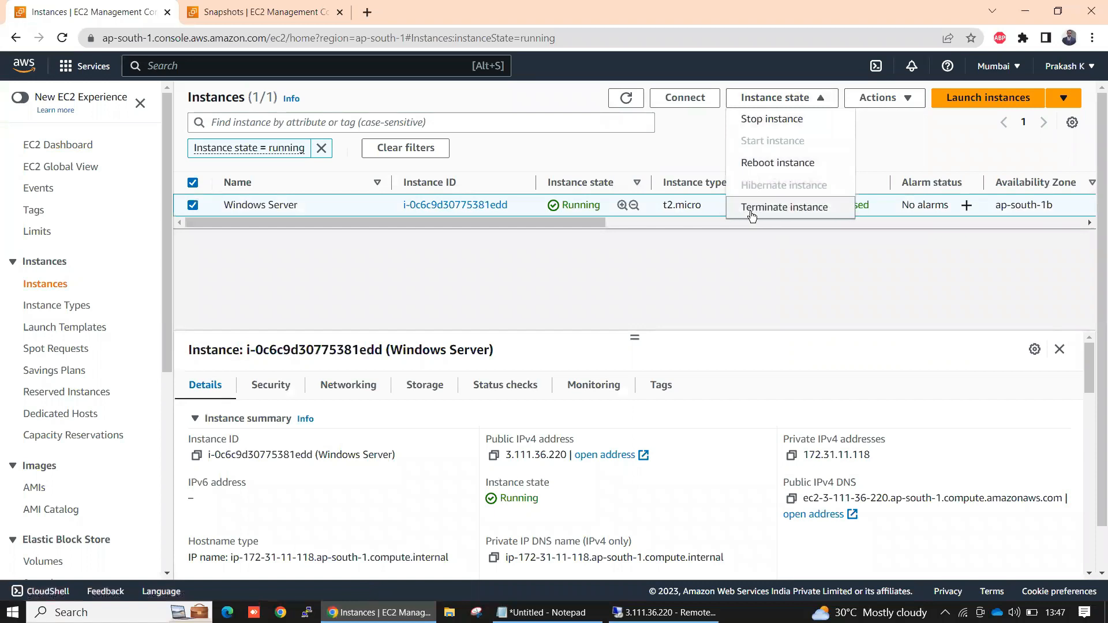
{"action": "left_click", "coordinate": [785, 206]}
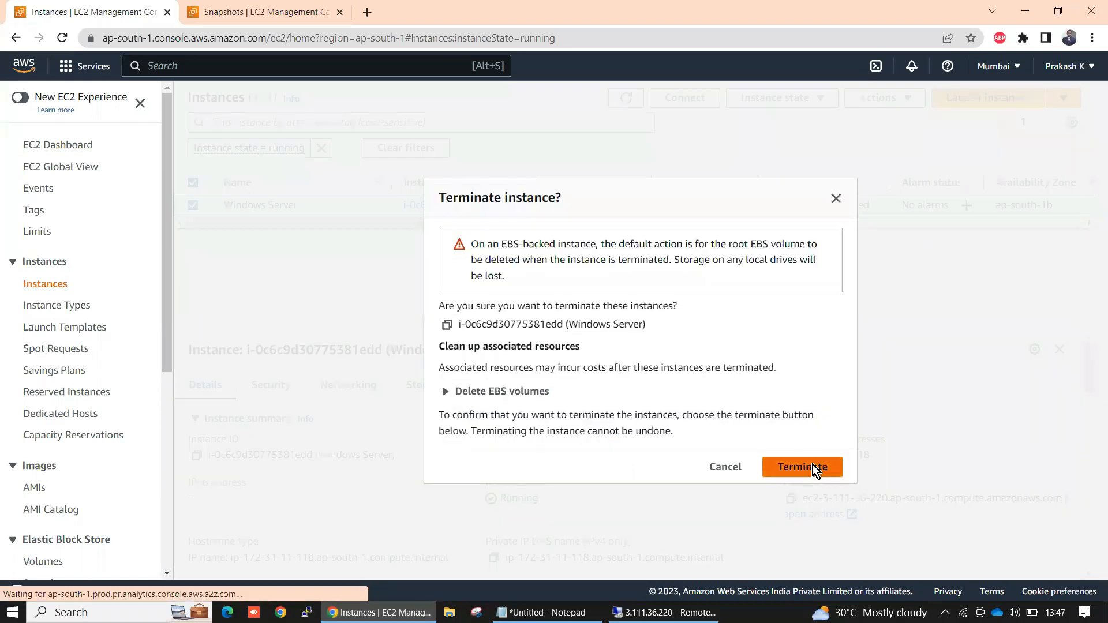
{"action": "left_click", "coordinate": [801, 468]}
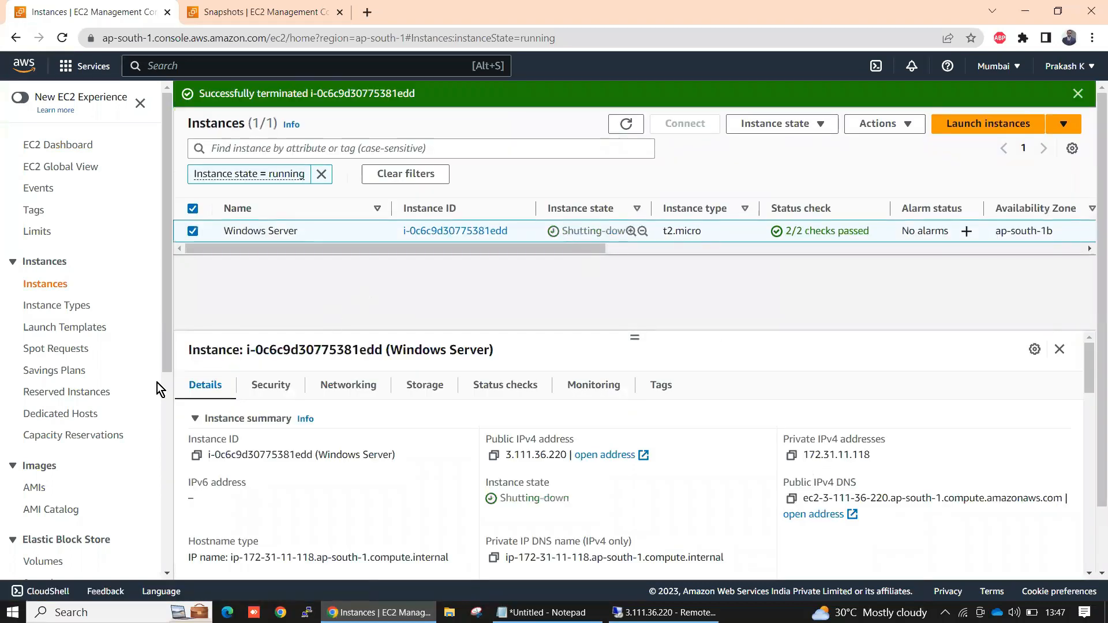
{"action": "scroll", "scroll_direction": "down", "scroll_amount": 3}
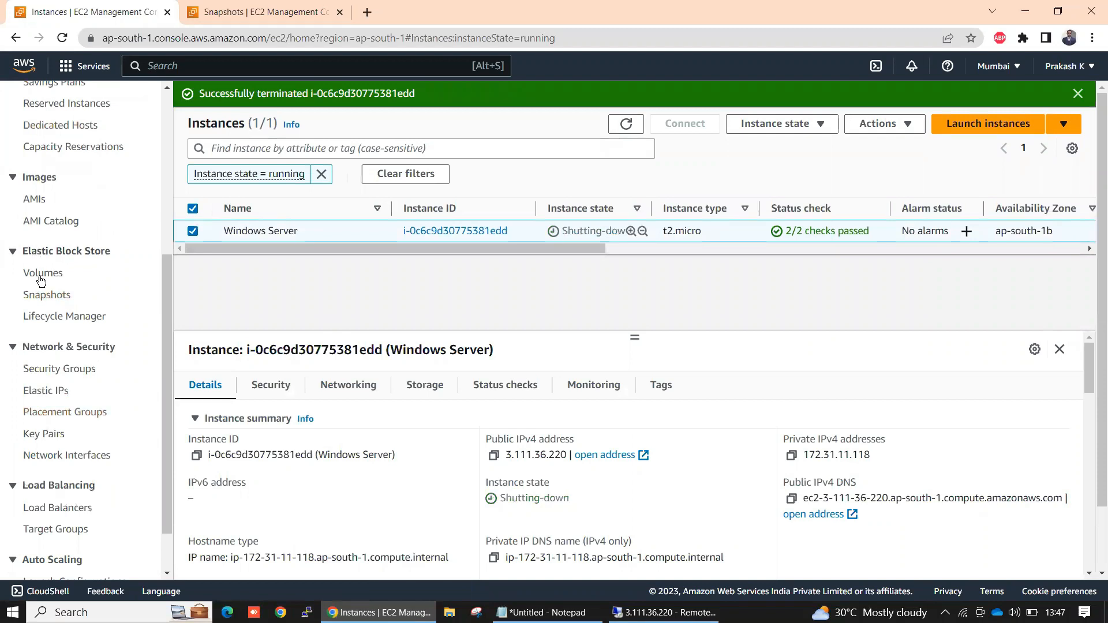
{"action": "left_click", "coordinate": [42, 272]}
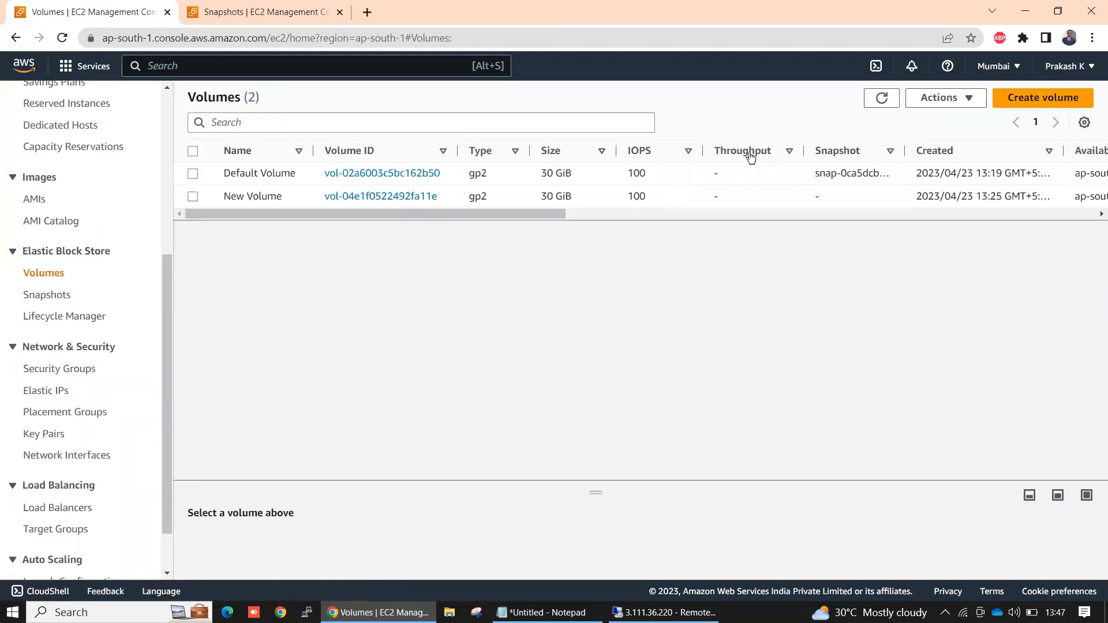
Step: Acknowledge the ended remote desktop session and close its window
{"action": "left_click", "coordinate": [662, 613]}
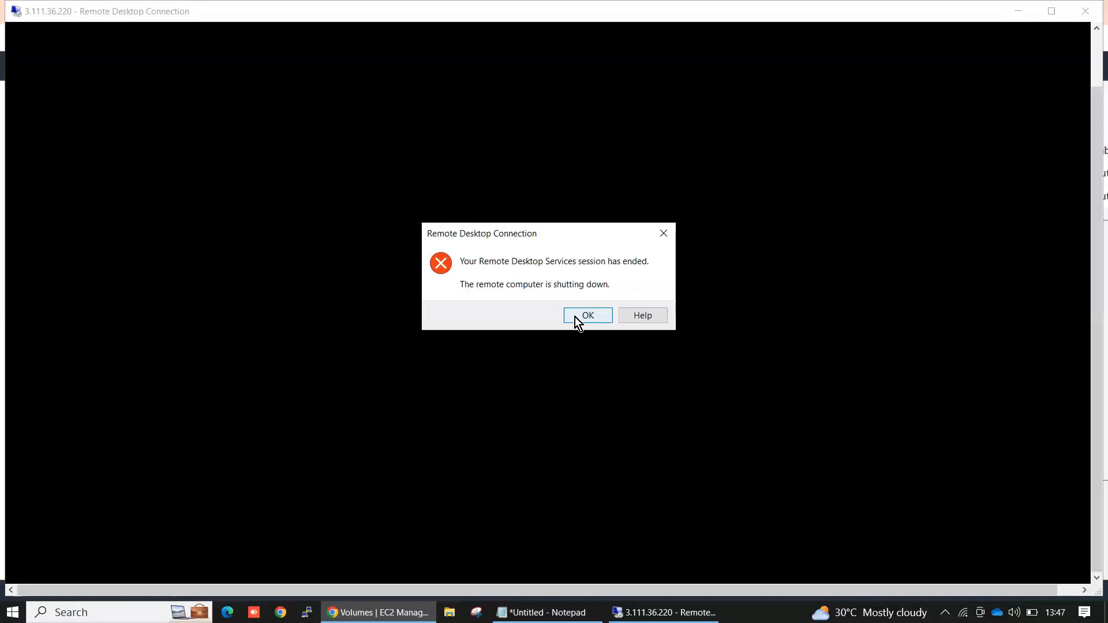
{"action": "left_click", "coordinate": [587, 315]}
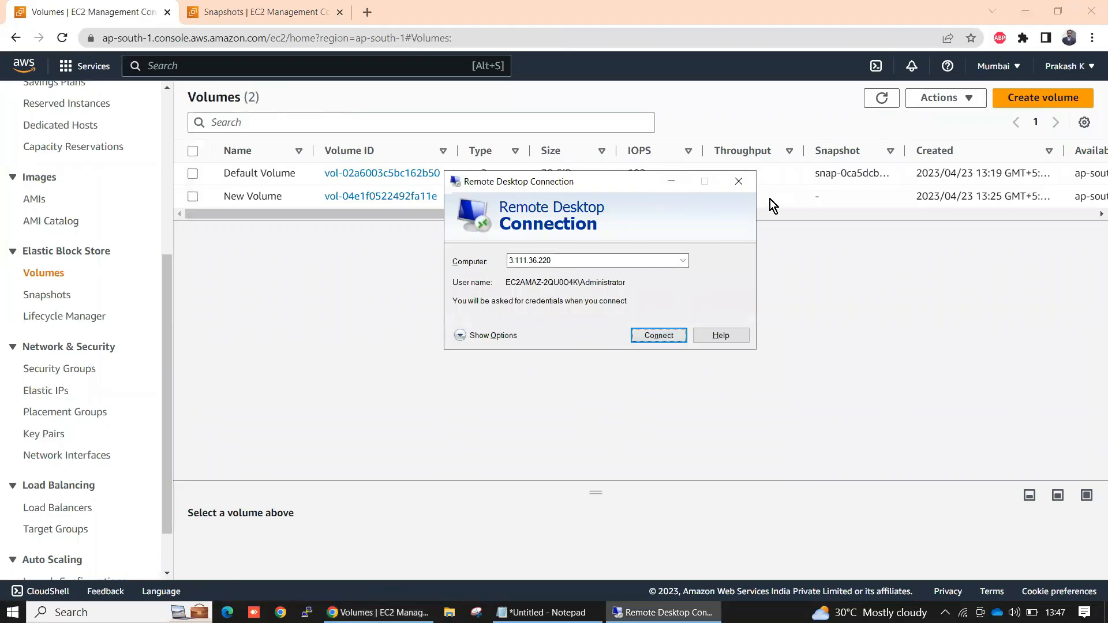
{"action": "left_click", "coordinate": [739, 181]}
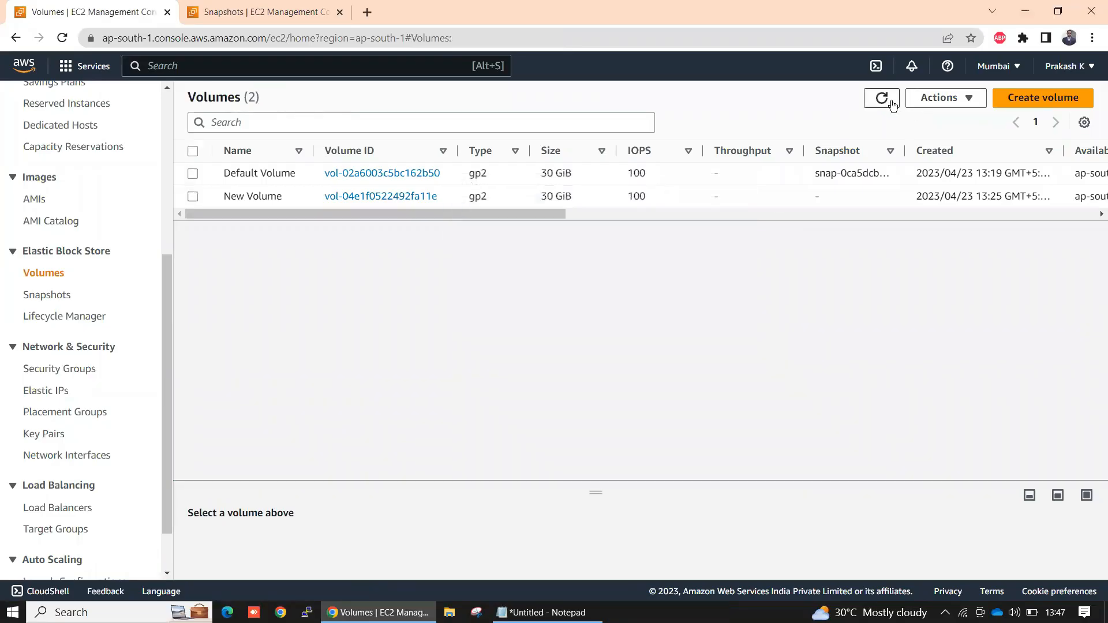
{"action": "mouse_move", "coordinate": [531, 255]}
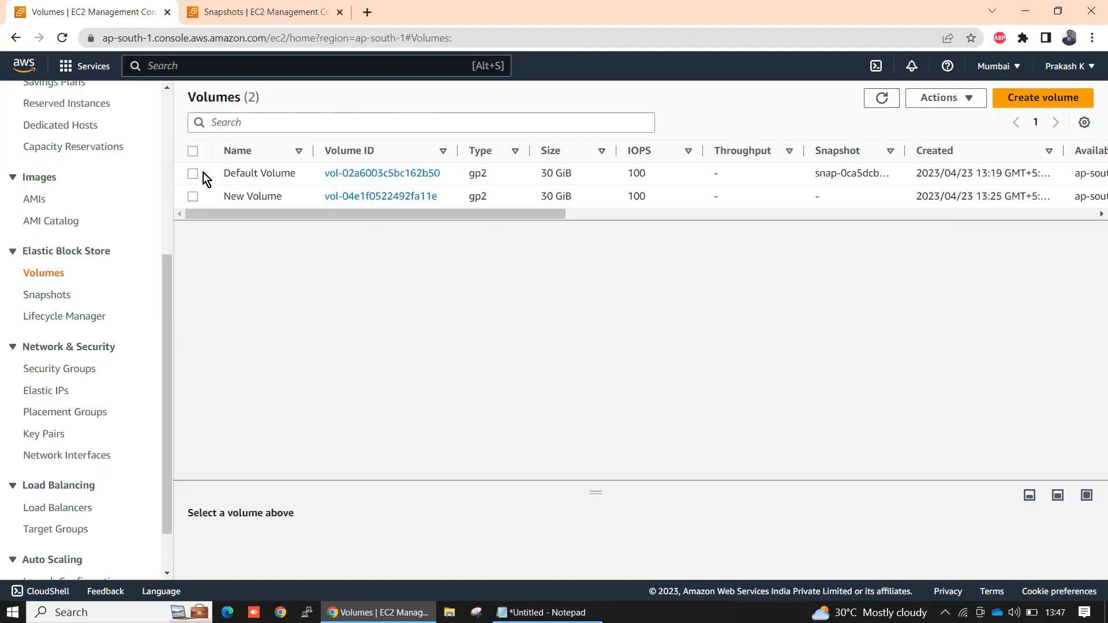
Step: Refresh the Volumes list repeatedly and check the Snapshots page, both volumes and the snapshot remaining
{"action": "scroll", "scroll_direction": "right", "scroll_amount": 3}
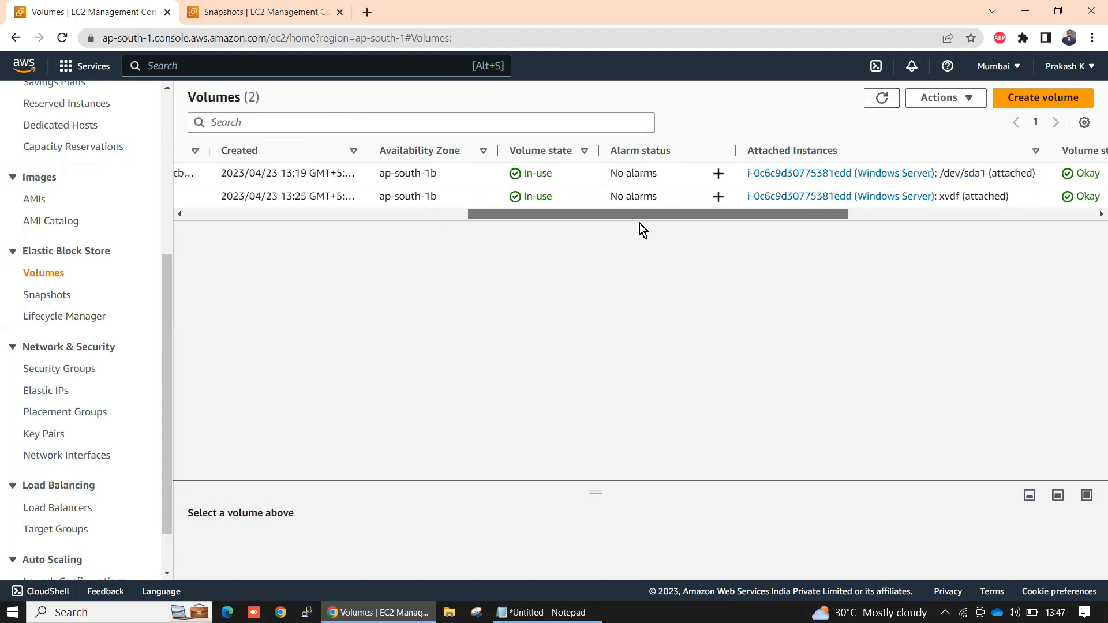
{"action": "left_click", "coordinate": [881, 96]}
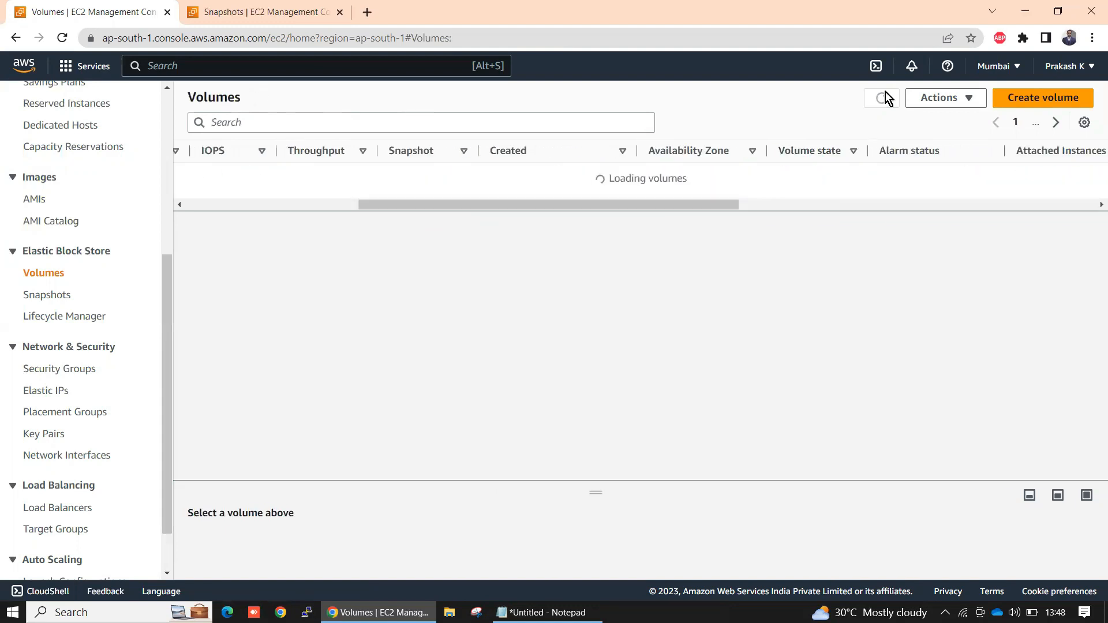
{"action": "left_click", "coordinate": [881, 97]}
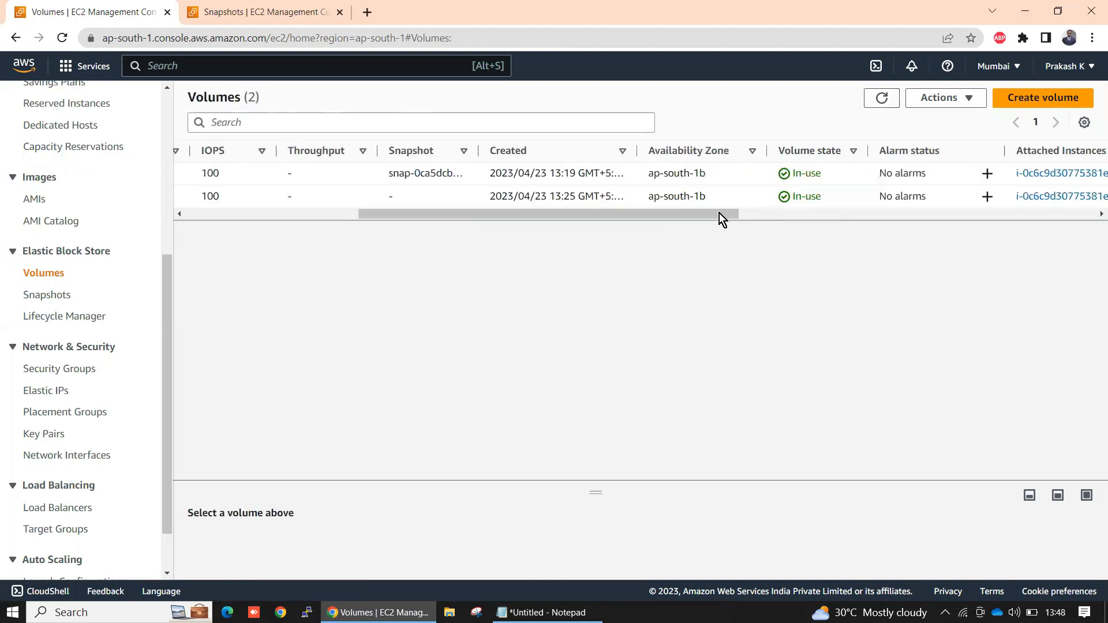
{"action": "scroll", "scroll_direction": "right", "scroll_amount": 3}
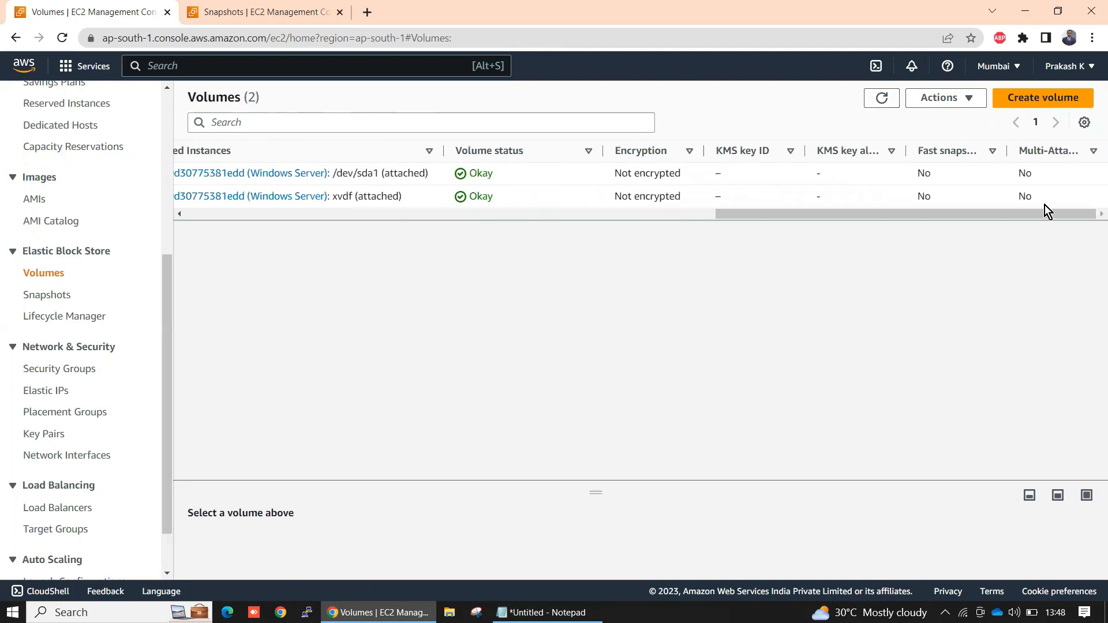
{"action": "left_click", "coordinate": [881, 97]}
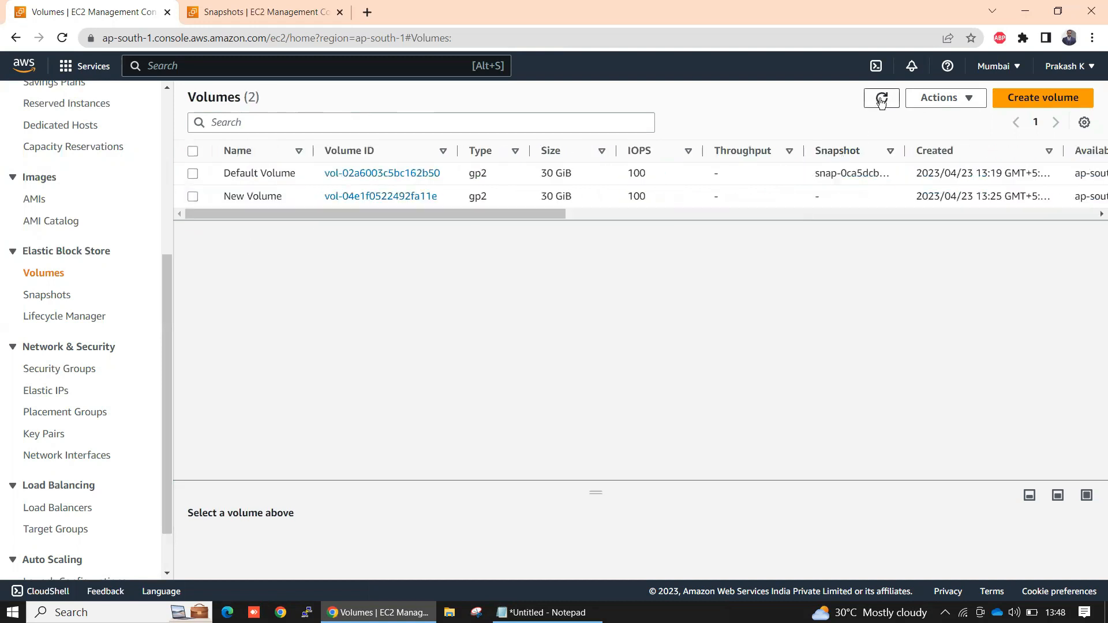
{"action": "left_click", "coordinate": [881, 97]}
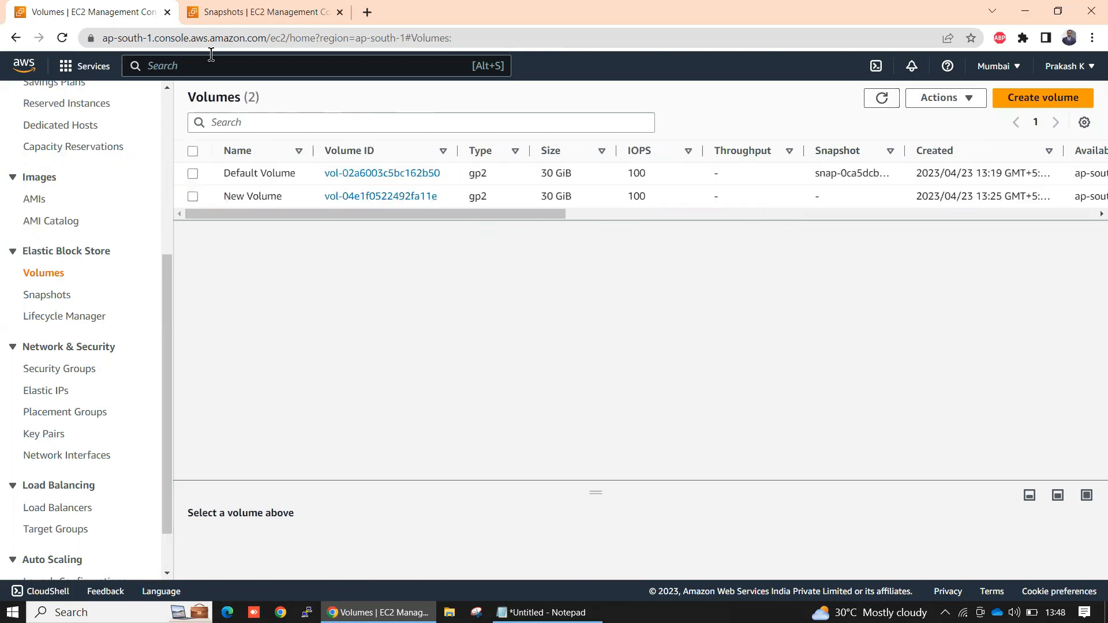
{"action": "left_click", "coordinate": [262, 12]}
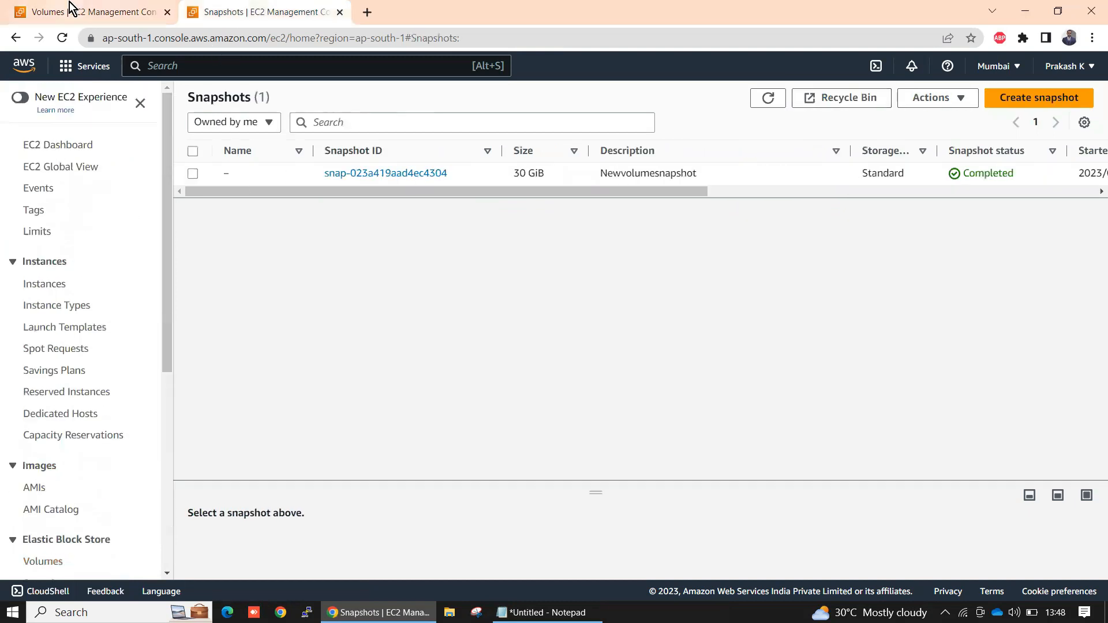
{"action": "left_click", "coordinate": [43, 561]}
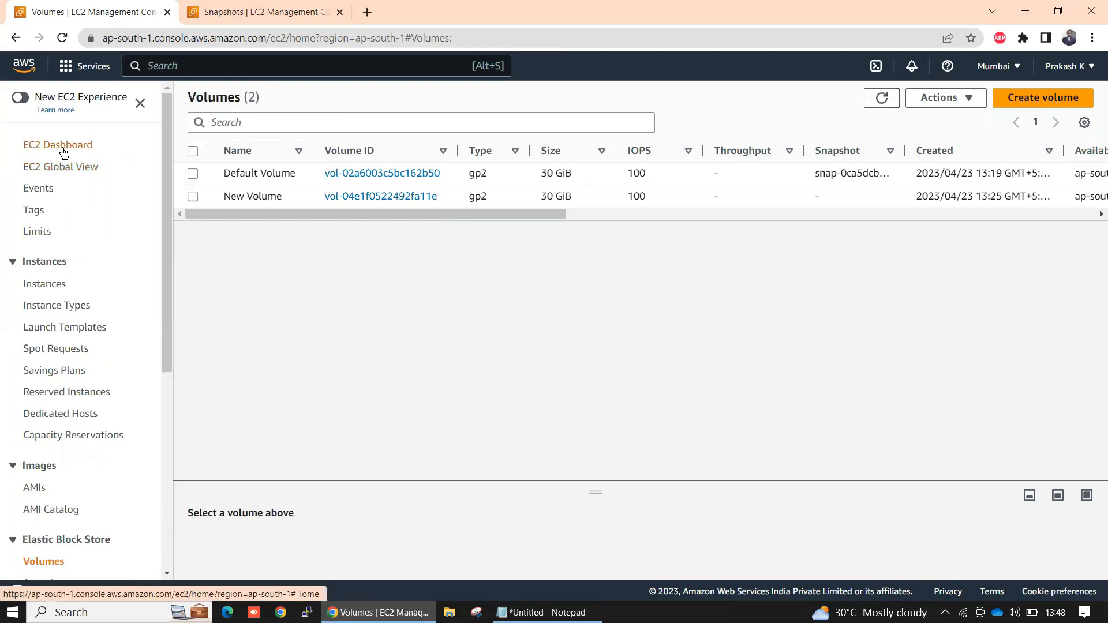
Step: Confirm the Windows Server instance shows Terminated, then return to the Volumes list
{"action": "left_click", "coordinate": [43, 284]}
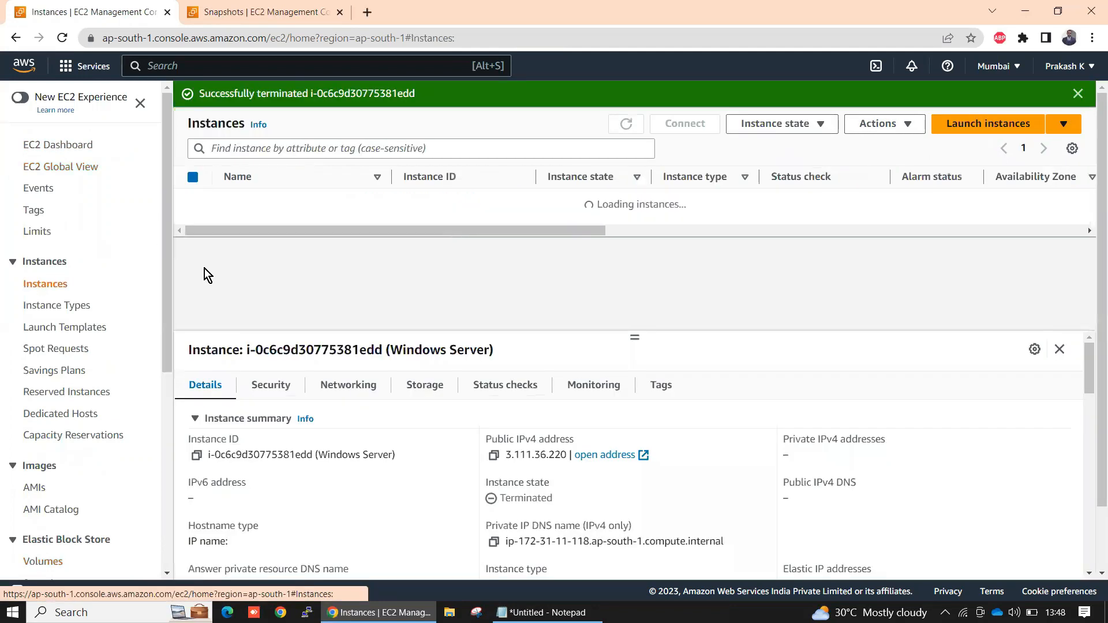
{"action": "left_click", "coordinate": [625, 123]}
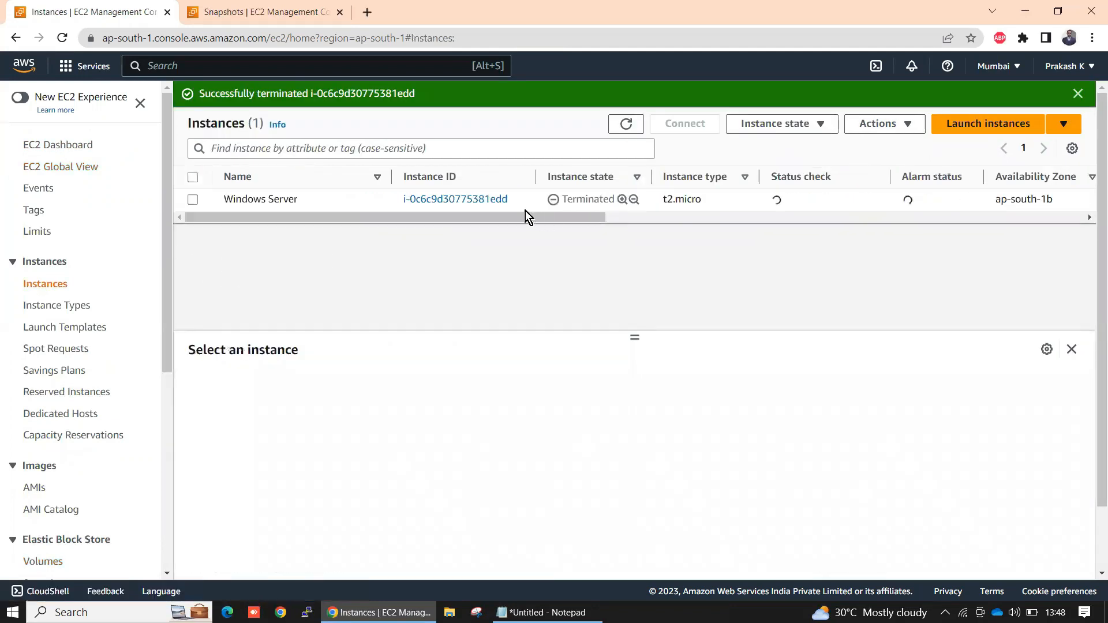
{"action": "scroll", "scroll_direction": "down", "scroll_amount": 3}
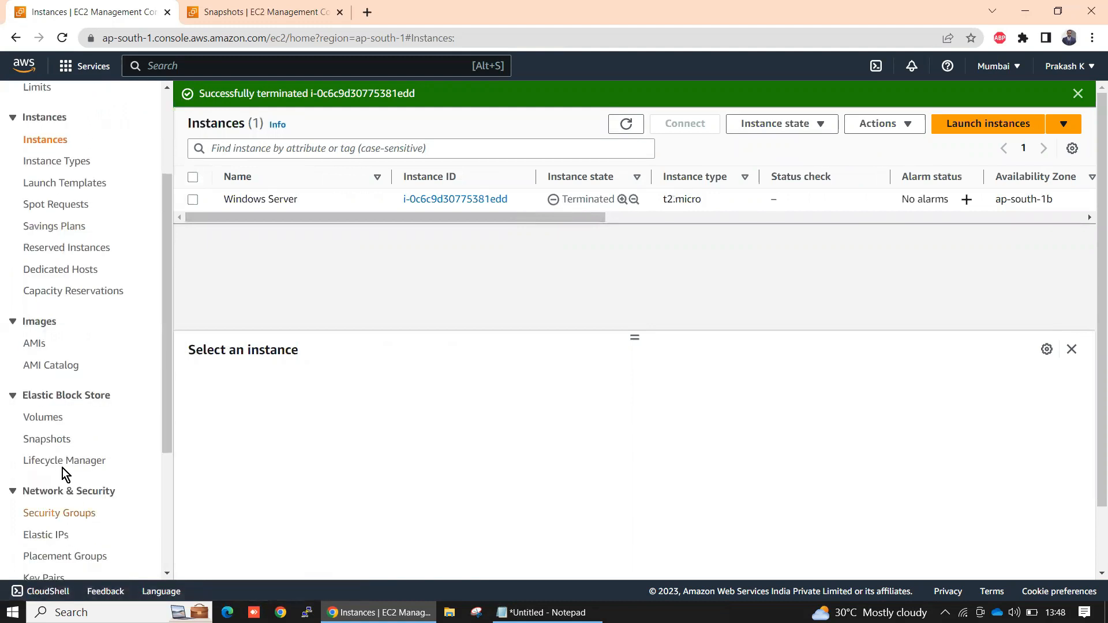
{"action": "left_click", "coordinate": [43, 417]}
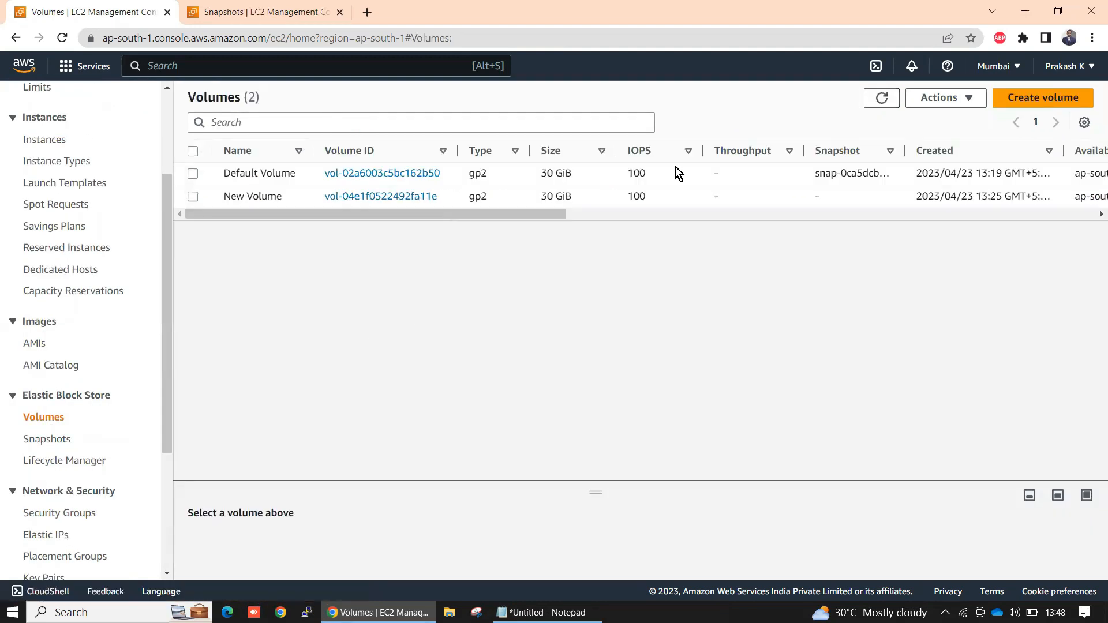
Step: Refresh the Volumes list so only New Volume remains after the terminated server's volume is gone
{"action": "left_click", "coordinate": [881, 97]}
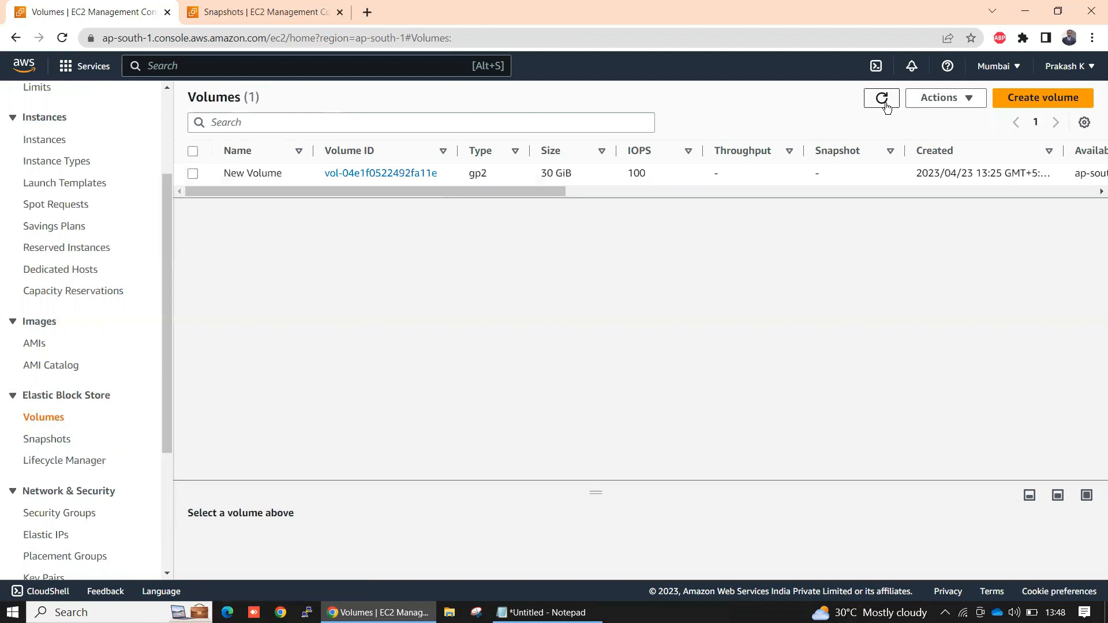
{"action": "mouse_move", "coordinate": [271, 173]}
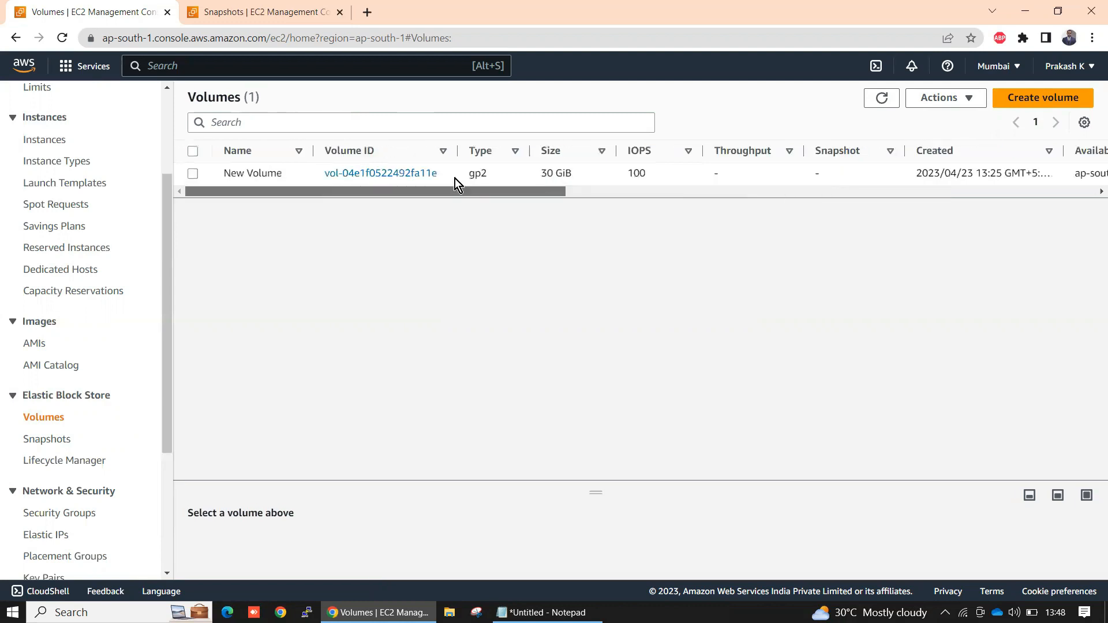
{"action": "mouse_move", "coordinate": [126, 395]}
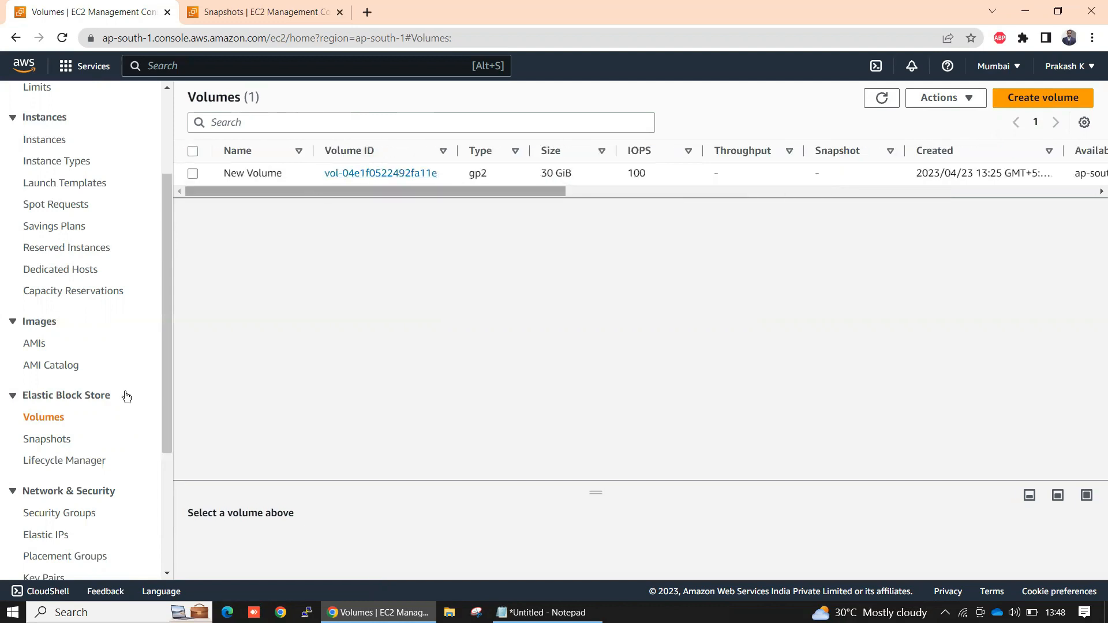
{"action": "mouse_move", "coordinate": [86, 391]}
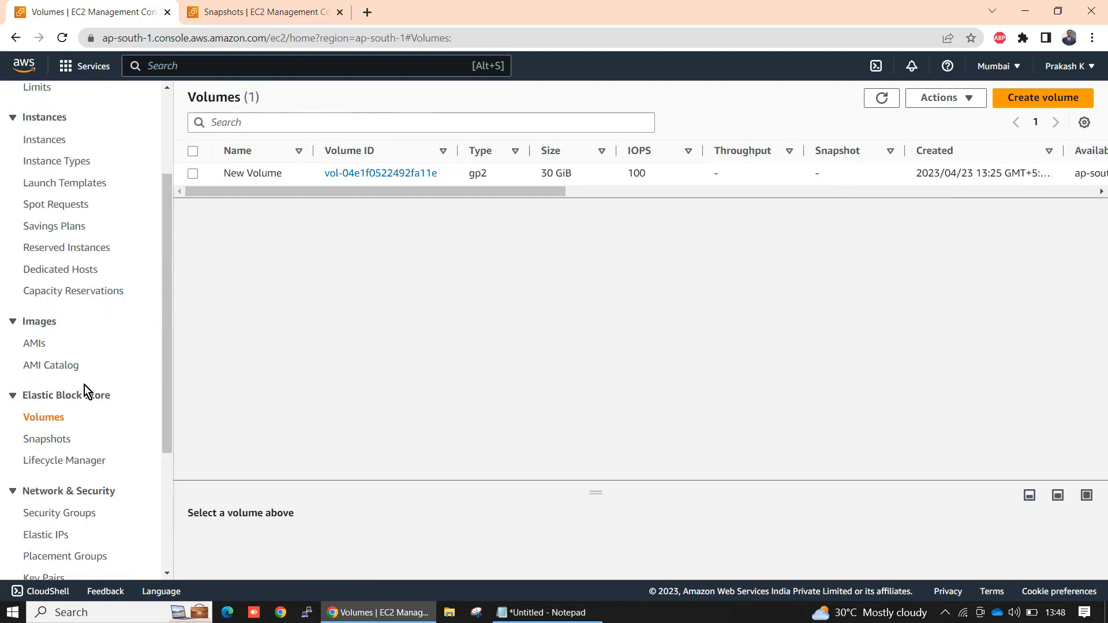
{"action": "mouse_move", "coordinate": [371, 200]}
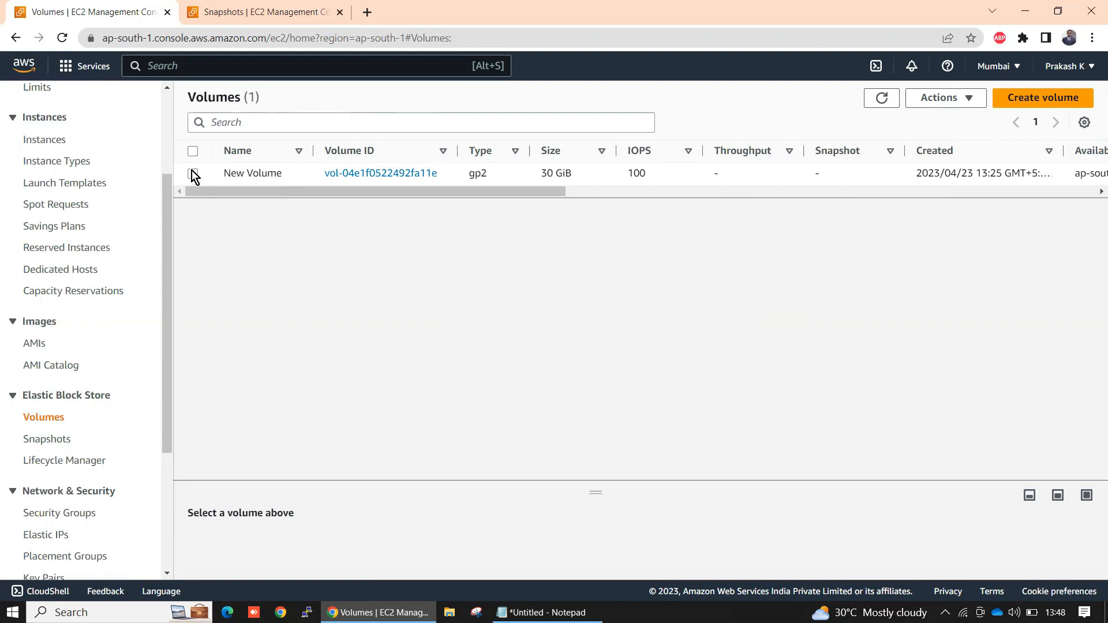
Step: Delete New Volume via Actions > Delete volume and confirm, leaving no volumes in the region
{"action": "left_click", "coordinate": [193, 173]}
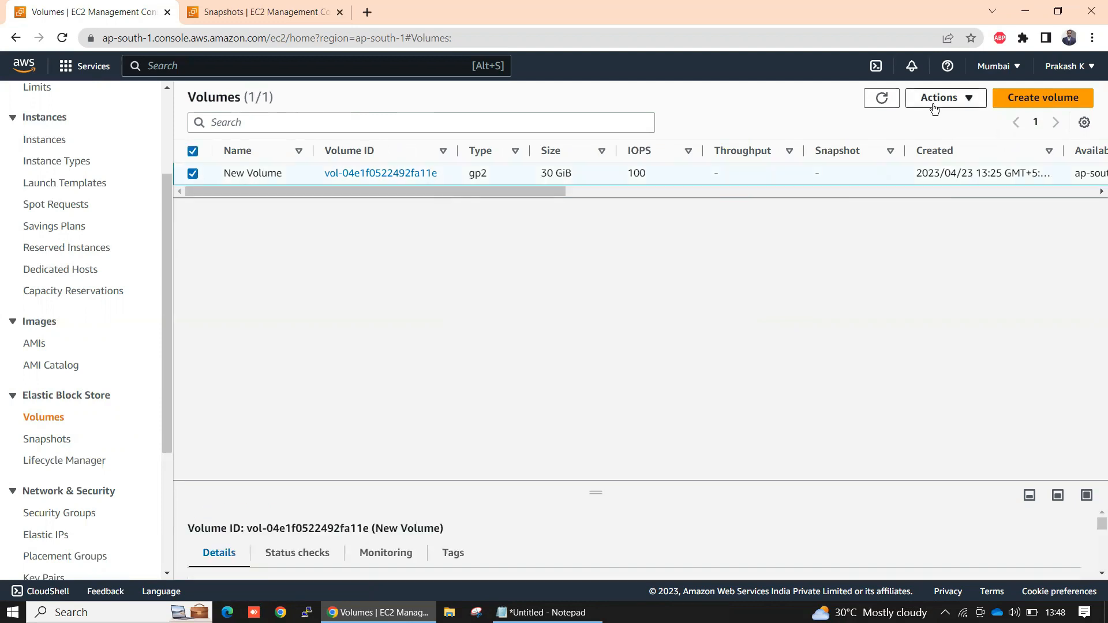
{"action": "left_click", "coordinate": [944, 97]}
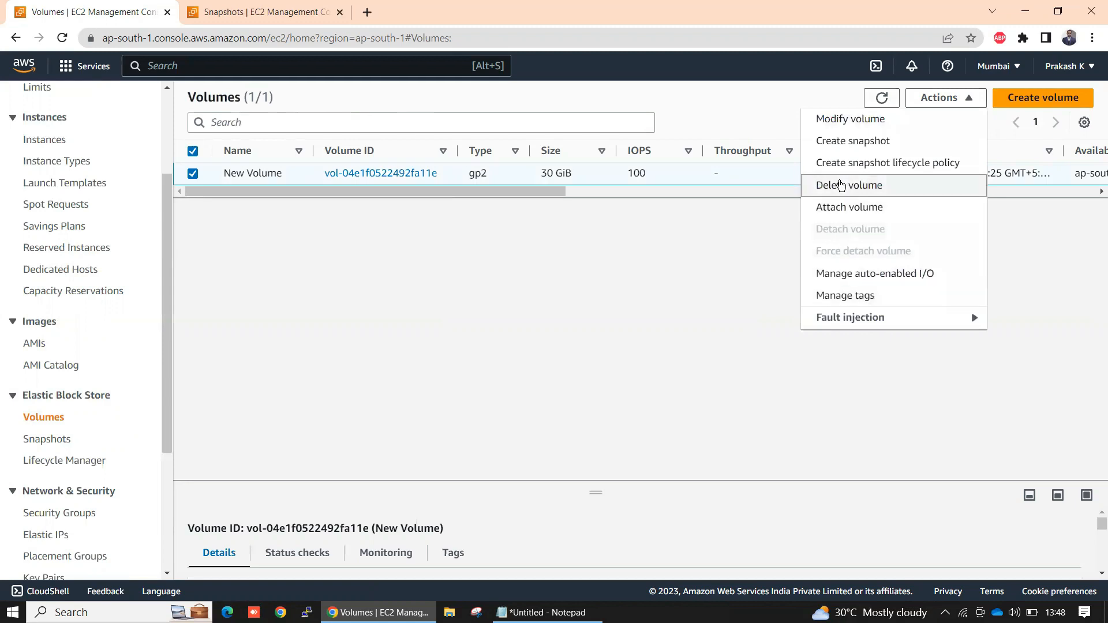
{"action": "left_click", "coordinate": [850, 185]}
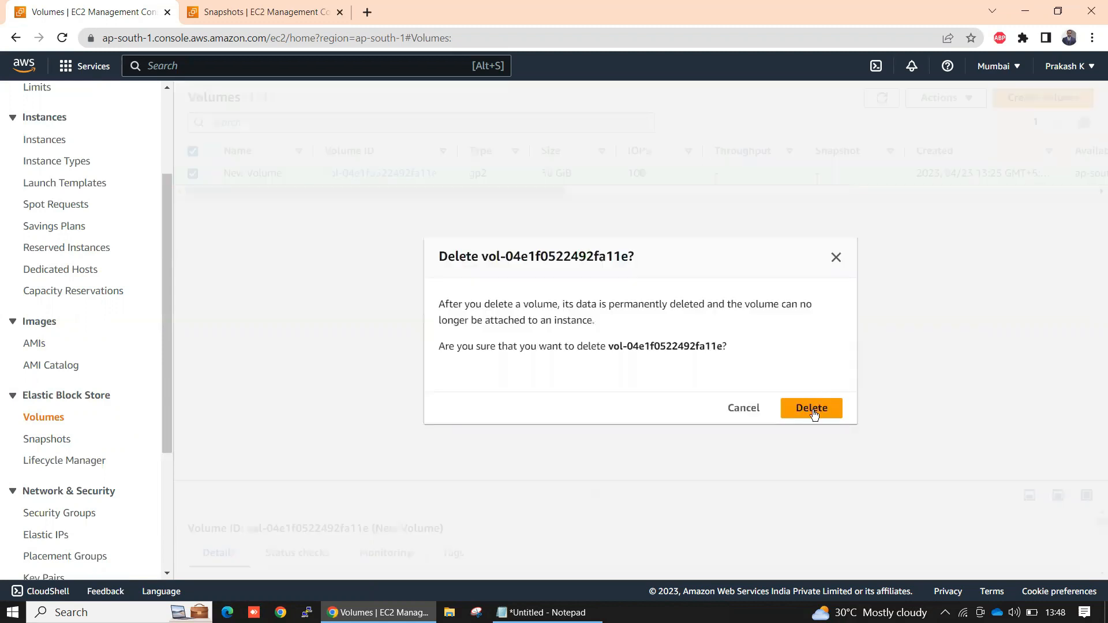
{"action": "left_click", "coordinate": [812, 407]}
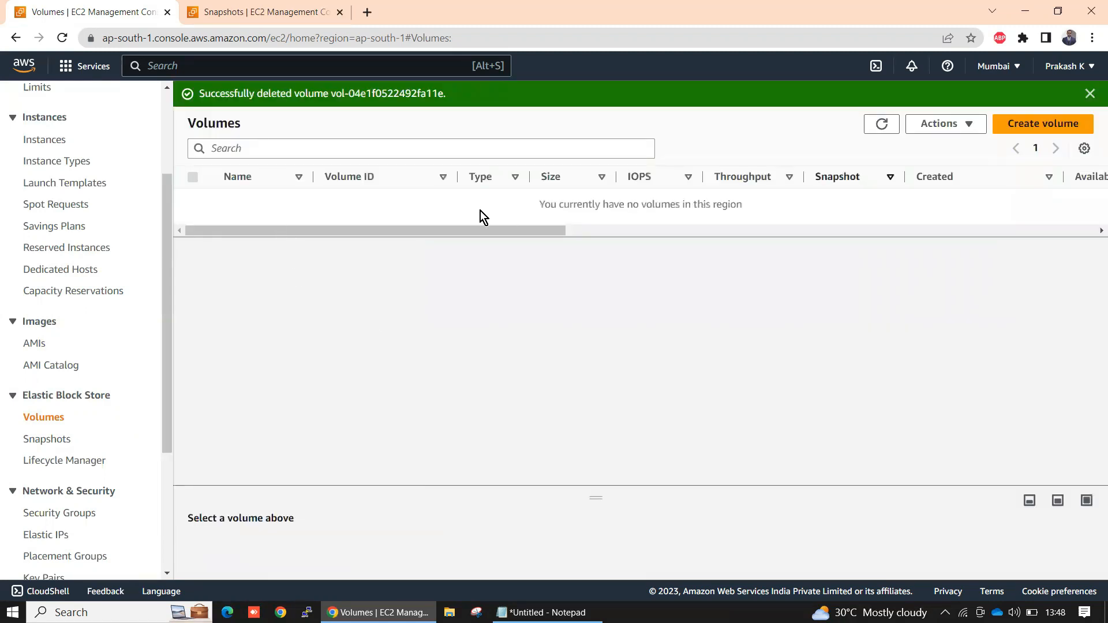
{"action": "mouse_move", "coordinate": [67, 481]}
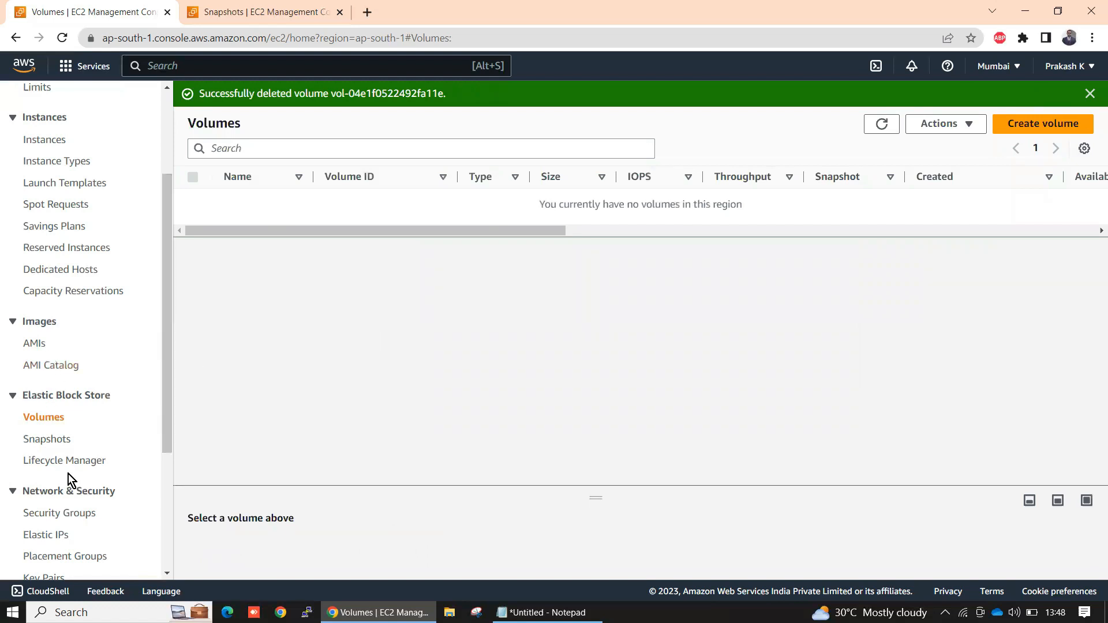
{"action": "mouse_move", "coordinate": [46, 318]}
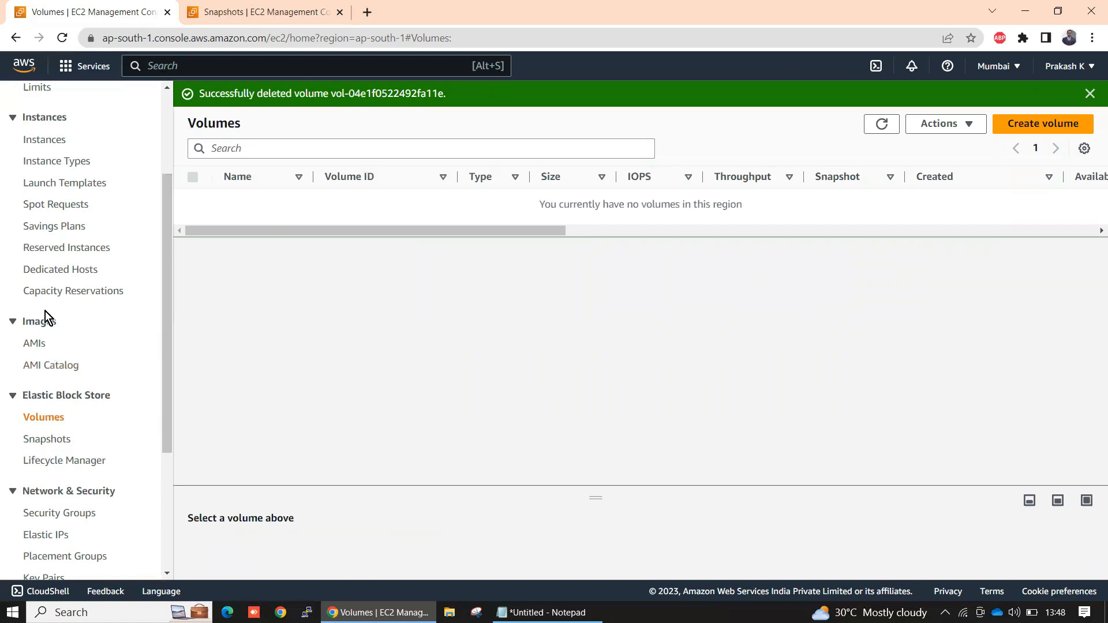
{"action": "scroll", "scroll_direction": "up", "scroll_amount": 3}
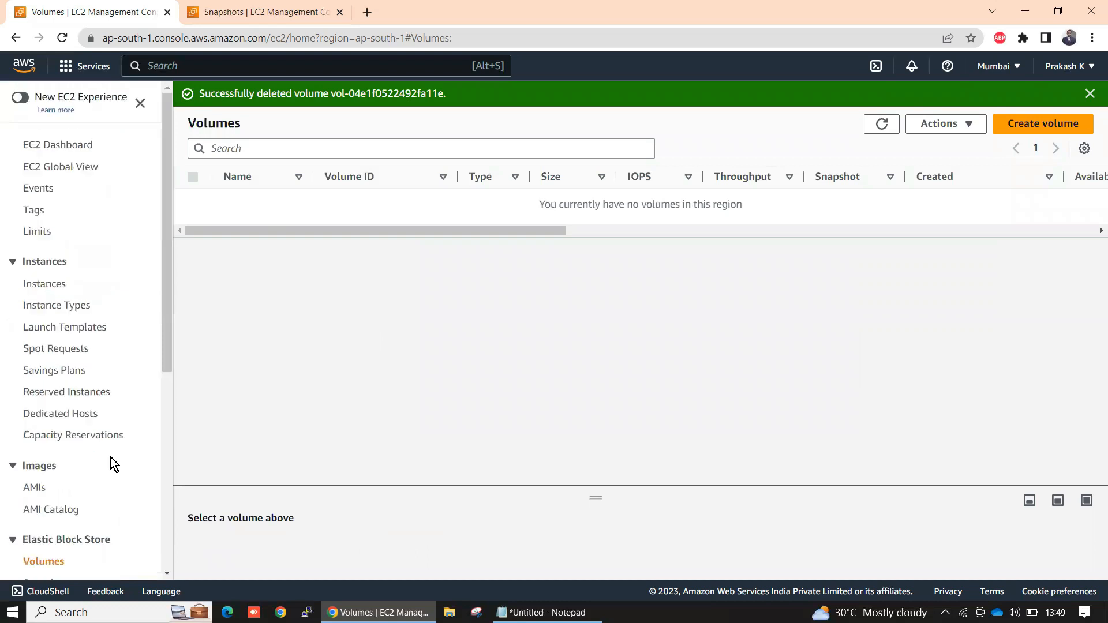
{"action": "scroll", "scroll_direction": "down", "scroll_amount": 3}
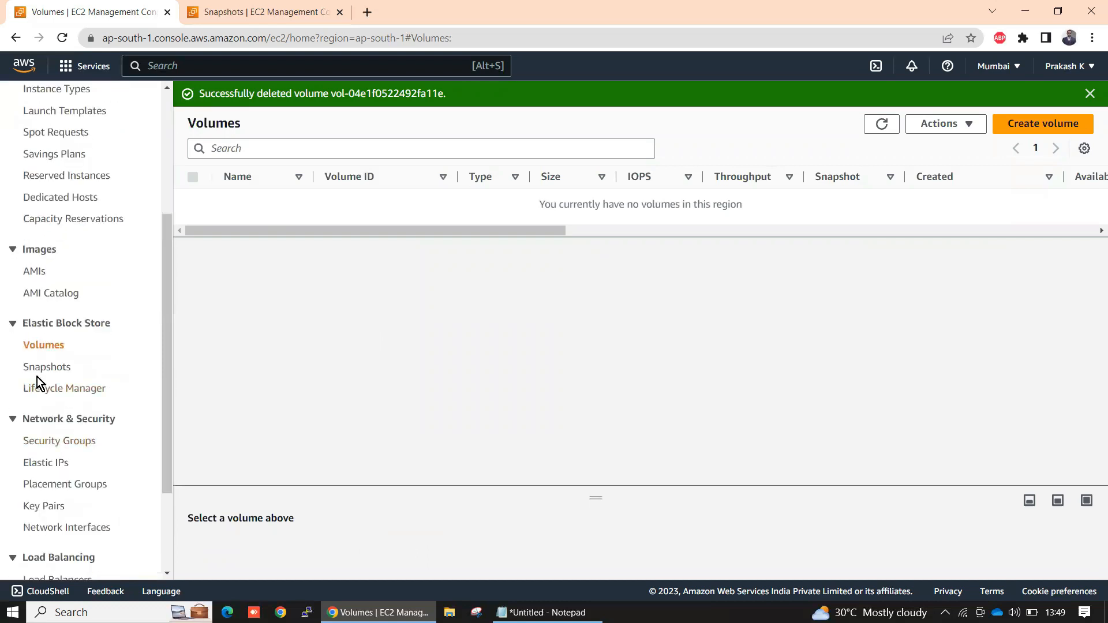
Step: Check Newvolumesnapshot is completed under Snapshots, then start Launch instances from the Instances list
{"action": "left_click", "coordinate": [47, 366]}
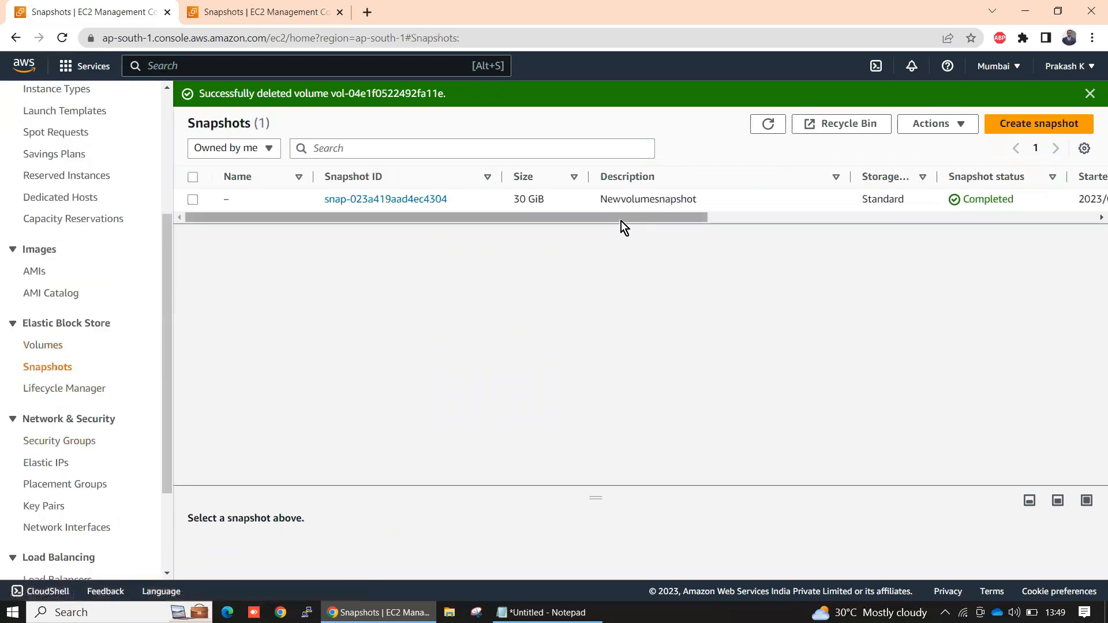
{"action": "mouse_move", "coordinate": [472, 234]}
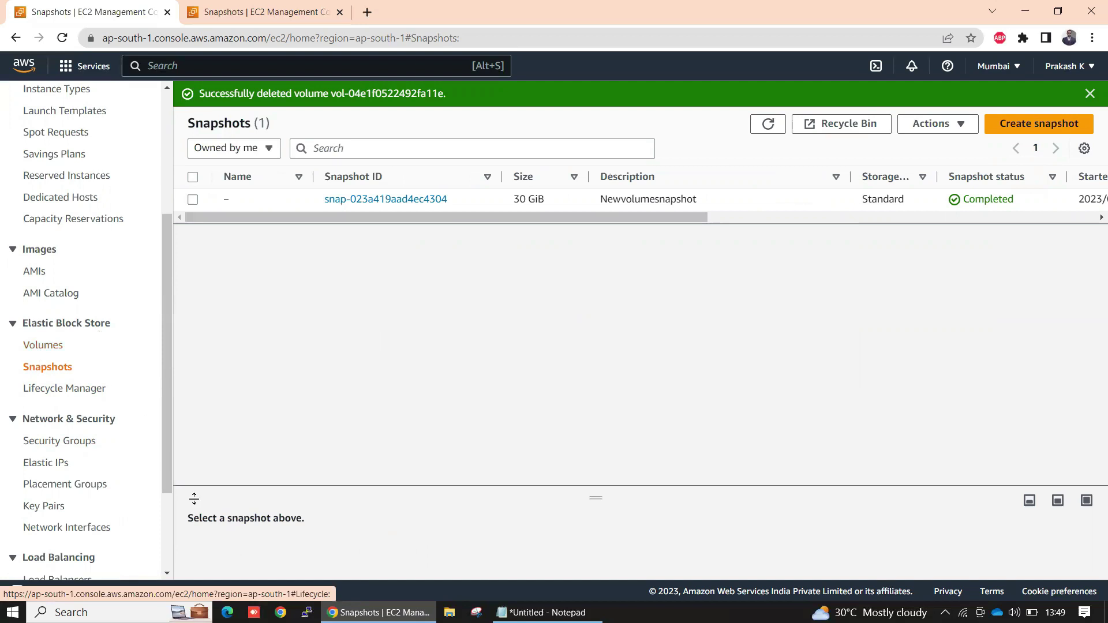
{"action": "mouse_move", "coordinate": [67, 353]}
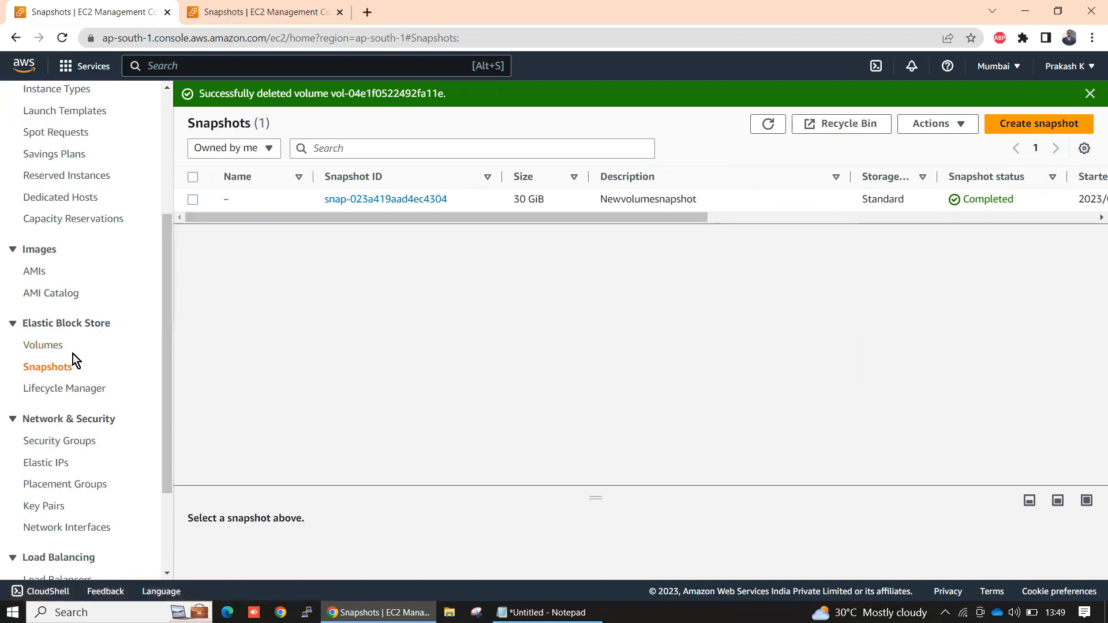
{"action": "mouse_move", "coordinate": [83, 367]}
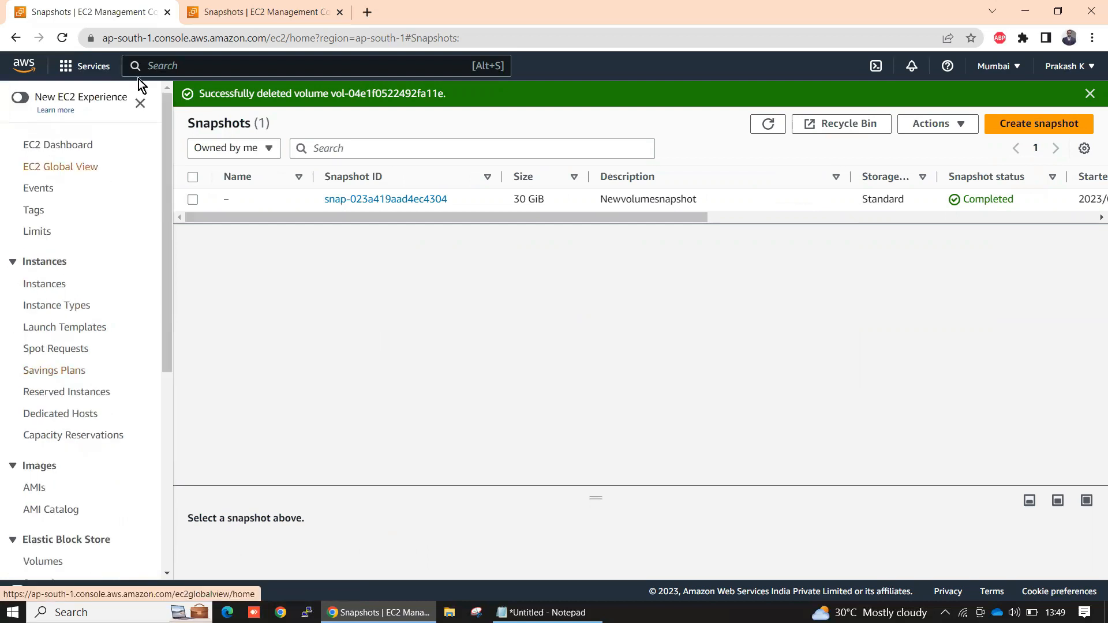
{"action": "mouse_move", "coordinate": [59, 212]}
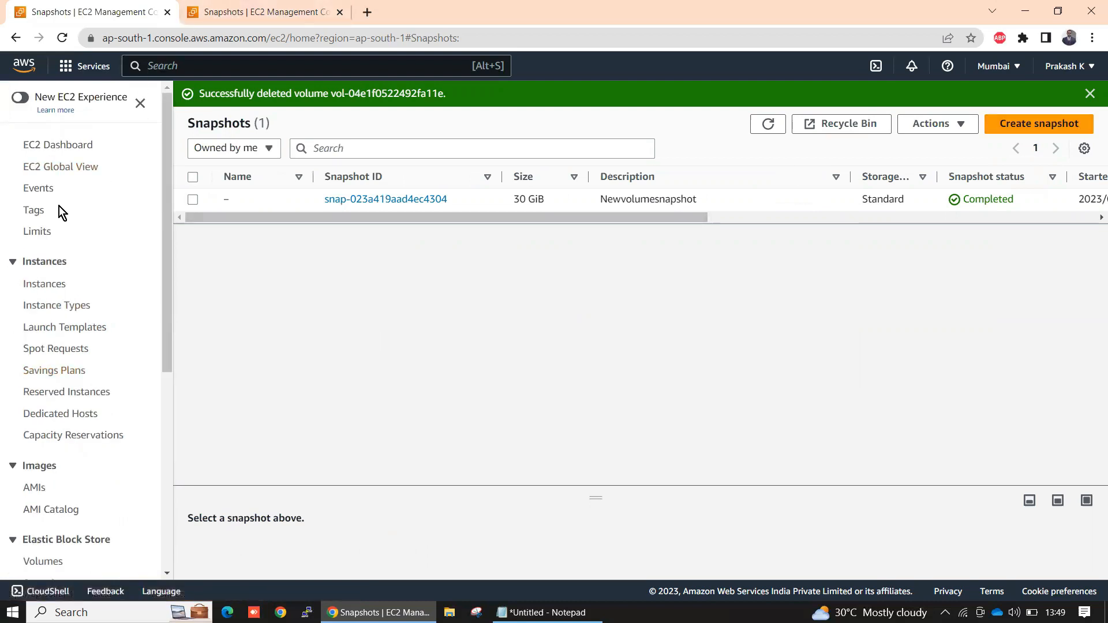
{"action": "left_click", "coordinate": [45, 284]}
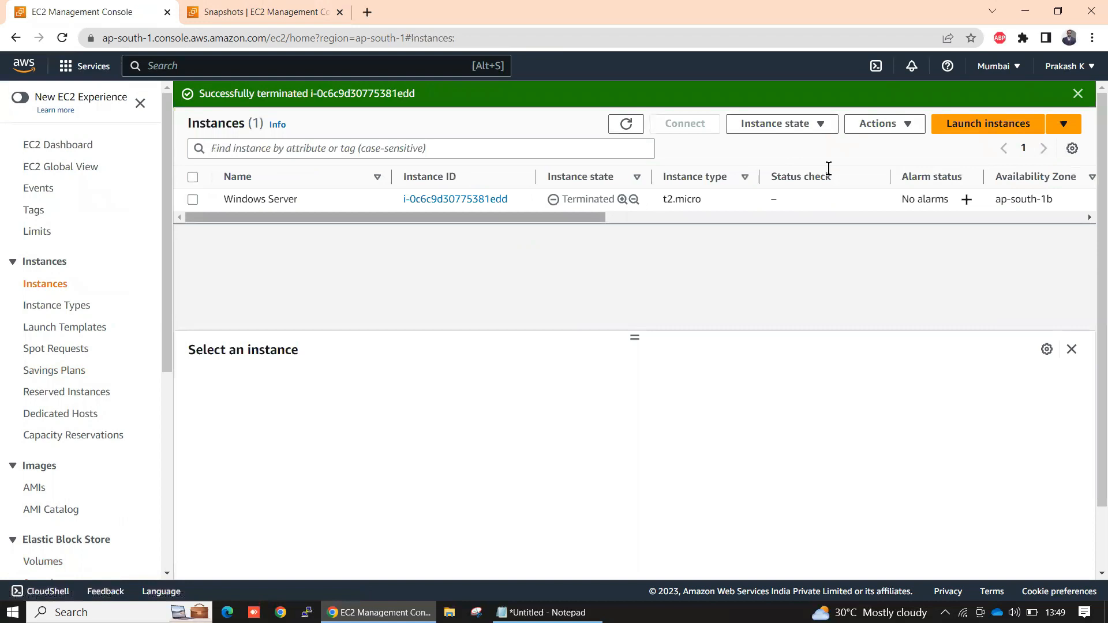
{"action": "left_click", "coordinate": [987, 124]}
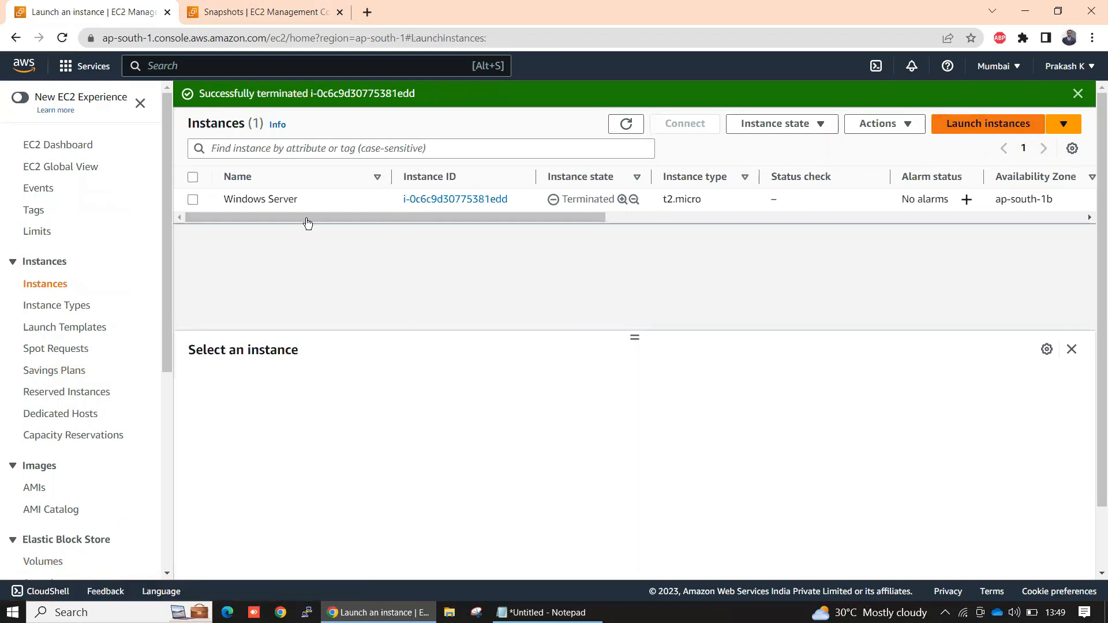
Step: Name the instance 'Snapshot restore' and choose the Windows Server 2022 AMI
{"action": "left_click", "coordinate": [987, 124]}
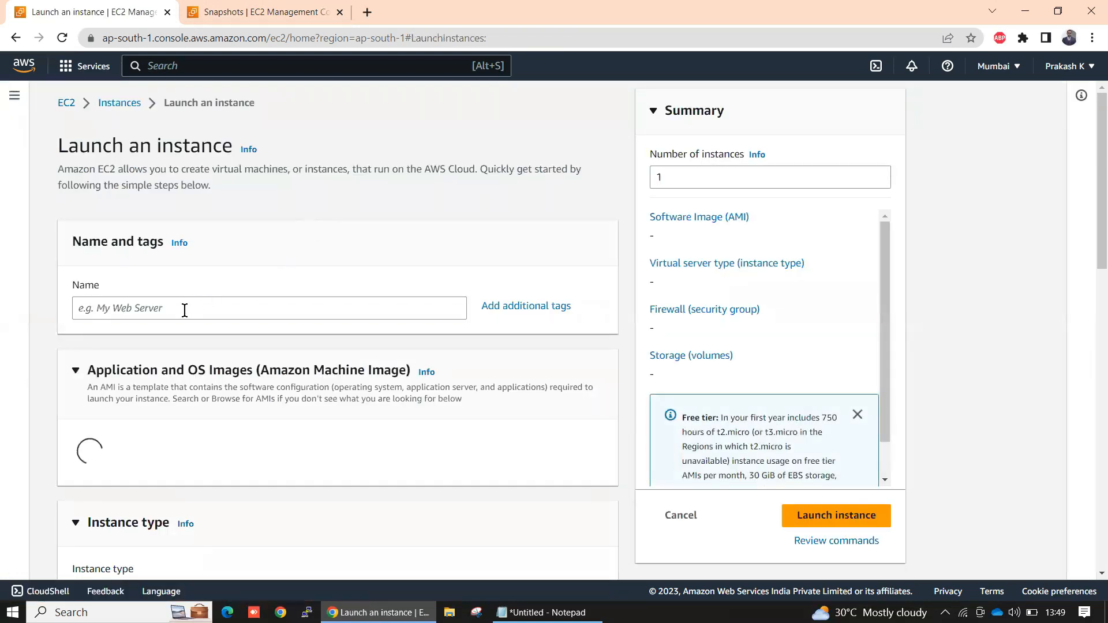
{"action": "type", "text": "S"}
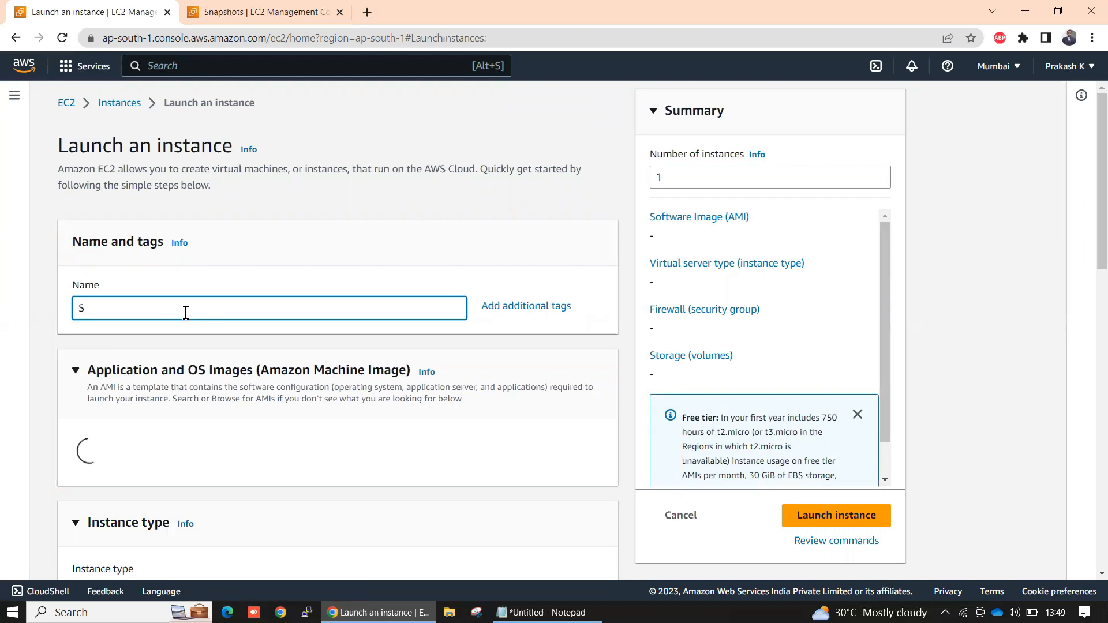
{"action": "type", "text": "napshot r"}
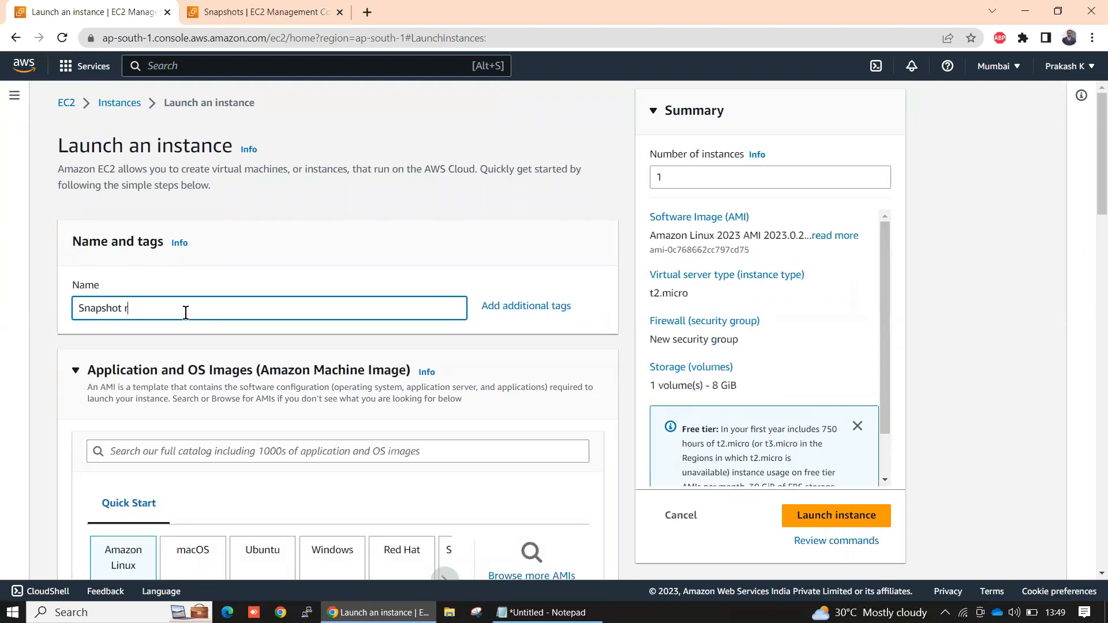
{"action": "type", "text": "estore"}
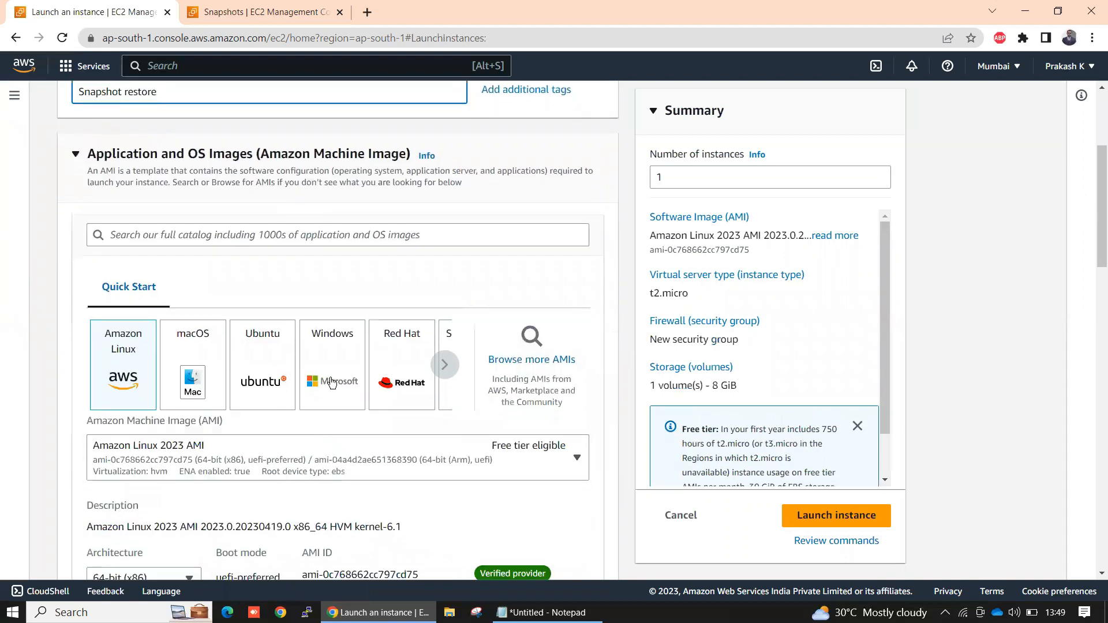
{"action": "left_click", "coordinate": [332, 366]}
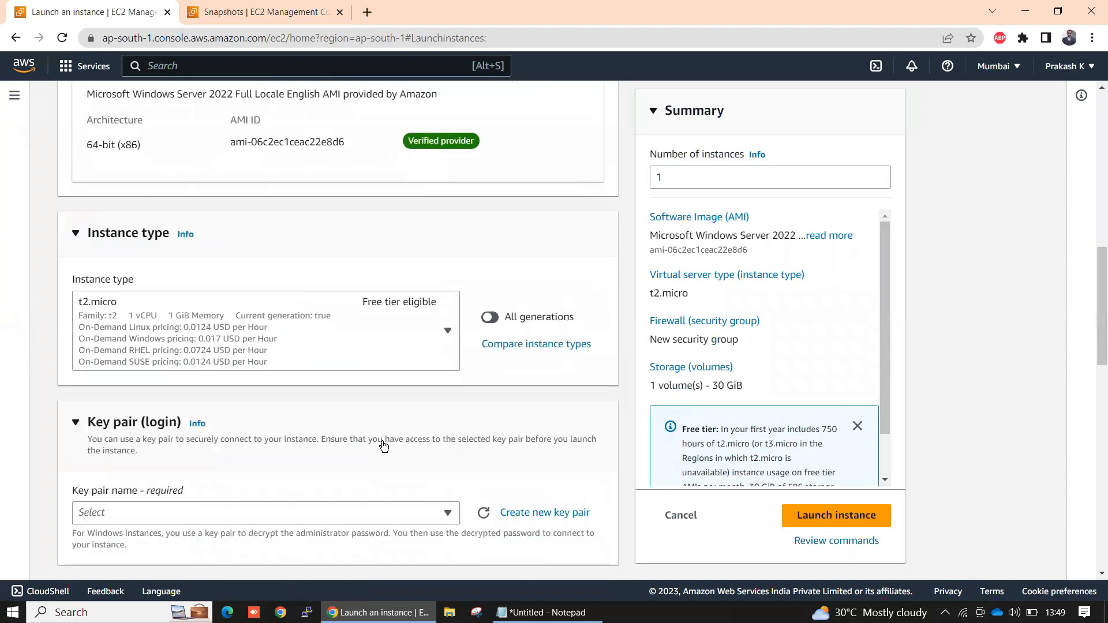
Step: Select the 15apr key pair and keep Allow RDP traffic checked, reaching Configure storage
{"action": "left_click", "coordinate": [265, 512]}
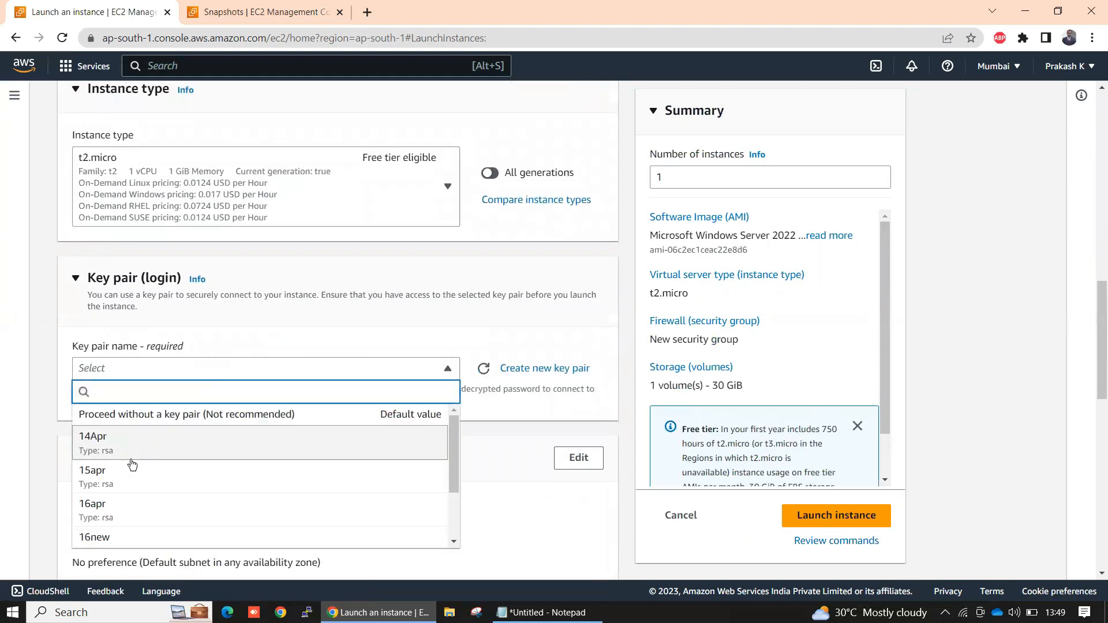
{"action": "left_click", "coordinate": [93, 469]}
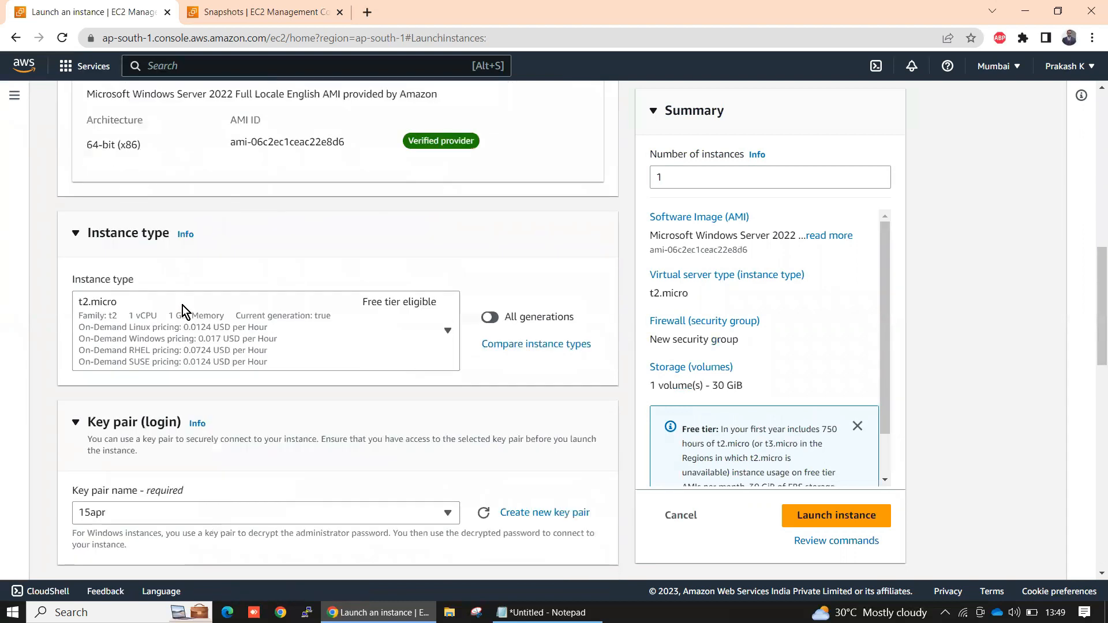
{"action": "left_click", "coordinate": [448, 331]}
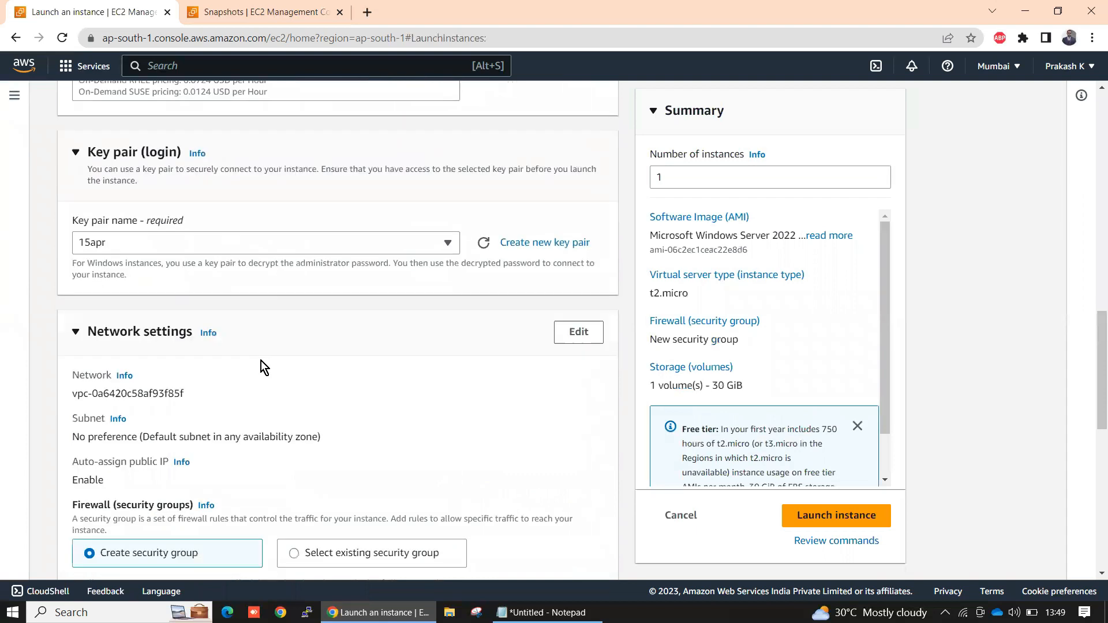
{"action": "scroll", "scroll_direction": "down", "scroll_amount": 3}
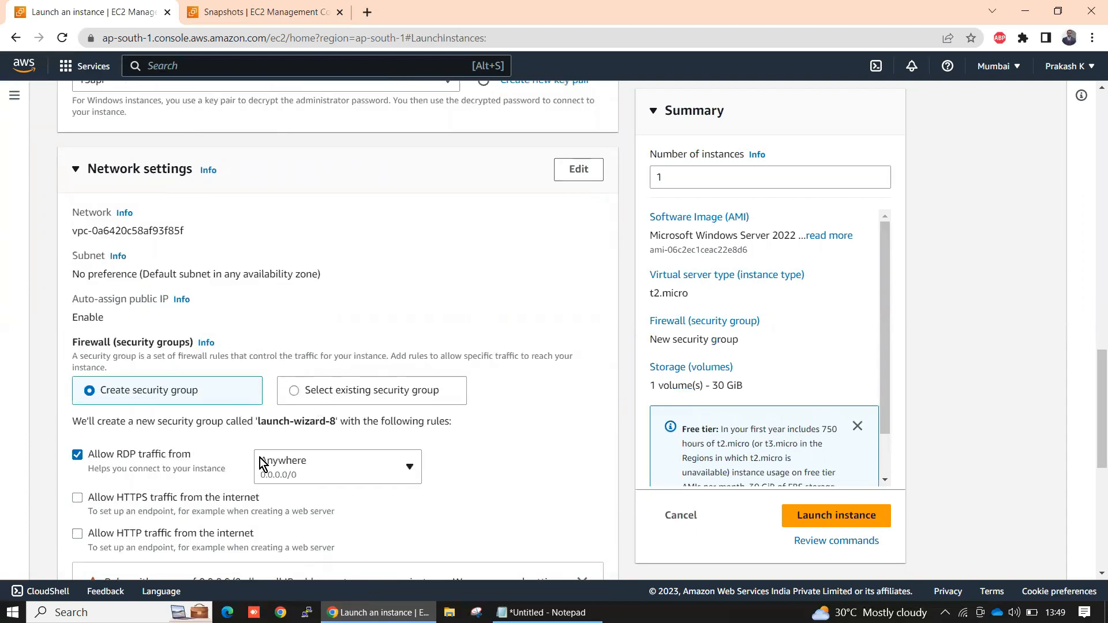
{"action": "scroll", "scroll_direction": "down", "scroll_amount": 3}
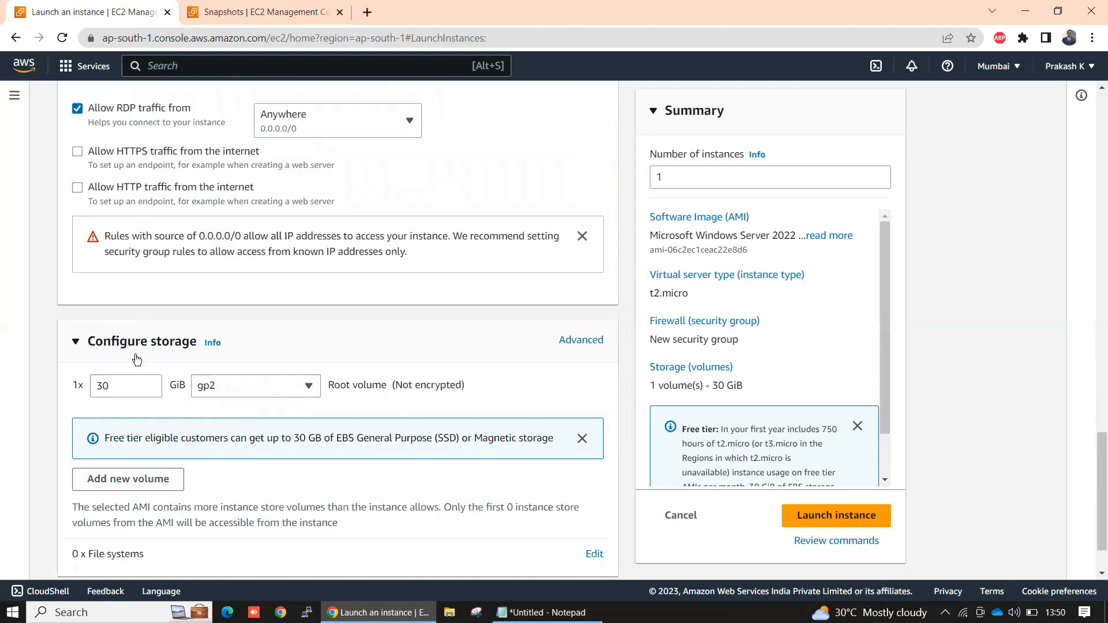
{"action": "scroll", "scroll_direction": "down", "scroll_amount": 3}
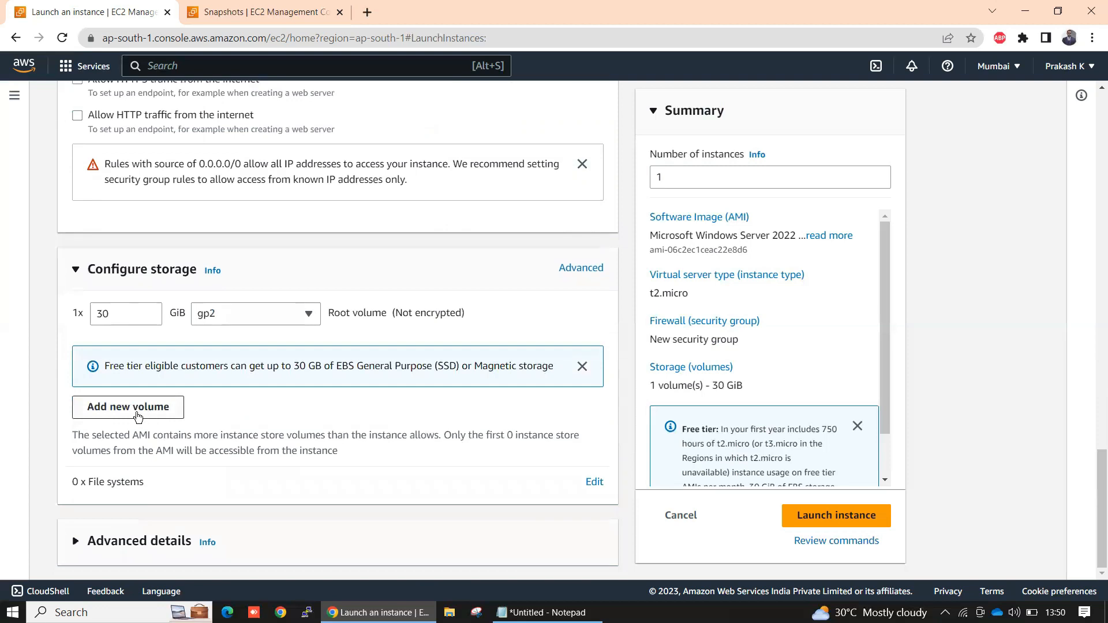
Step: Add a second 8 GiB gp3 EBS volume in Advanced storage, bringing storage to 2 volumes, 38 GiB
{"action": "left_click", "coordinate": [581, 267]}
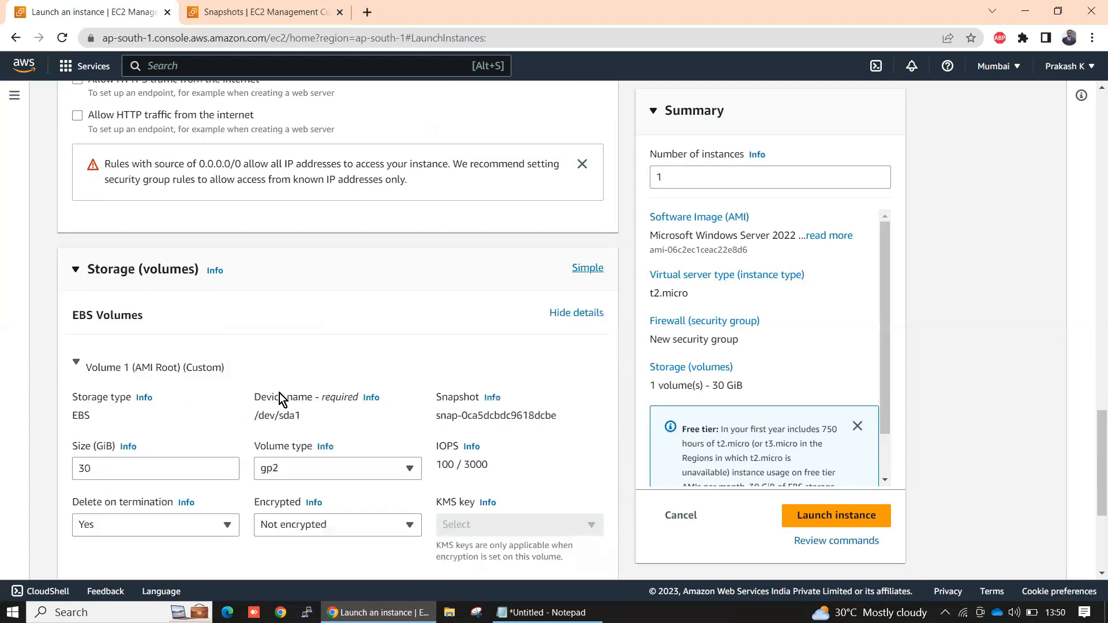
{"action": "scroll", "scroll_direction": "down", "scroll_amount": 3}
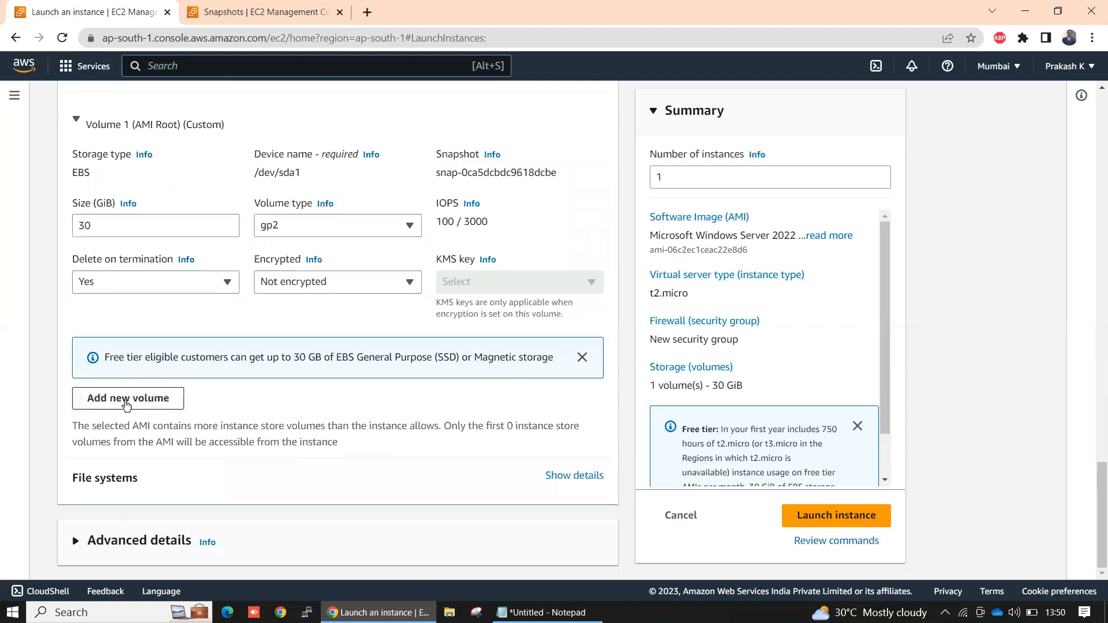
{"action": "left_click", "coordinate": [128, 398]}
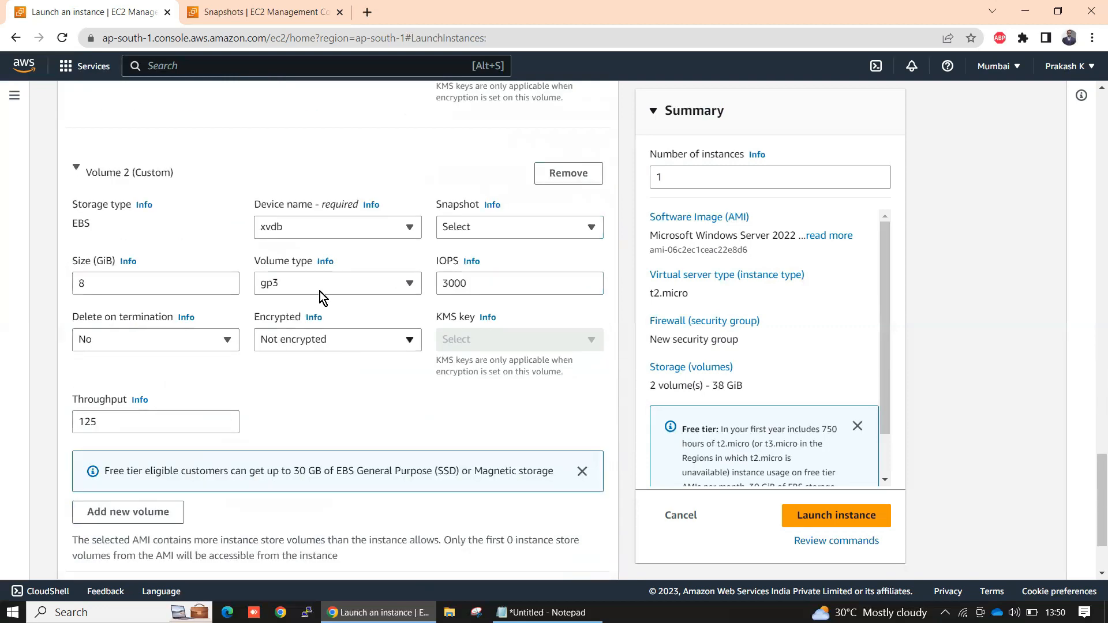
{"action": "left_click", "coordinate": [156, 283]}
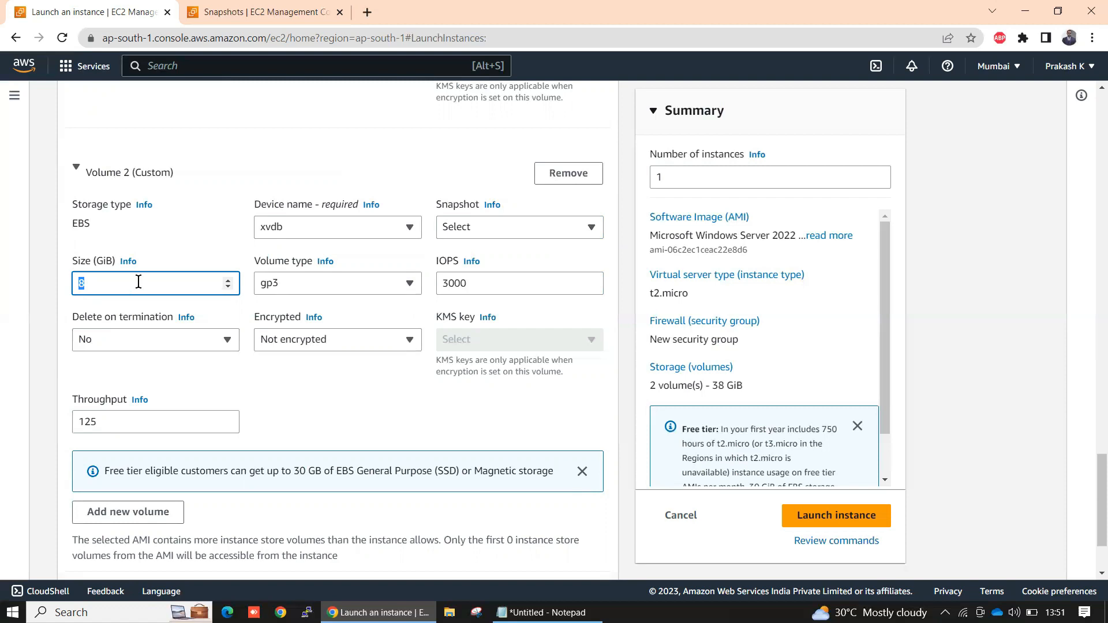
{"action": "mouse_move", "coordinate": [131, 318]}
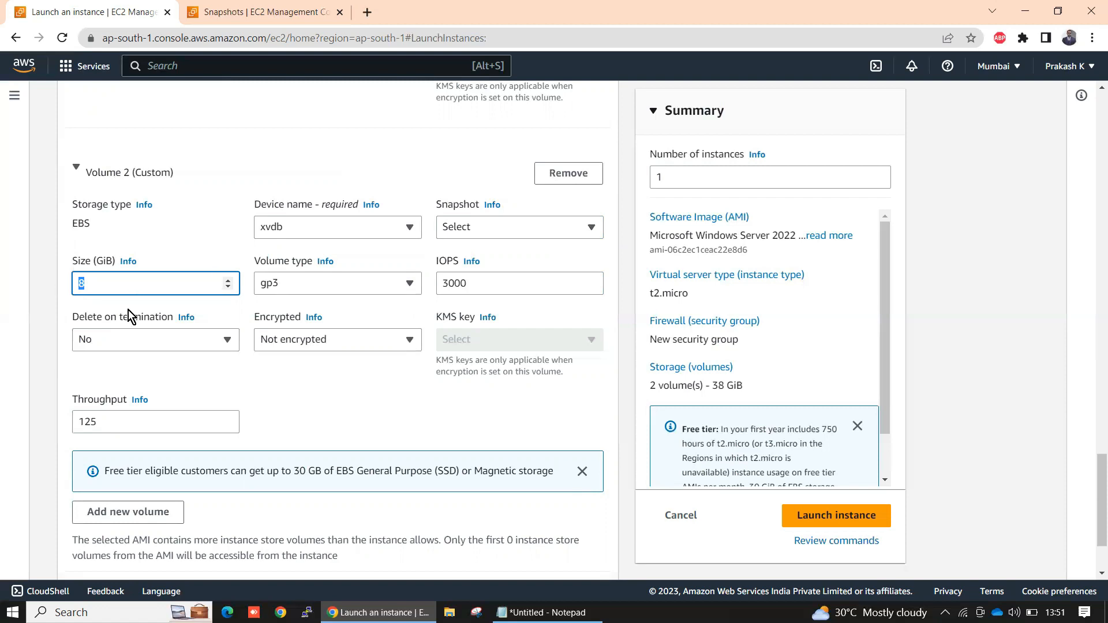
{"action": "mouse_move", "coordinate": [357, 333]}
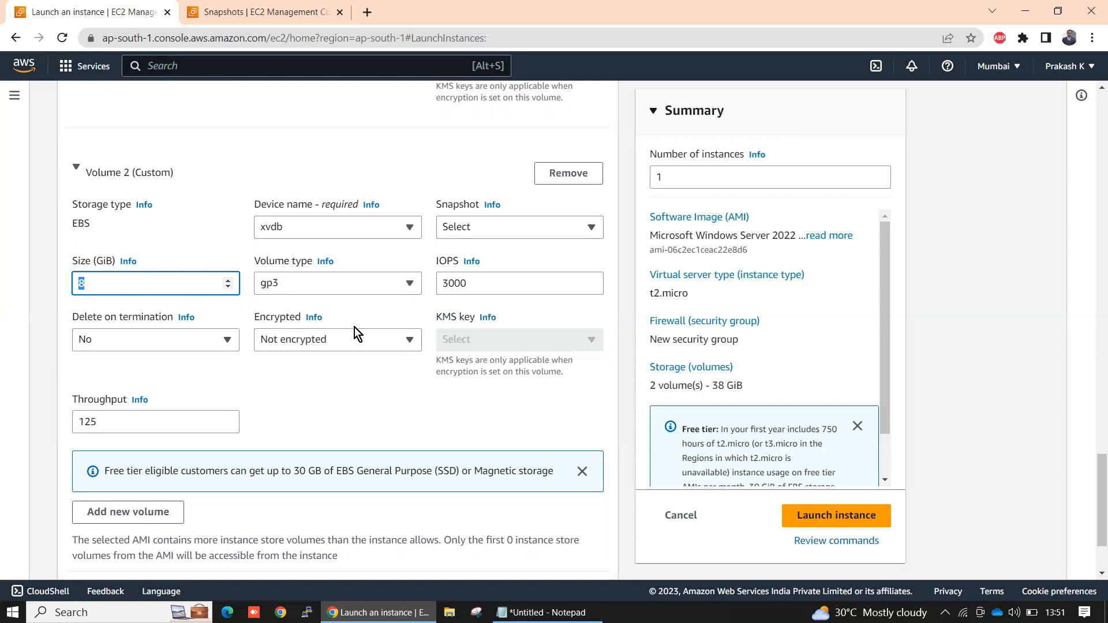
{"action": "mouse_move", "coordinate": [367, 313]}
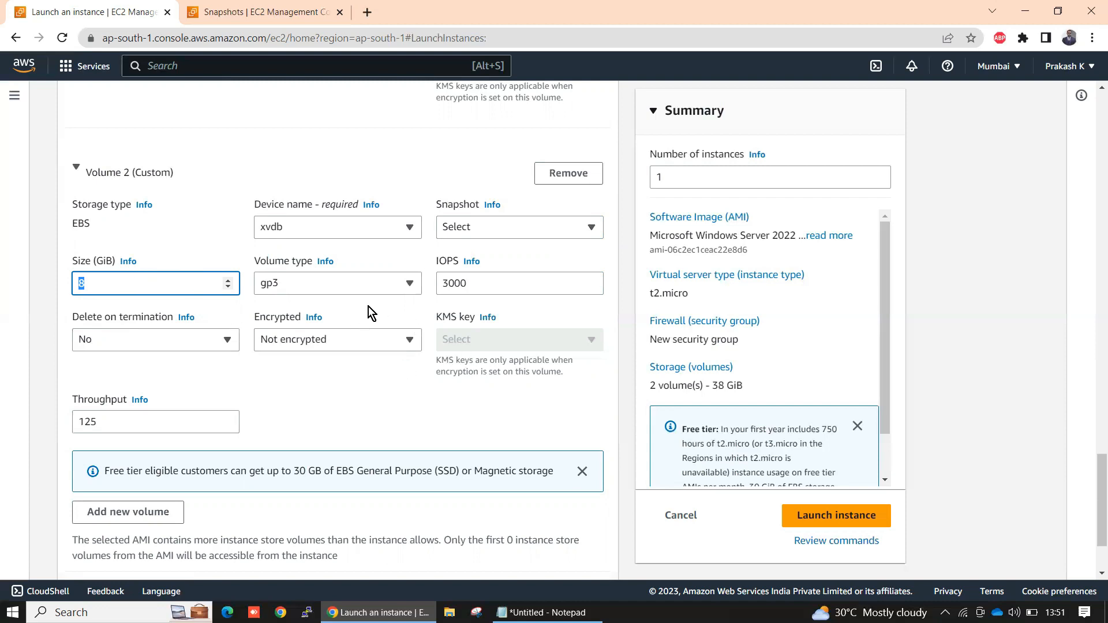
{"action": "mouse_move", "coordinate": [149, 279]}
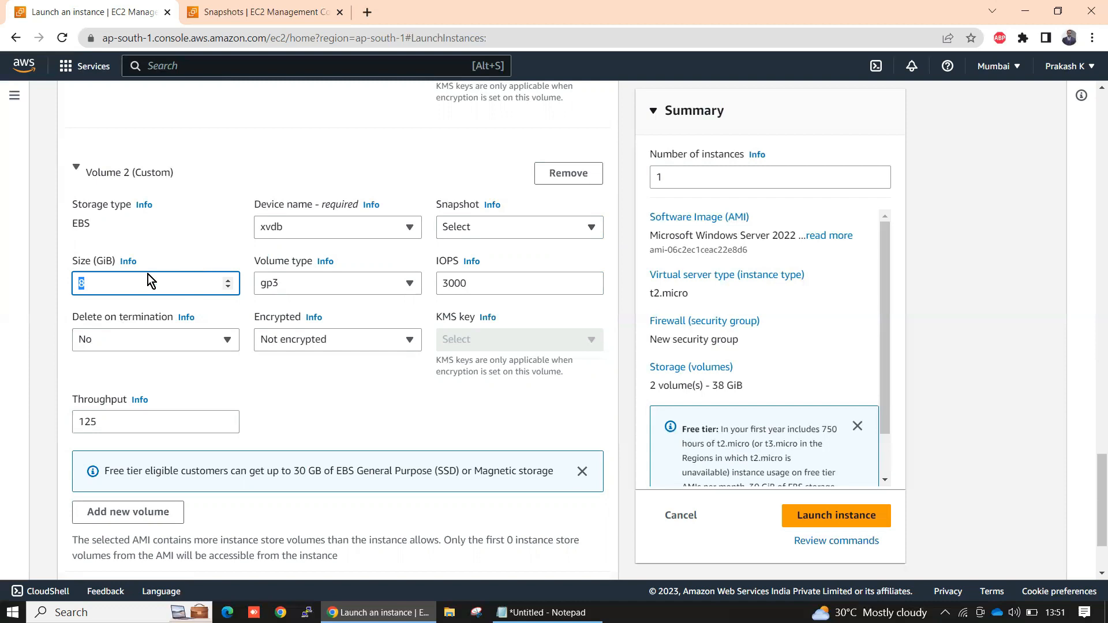
{"action": "mouse_move", "coordinate": [452, 233]}
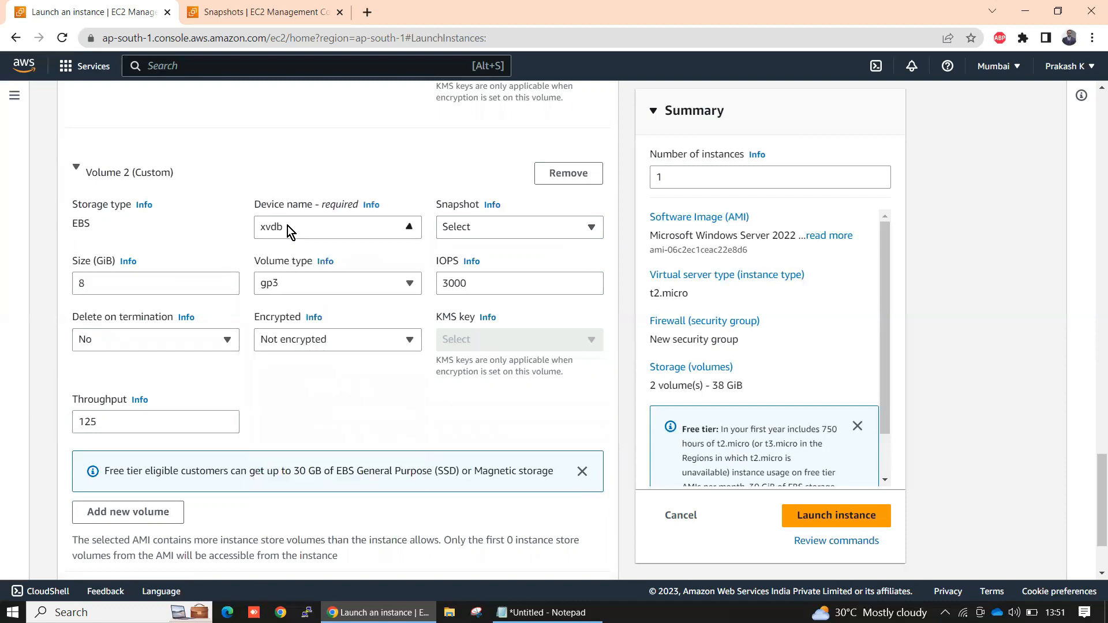
Step: Base Volume 2 on snapshot snap-023a419aad4ec4304 and size it to 30 GiB
{"action": "left_click", "coordinate": [518, 227]}
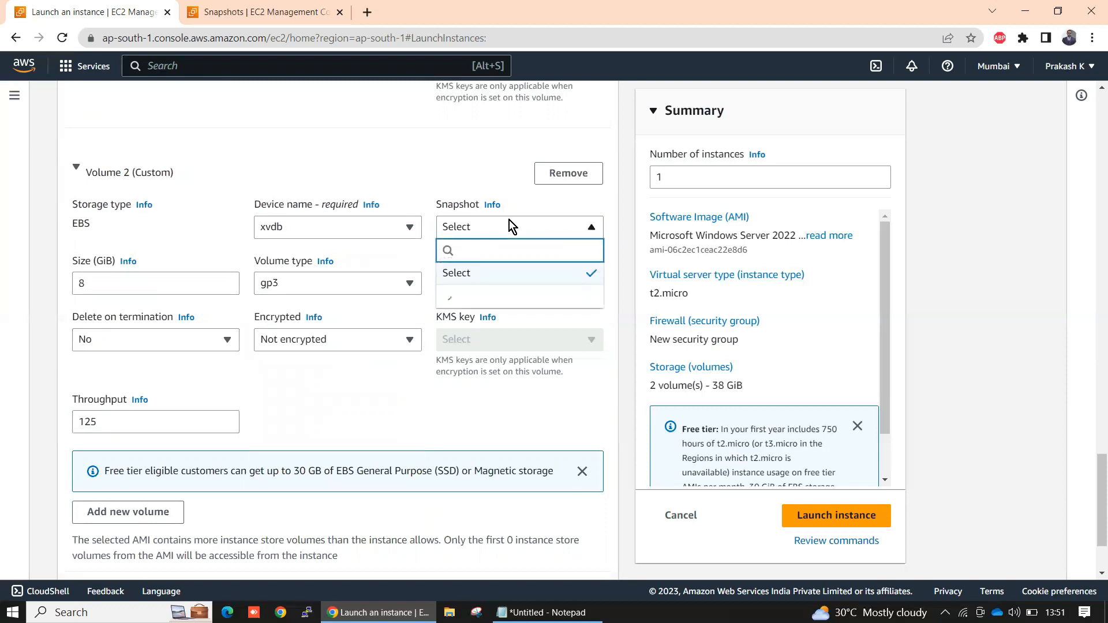
{"action": "left_click", "coordinate": [519, 250]}
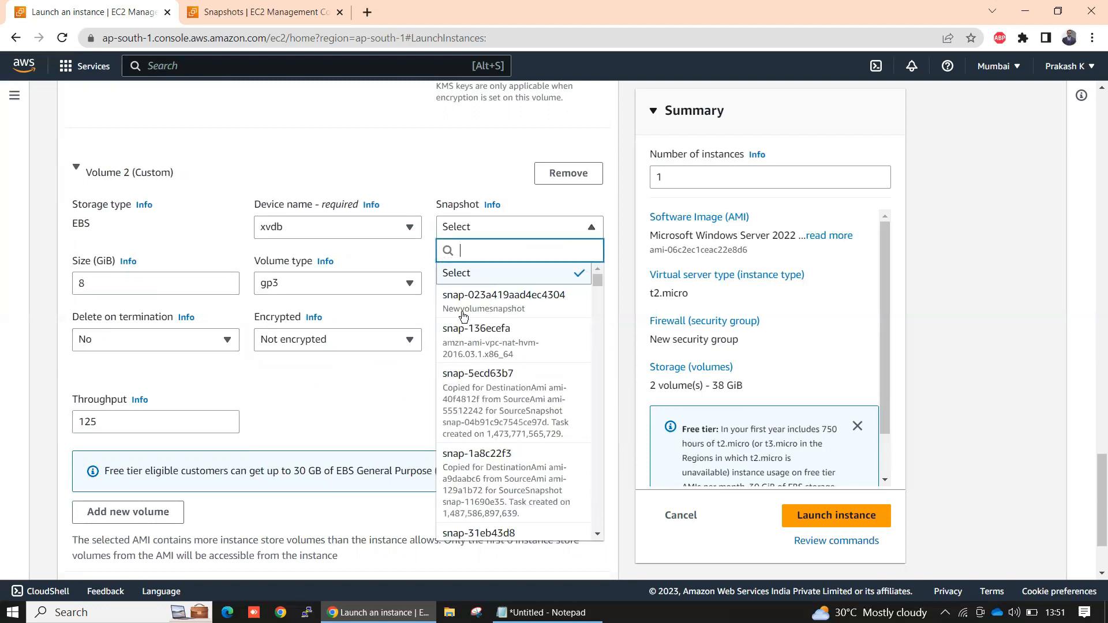
{"action": "mouse_move", "coordinate": [503, 301]}
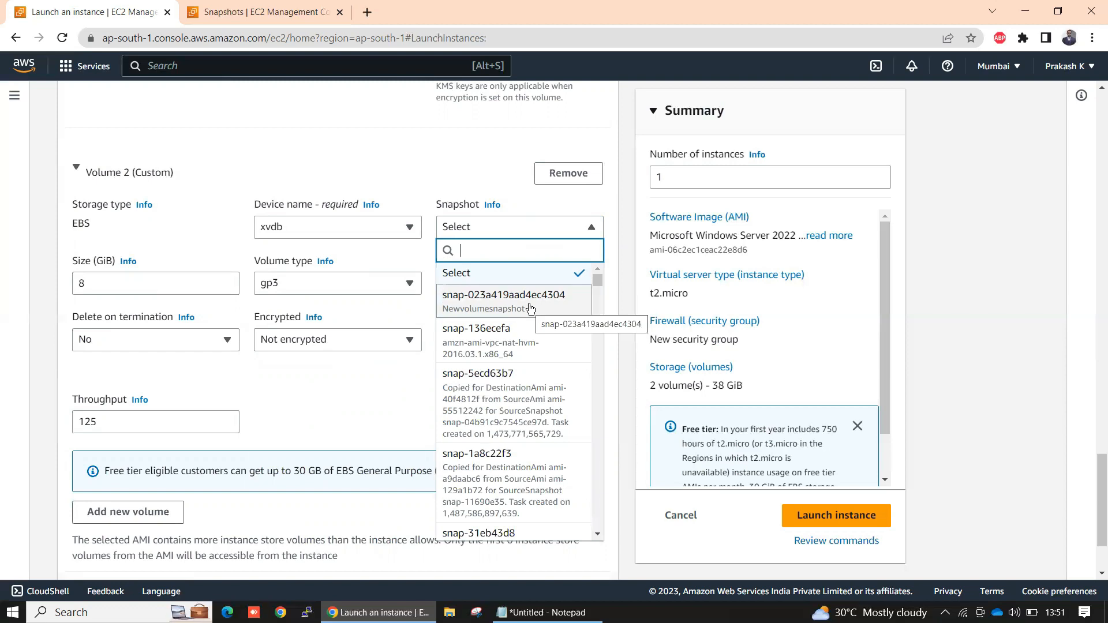
{"action": "left_click", "coordinate": [503, 295]}
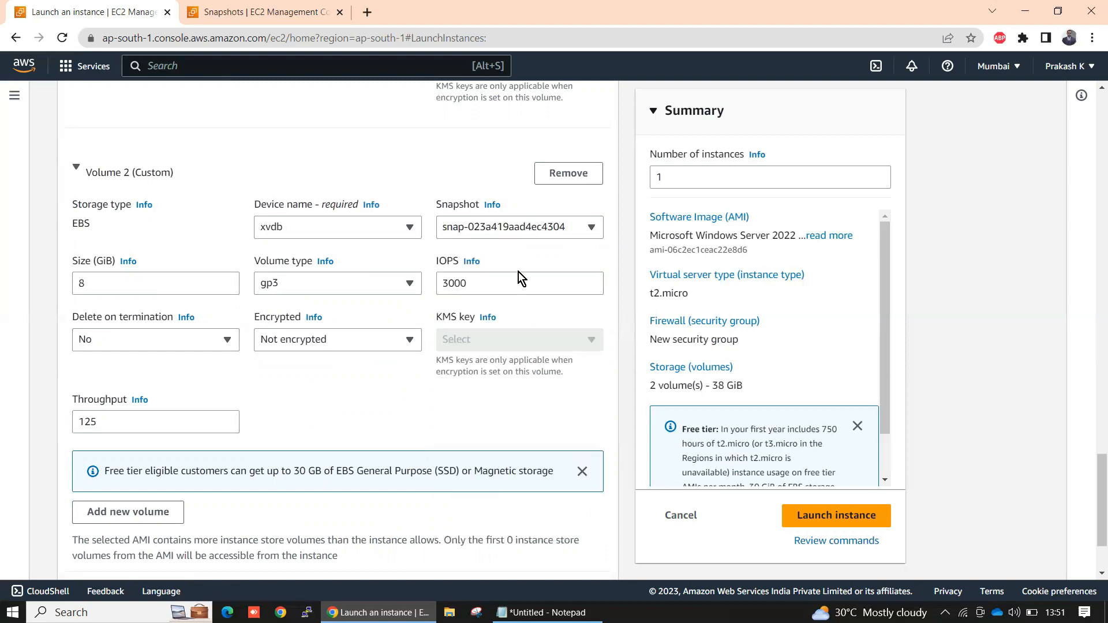
{"action": "left_click", "coordinate": [156, 284]}
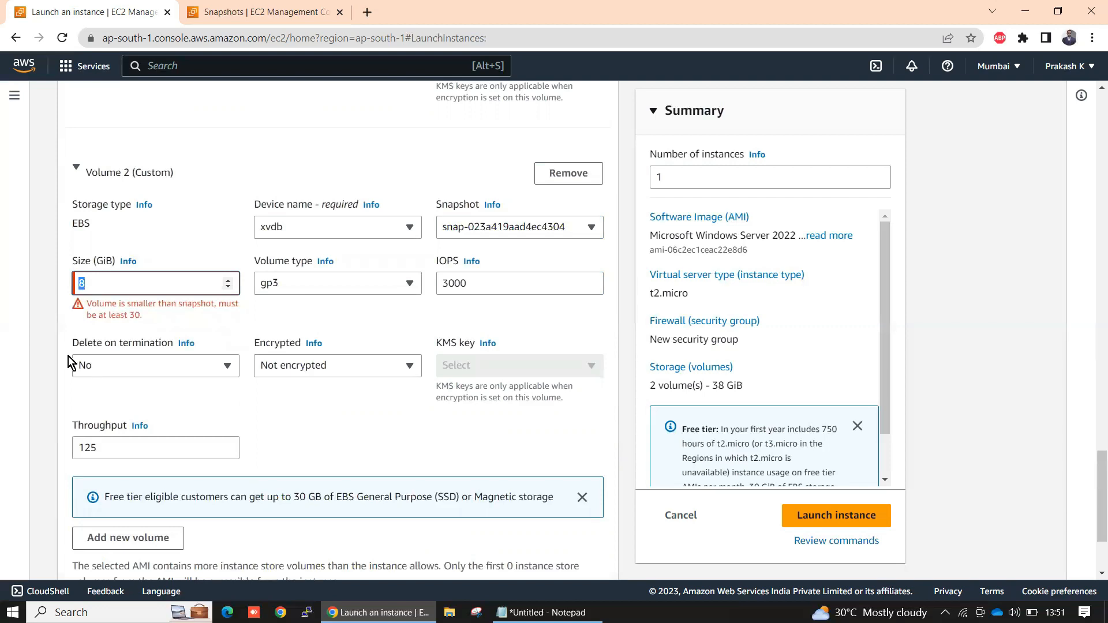
{"action": "type", "text": "30"}
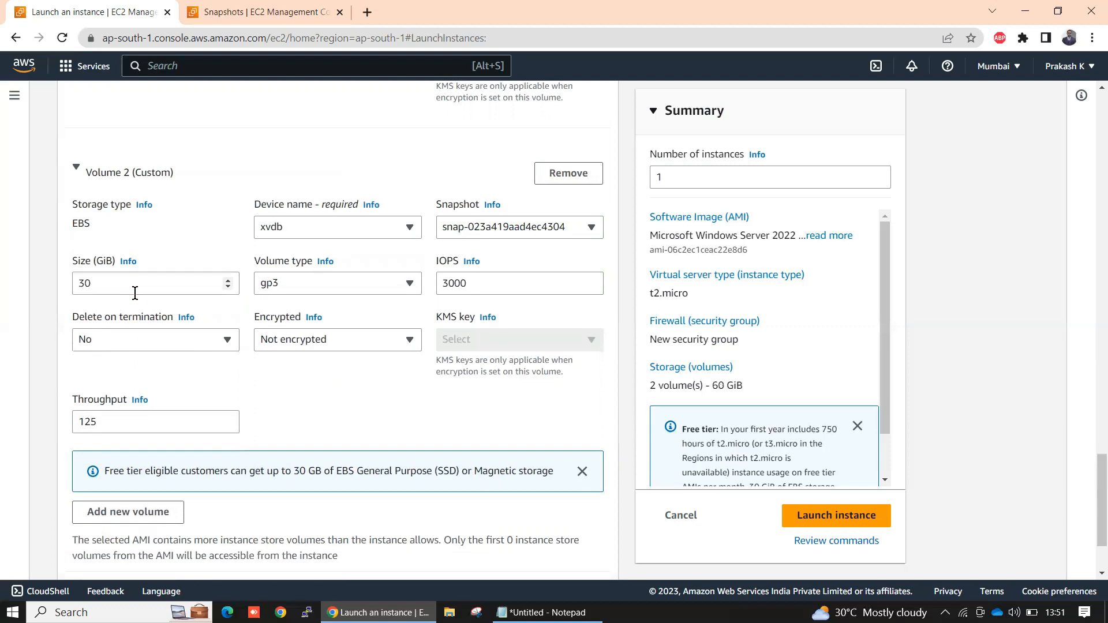
{"action": "mouse_move", "coordinate": [152, 283]}
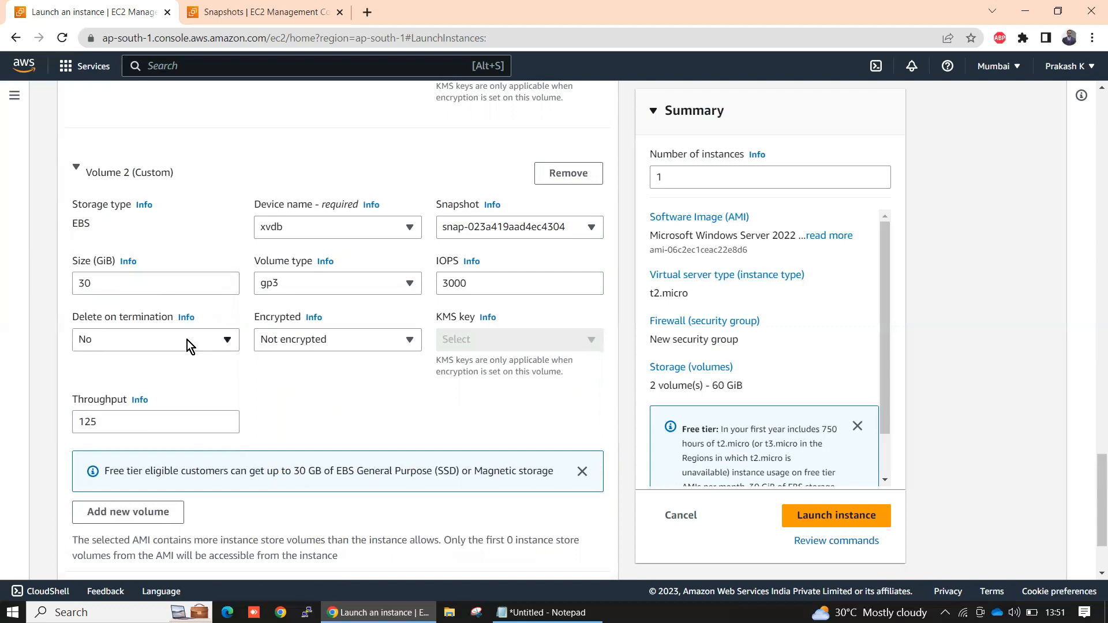
Step: Set Volume 2's Delete on termination to No so it is kept after termination
{"action": "scroll", "scroll_direction": "down", "scroll_amount": 3}
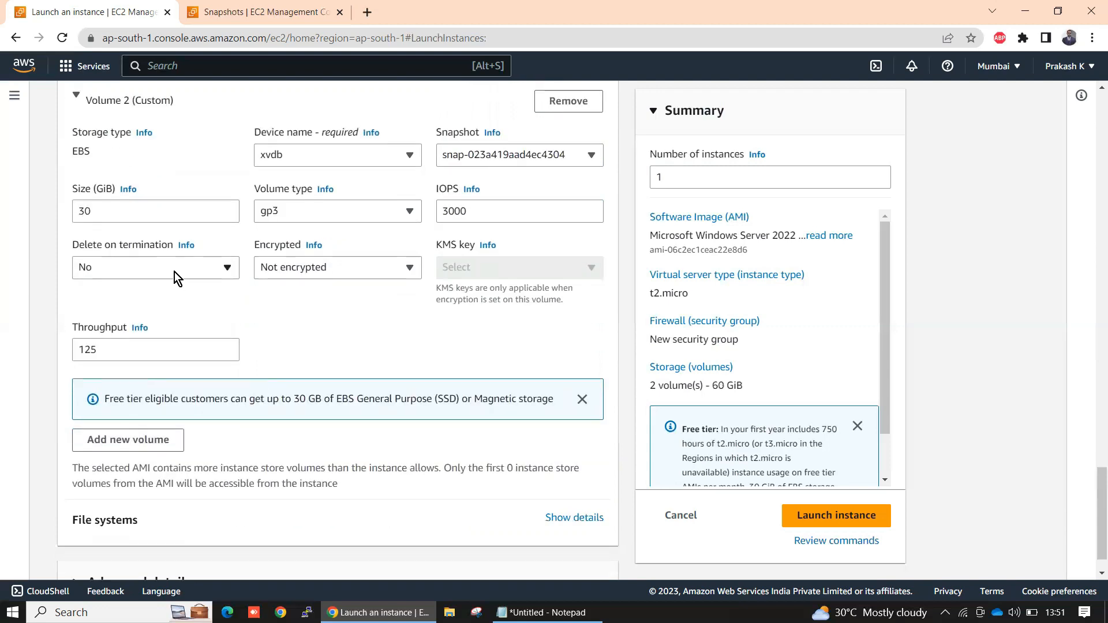
{"action": "left_click", "coordinate": [156, 267]}
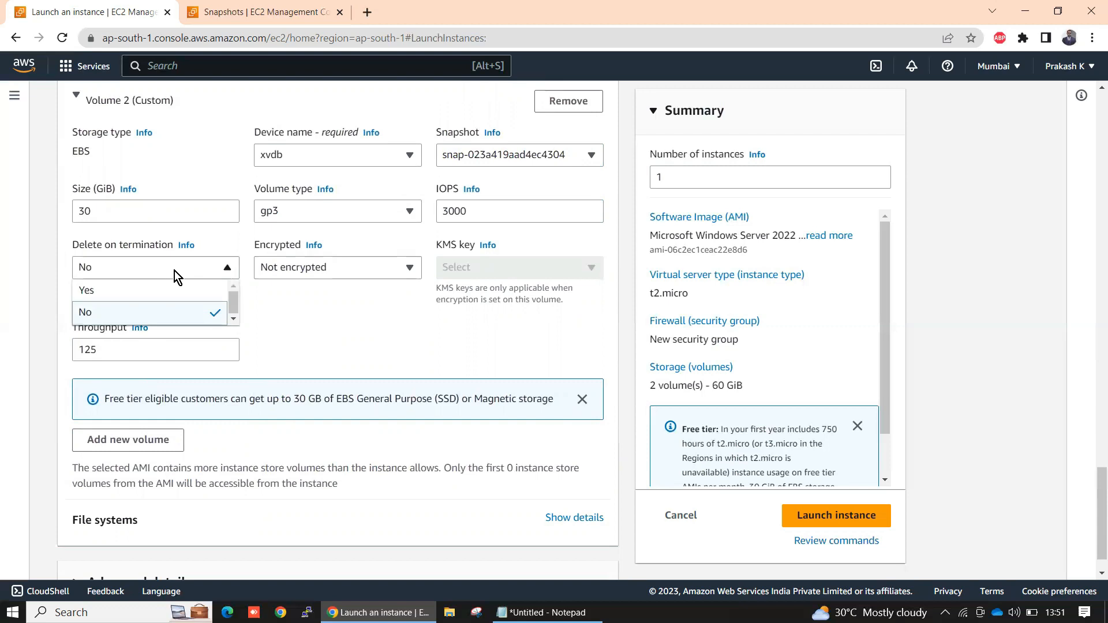
{"action": "left_click", "coordinate": [84, 312]}
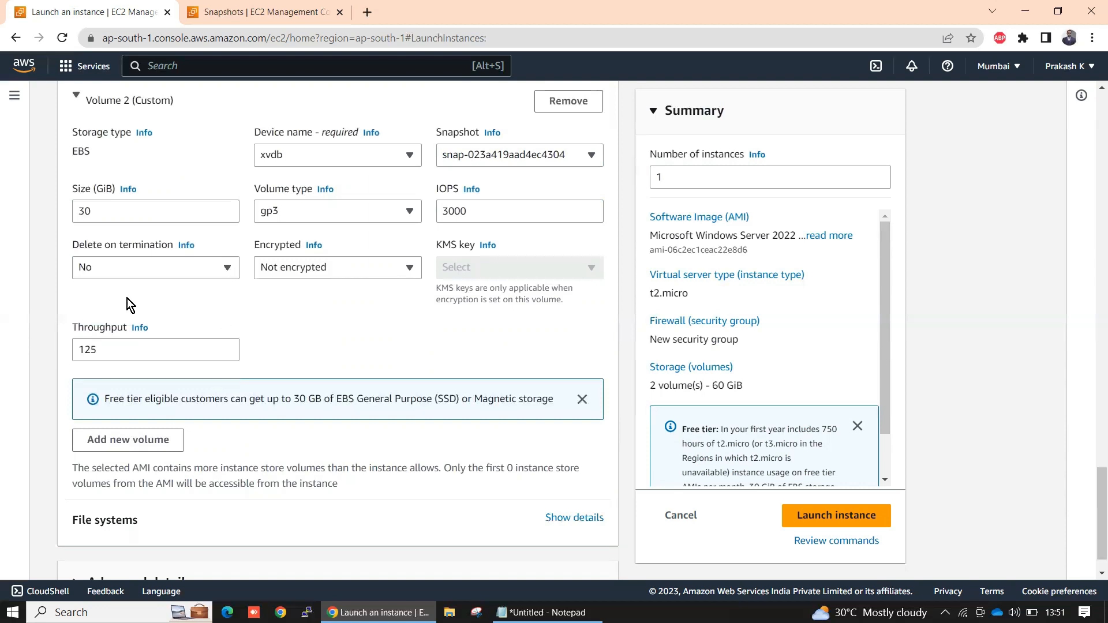
{"action": "scroll", "scroll_direction": "down", "scroll_amount": 3}
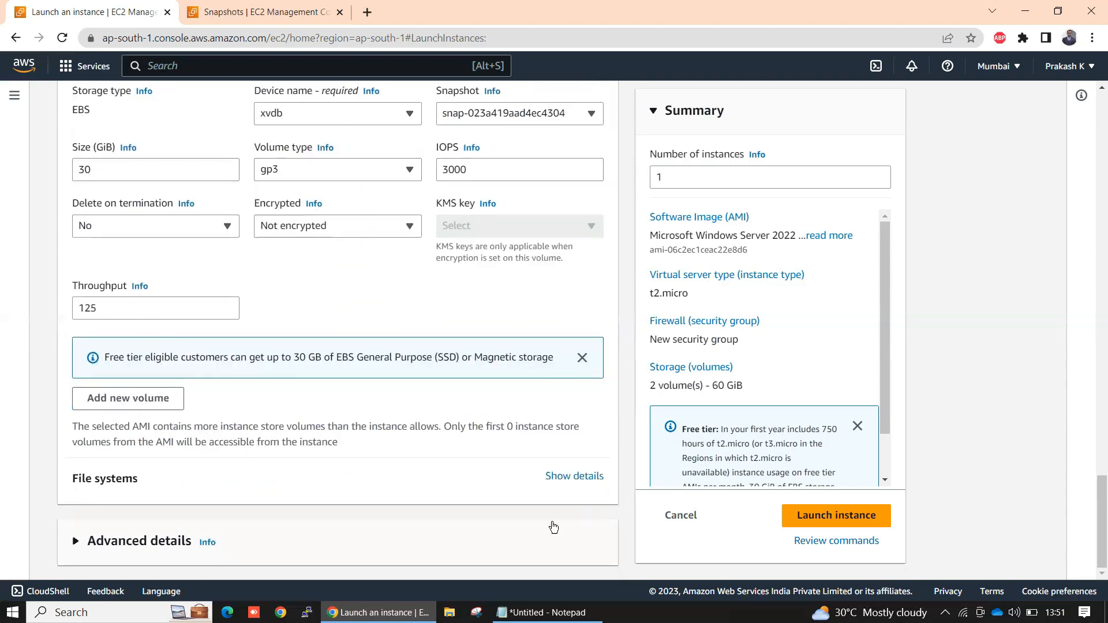
{"action": "mouse_move", "coordinate": [836, 514]}
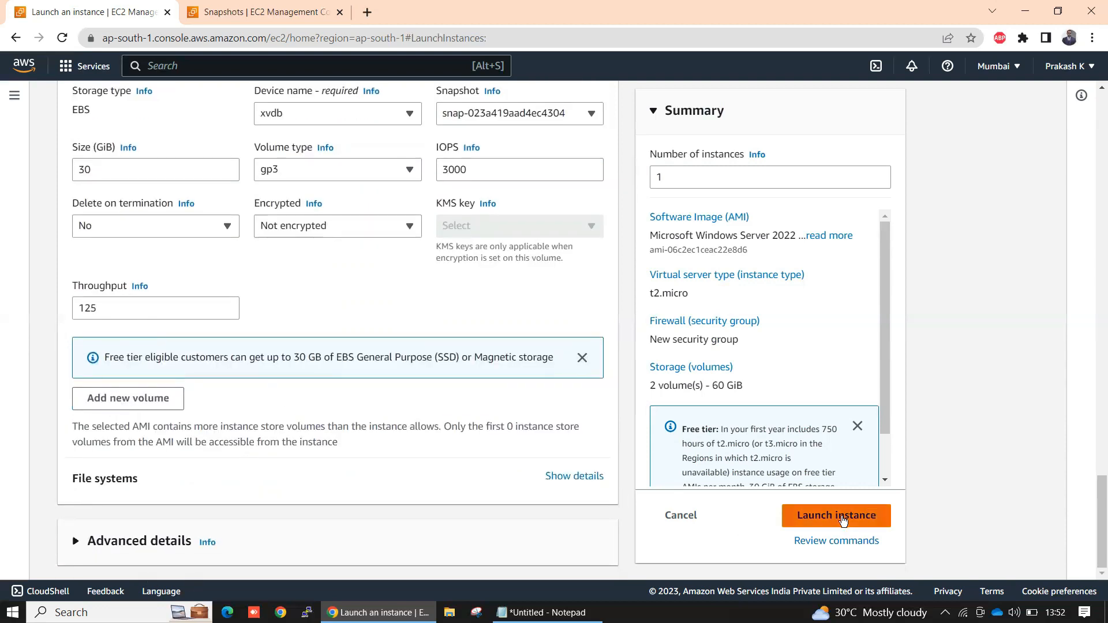
Step: Launch the Snapshot restore instance and return to the Instances list showing it Pending
{"action": "left_click", "coordinate": [836, 514]}
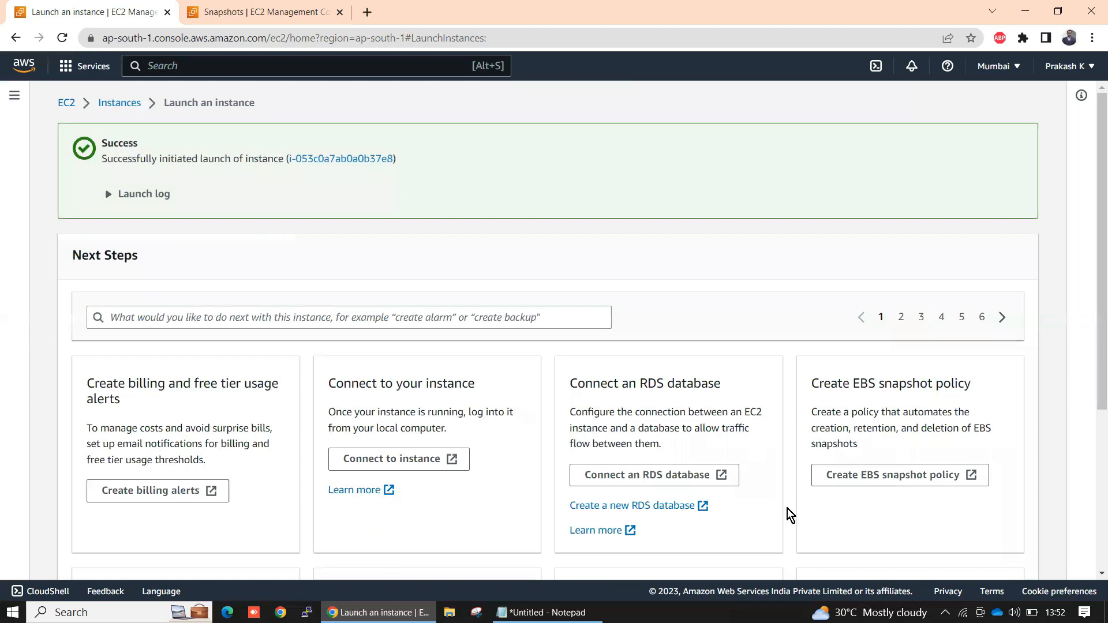
{"action": "left_click", "coordinate": [119, 103]}
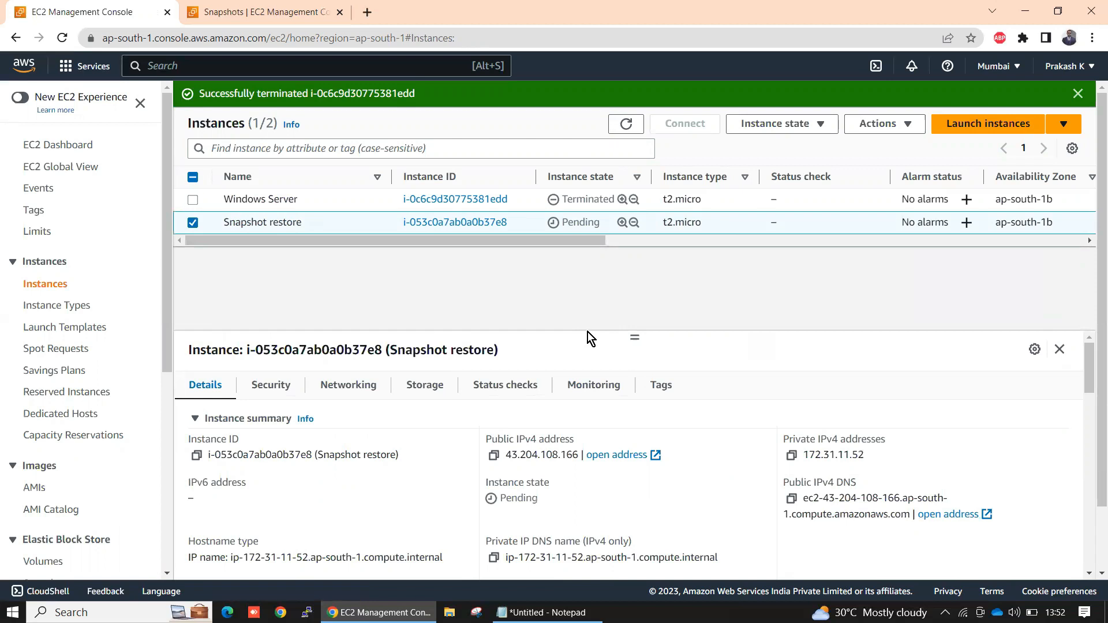
{"action": "mouse_move", "coordinate": [287, 240]}
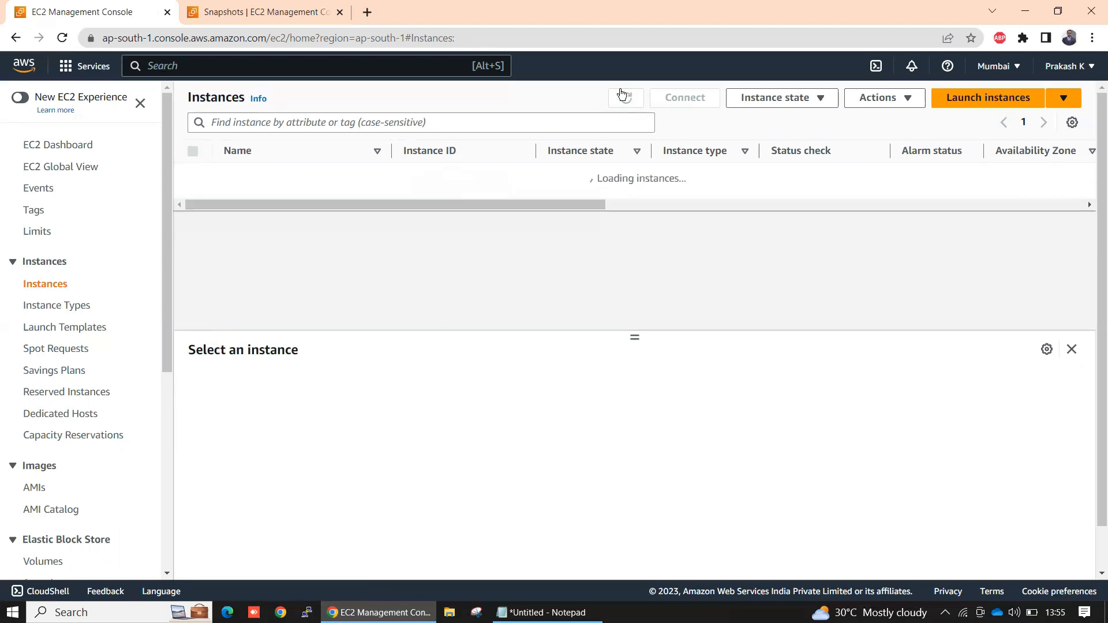
Step: Confirm Snapshot restore is Running with 2/2 checks and copy its public IPv4 address for the notes
{"action": "left_click", "coordinate": [625, 97]}
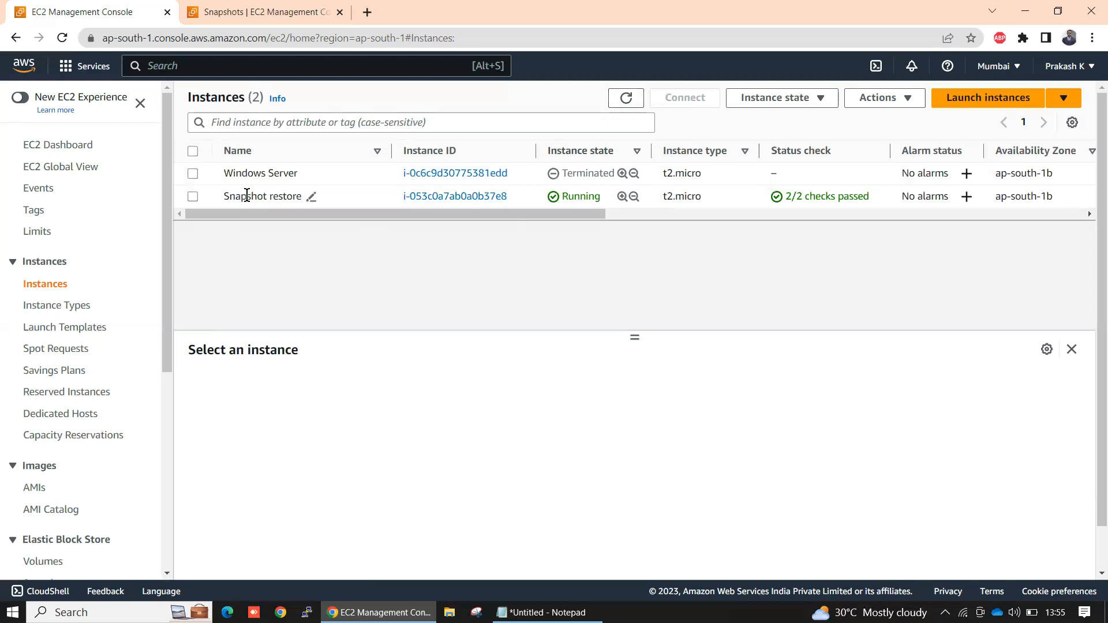
{"action": "left_click", "coordinate": [193, 196]}
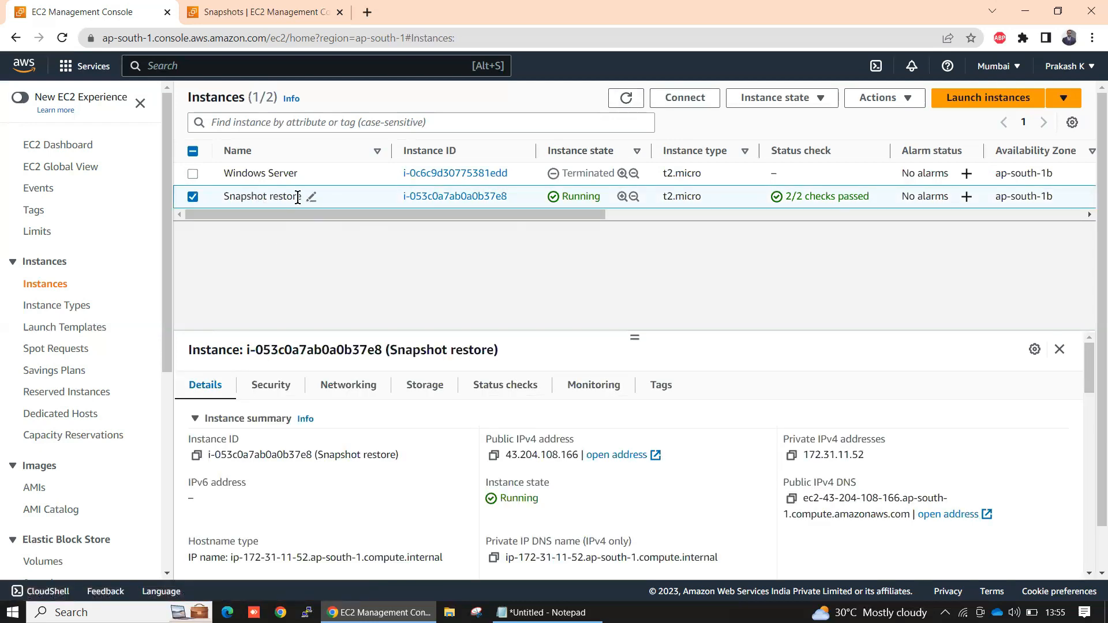
{"action": "mouse_move", "coordinate": [577, 373]}
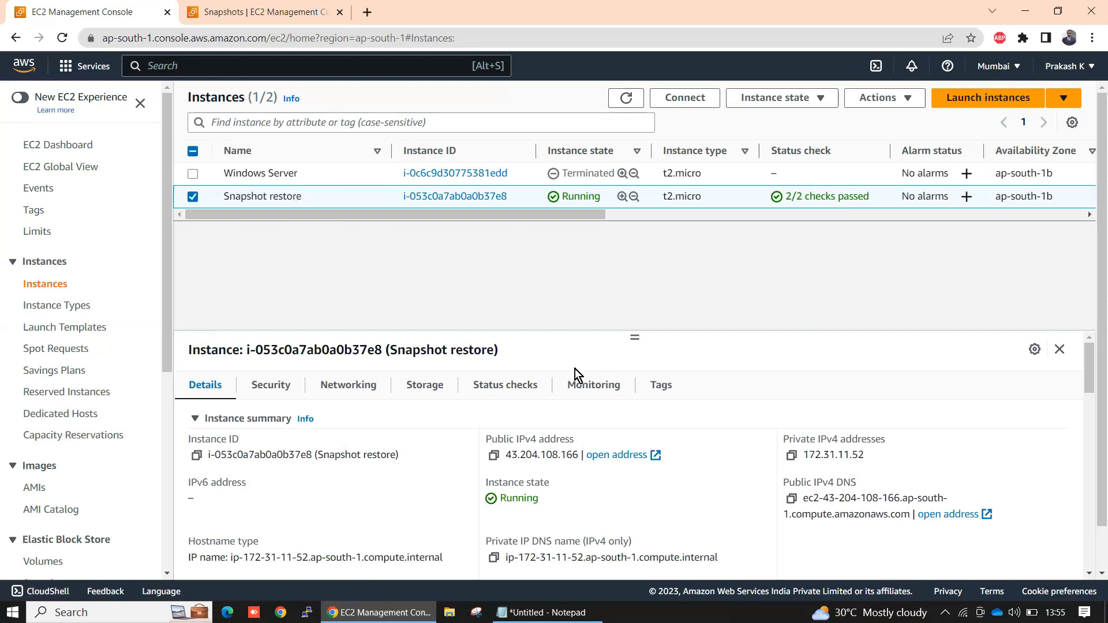
{"action": "left_click", "coordinate": [493, 455]}
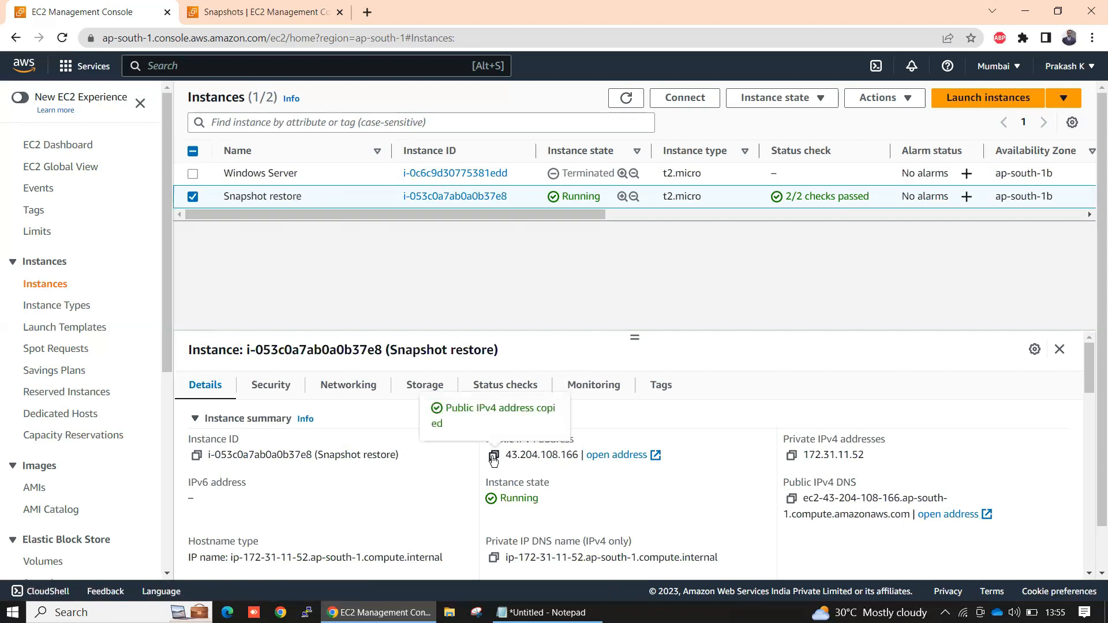
{"action": "mouse_move", "coordinate": [704, 128]}
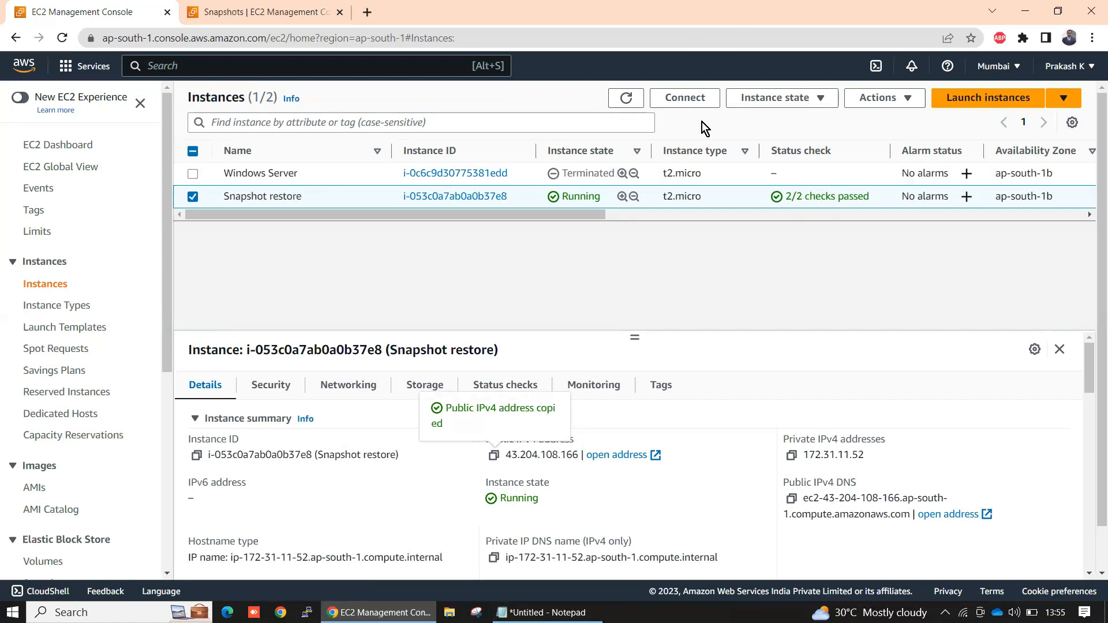
{"action": "left_click", "coordinate": [548, 612]}
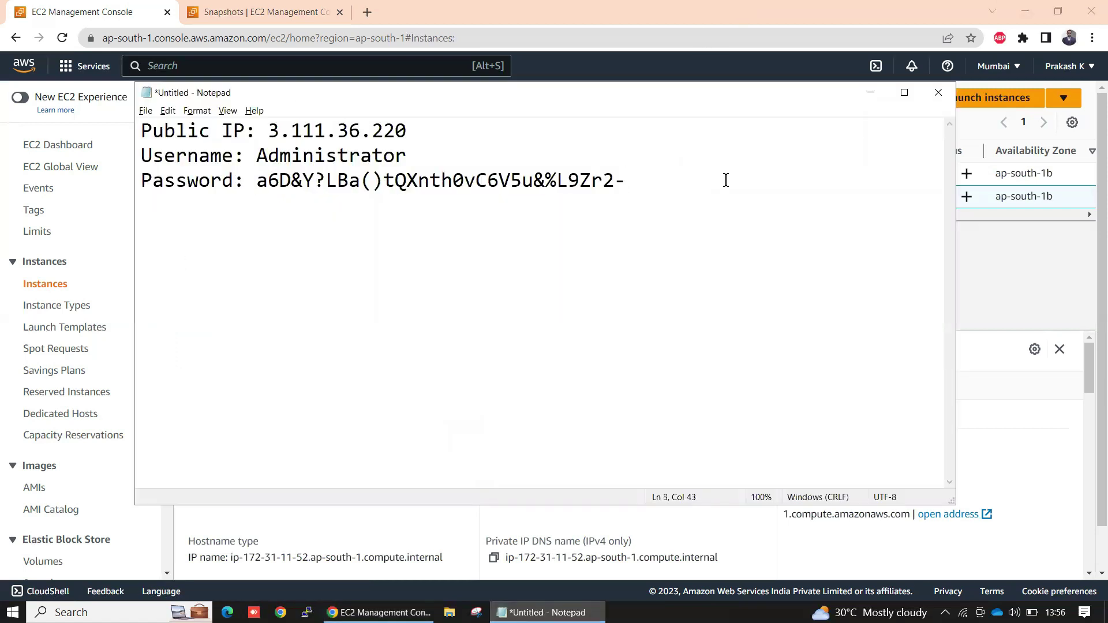
Step: Replace the old Notepad connection details with the new public IP 43.204.108.166
{"action": "key", "text": "Ctrl+A"}
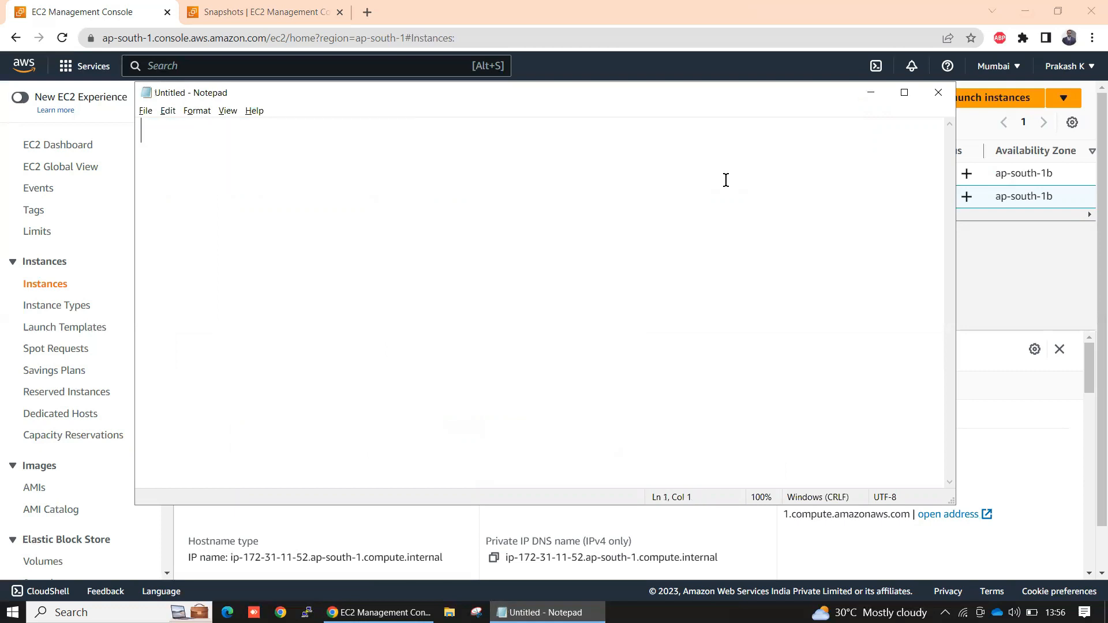
{"action": "type", "text": "43.204.108.166"}
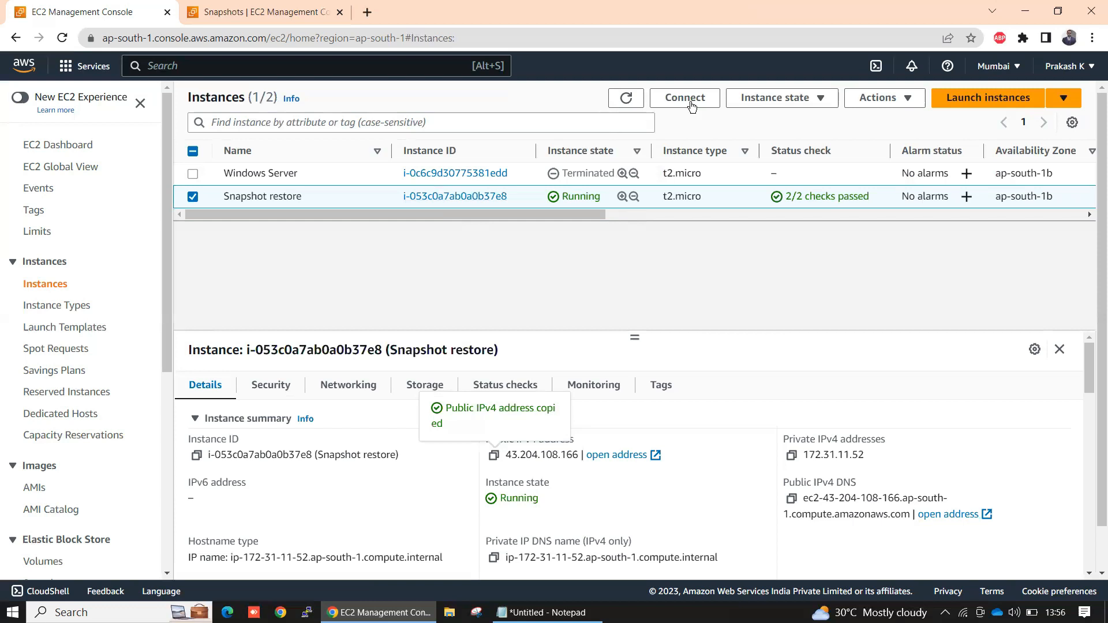
Step: Decrypt the Administrator password under Connect > RDP client using the 15apr.pem key
{"action": "left_click", "coordinate": [683, 97]}
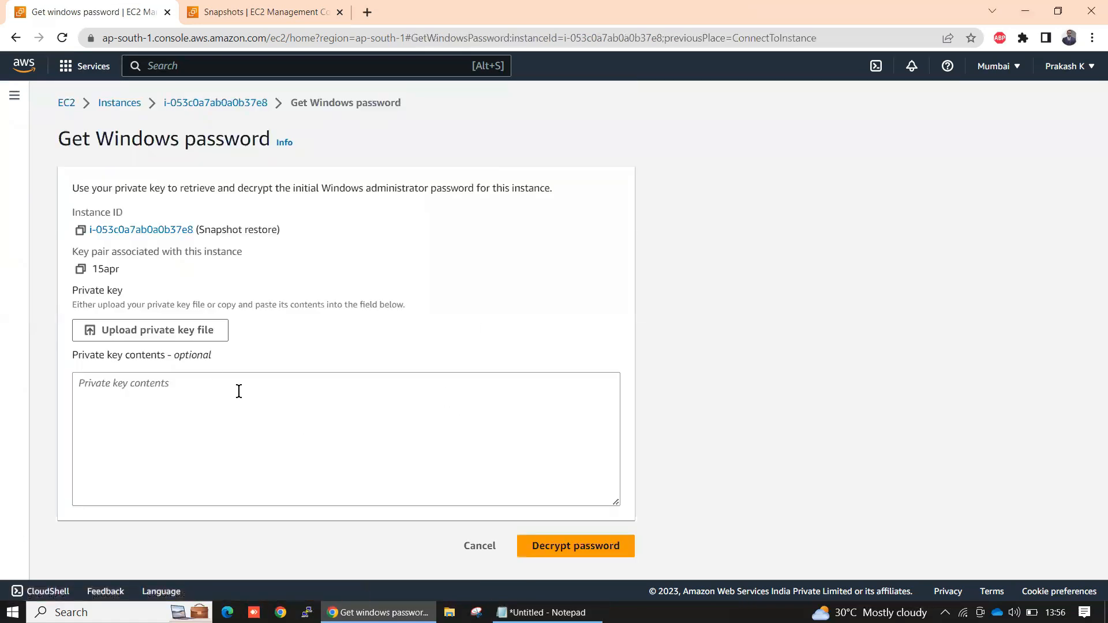
{"action": "left_click", "coordinate": [150, 330]}
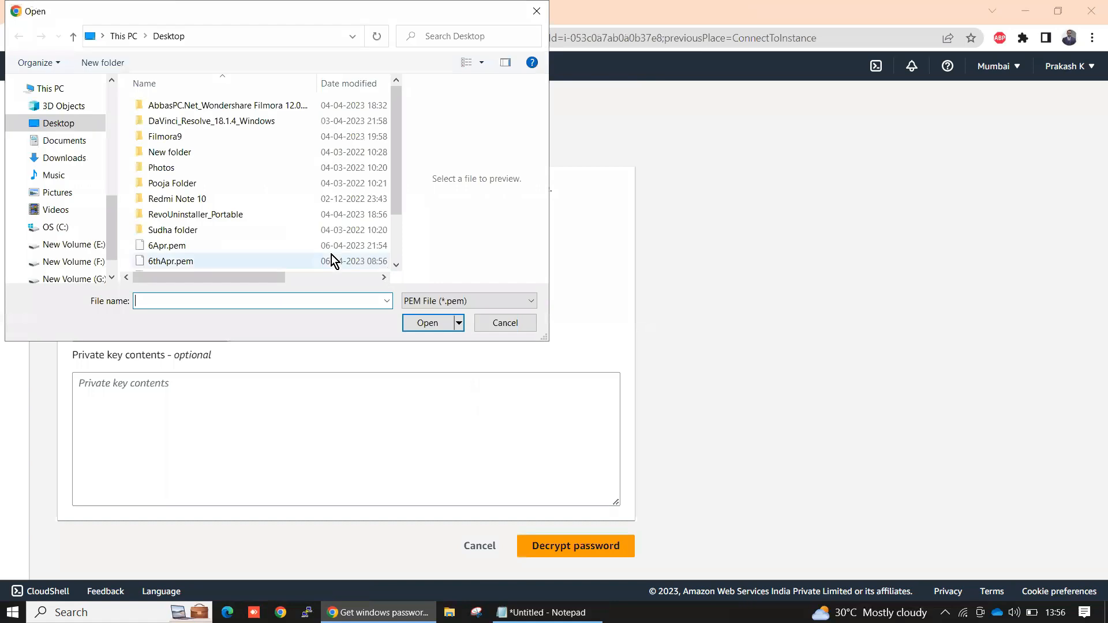
{"action": "left_click", "coordinate": [168, 232]}
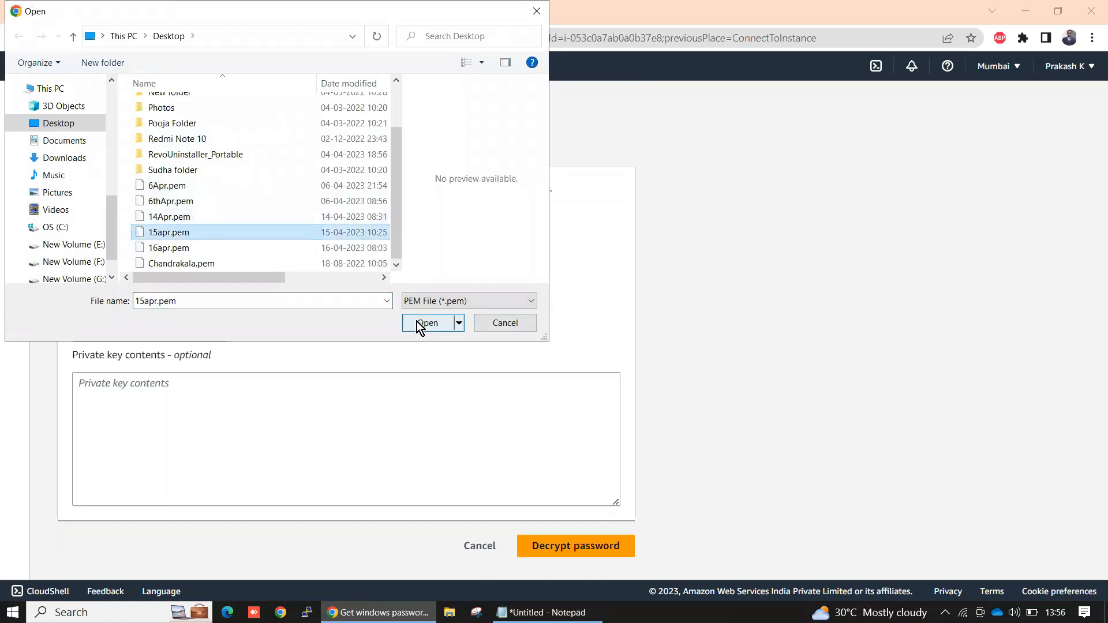
{"action": "left_click", "coordinate": [428, 323]}
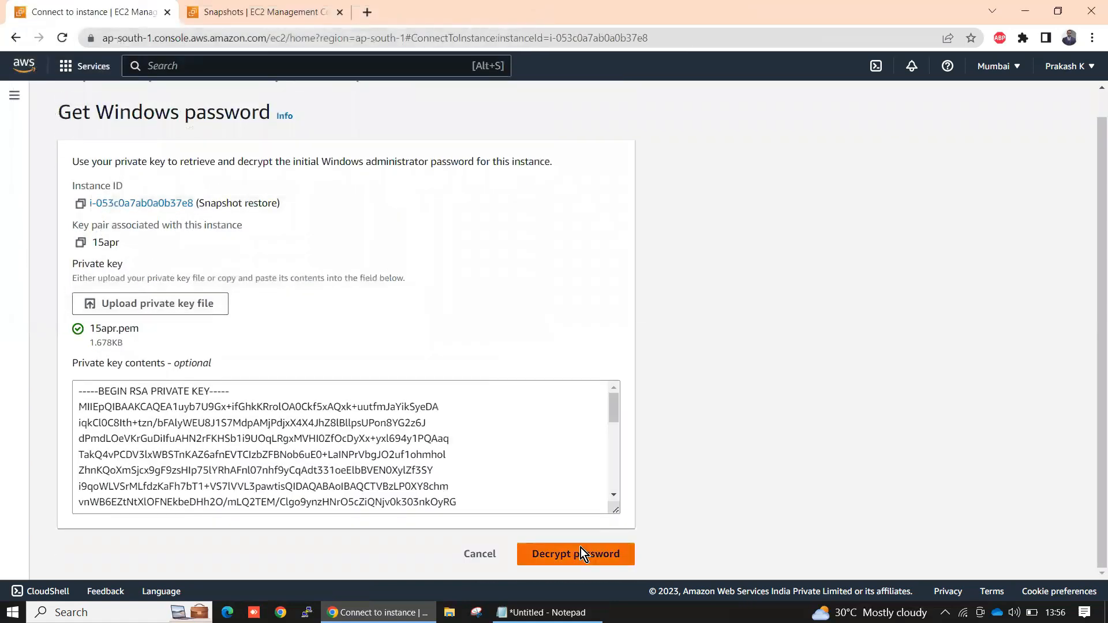
{"action": "left_click", "coordinate": [575, 553]}
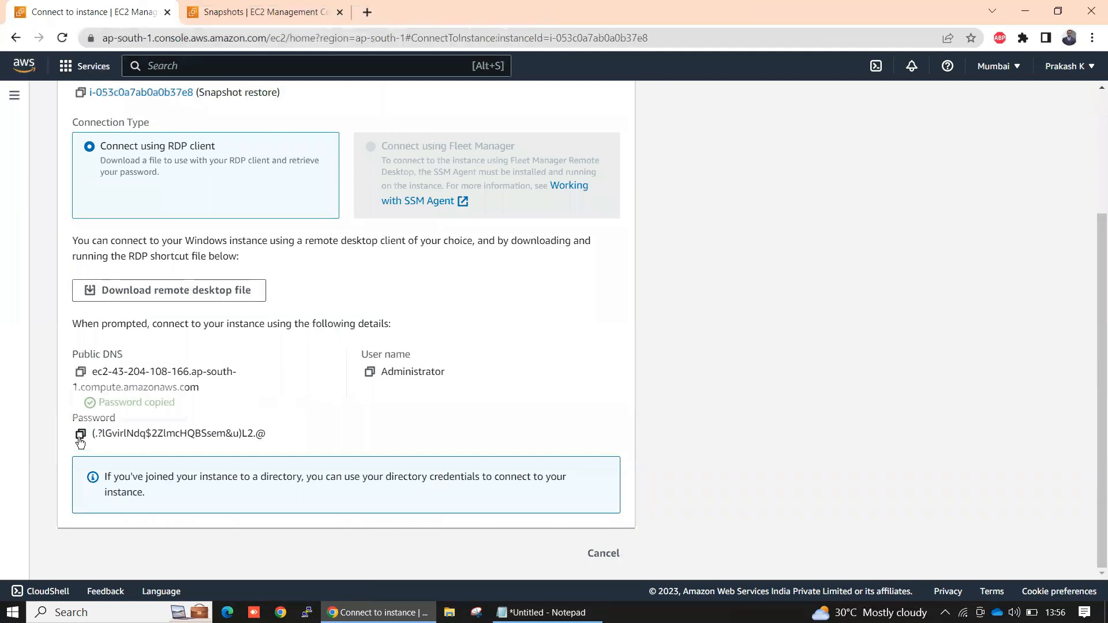
Step: Record the credentials in Notepad and start the RDP client
{"action": "left_click", "coordinate": [546, 613]}
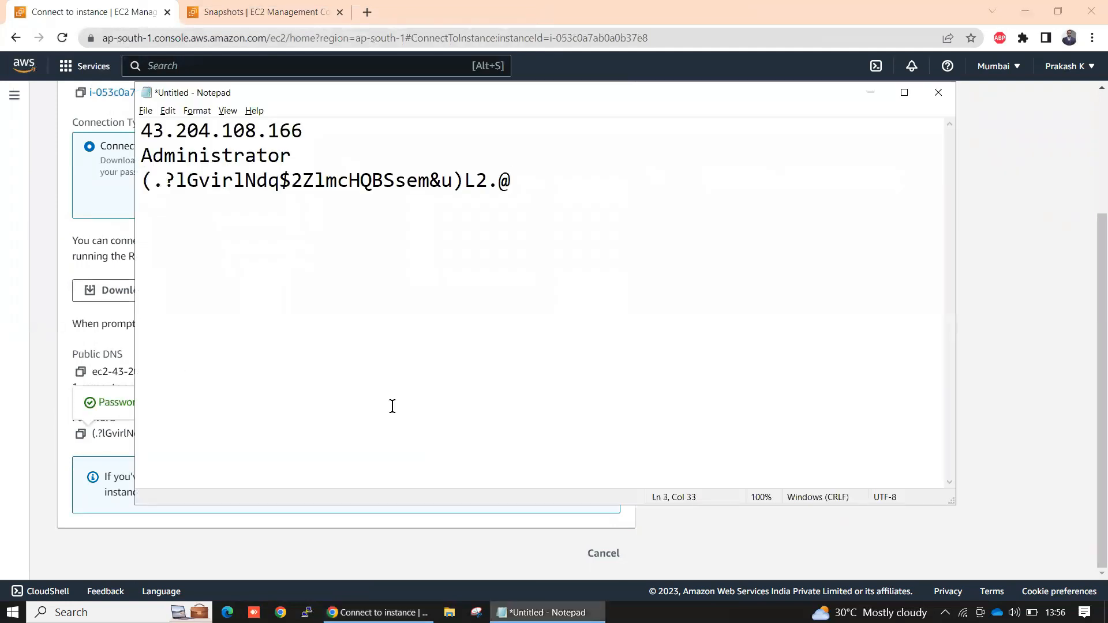
{"action": "type", "text": "rdp"}
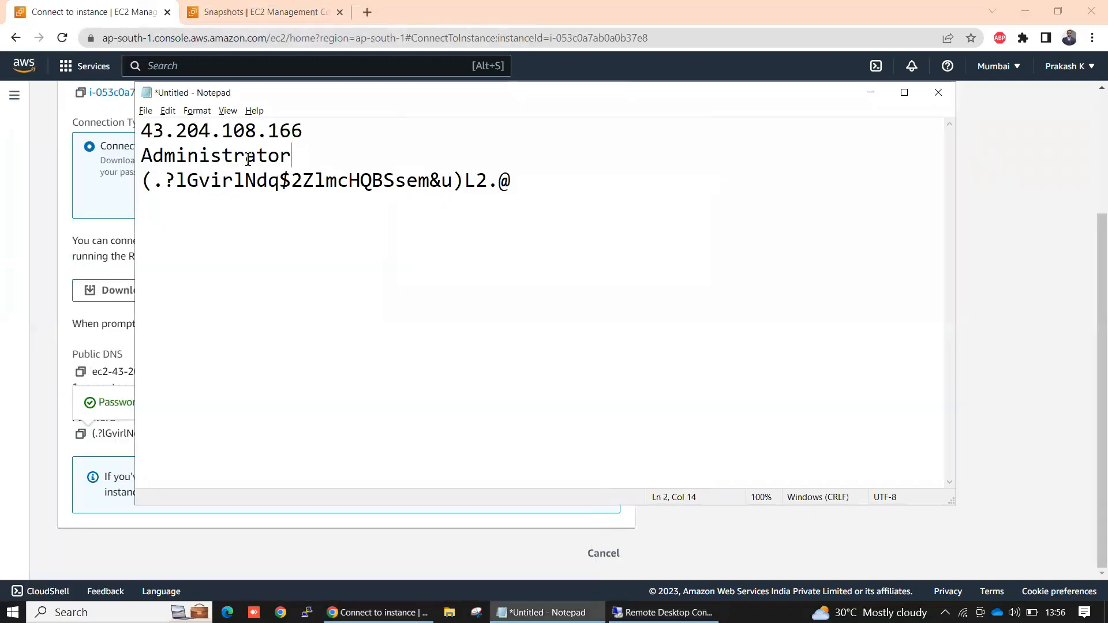
Step: Connect to 43.204.108.166 as Administrator with the decrypted password, accepting the certificate warning
{"action": "left_click", "coordinate": [660, 613]}
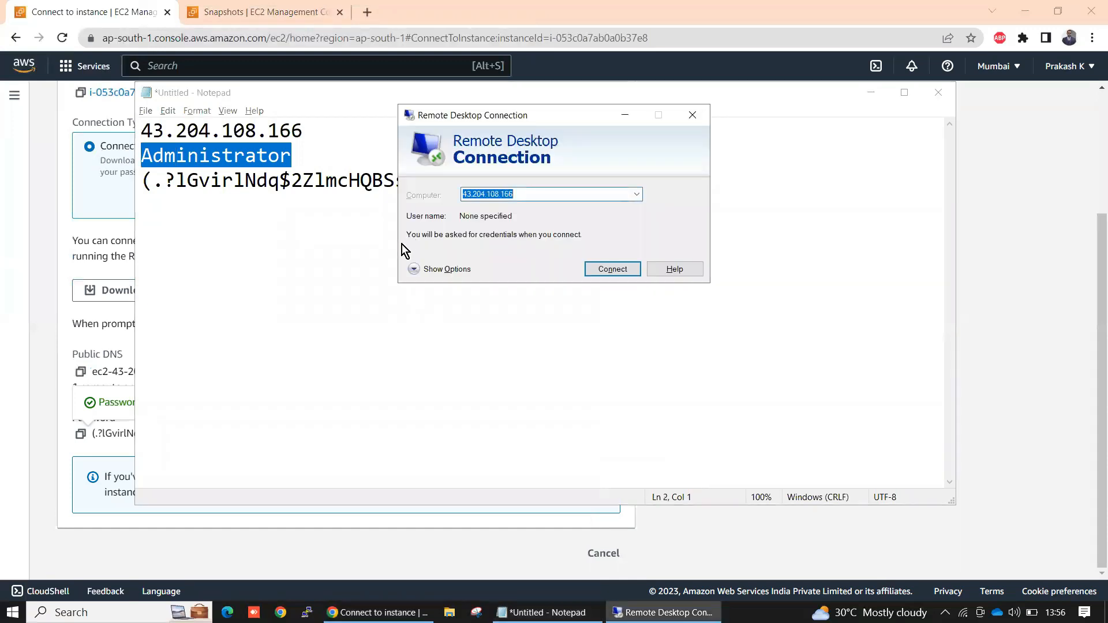
{"action": "left_click", "coordinate": [612, 268]}
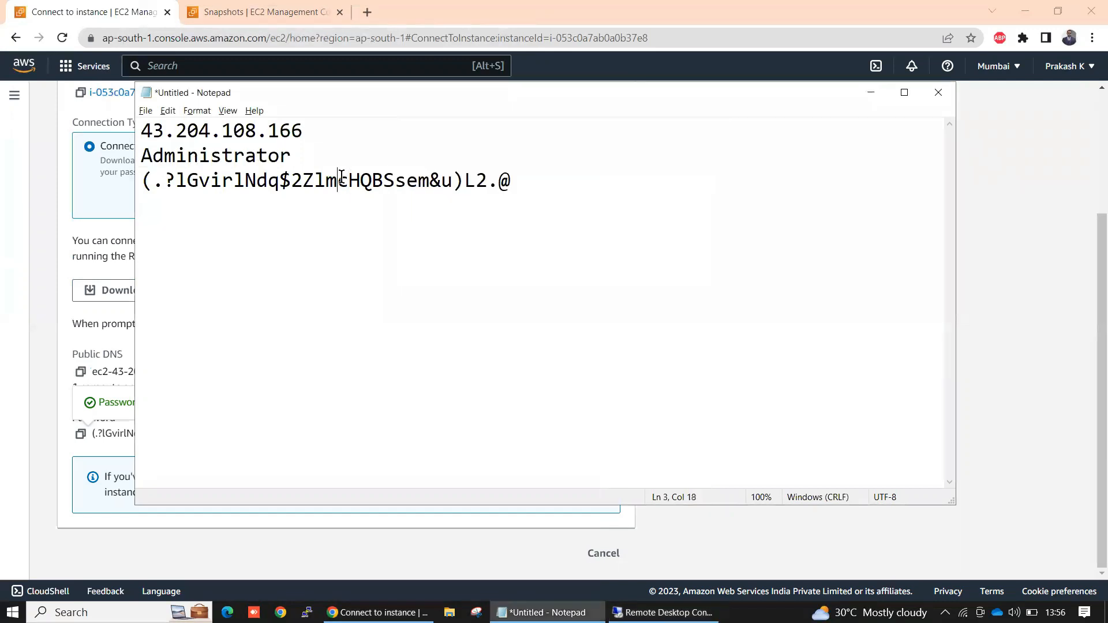
{"action": "triple_click", "coordinate": [326, 180]}
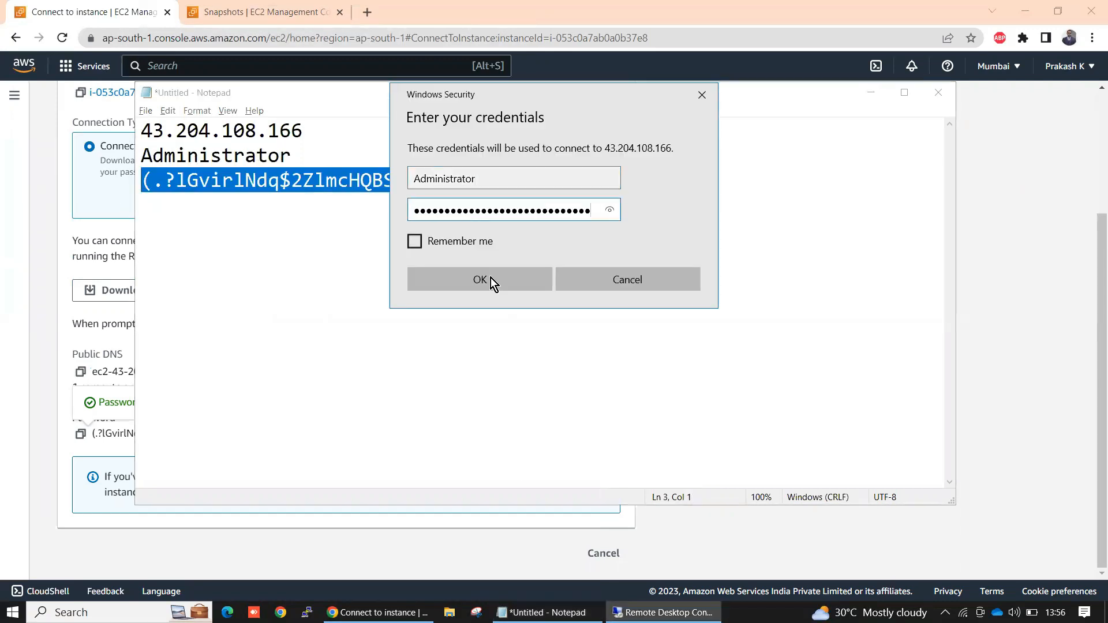
{"action": "left_click", "coordinate": [479, 279]}
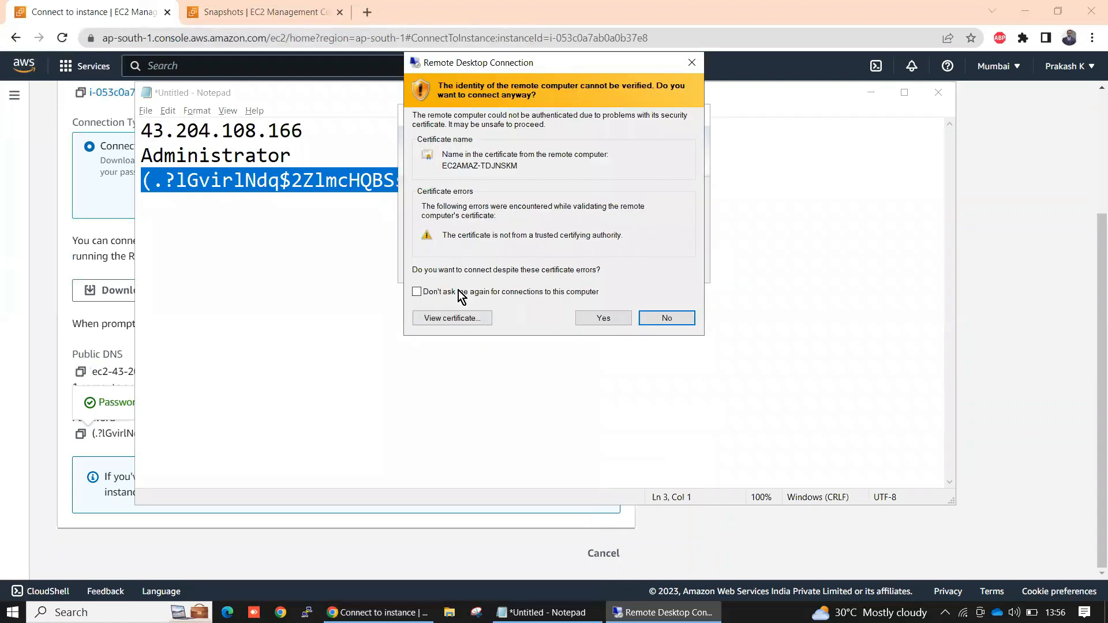
{"action": "left_click", "coordinate": [602, 318]}
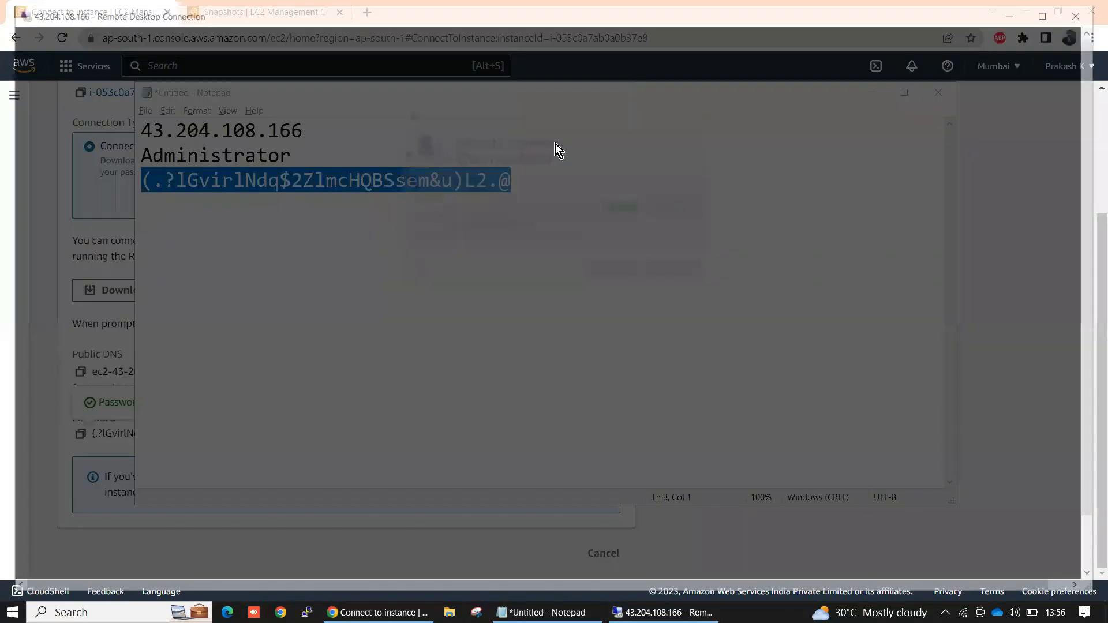
{"action": "left_click", "coordinate": [660, 612]}
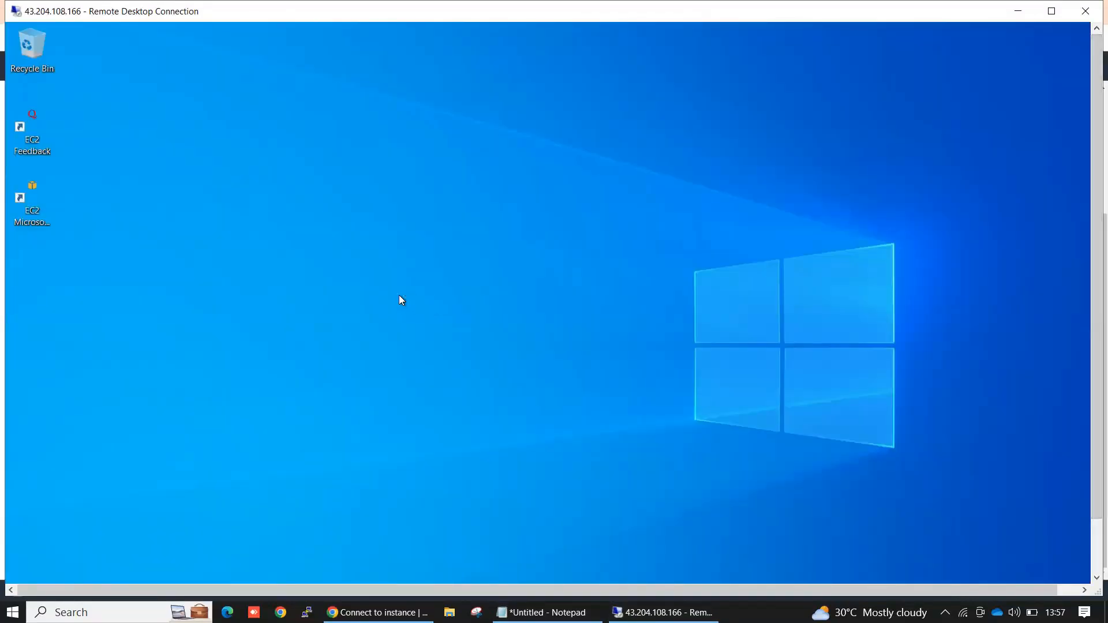
Step: Check This PC shows only Local Disk (C:), then return to the EC2 connect page
{"action": "left_click", "coordinate": [449, 611]}
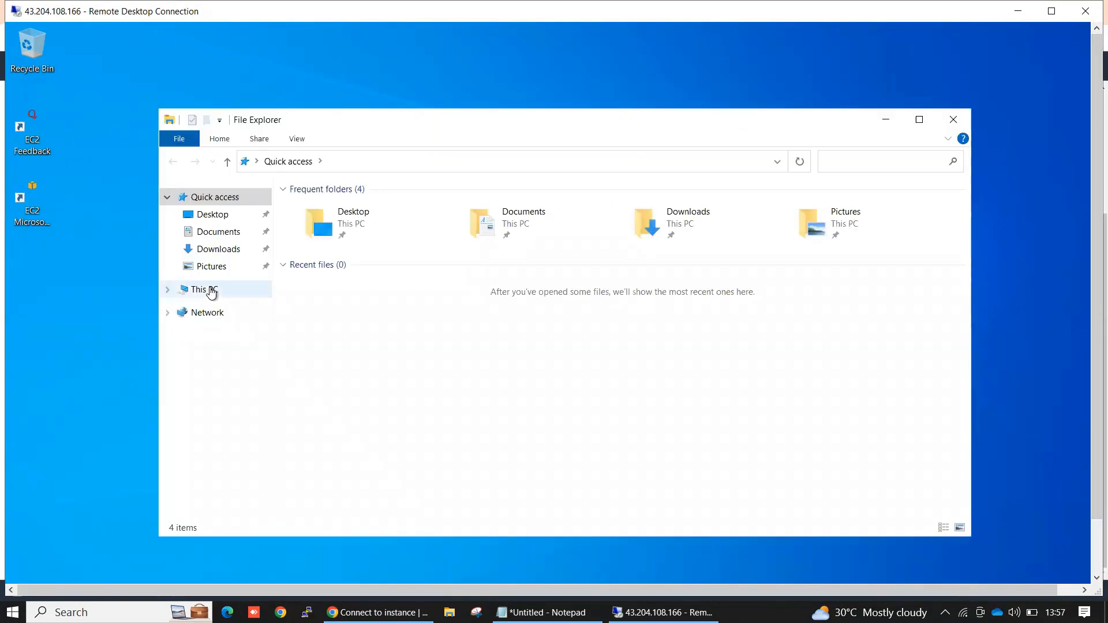
{"action": "left_click", "coordinate": [204, 289]}
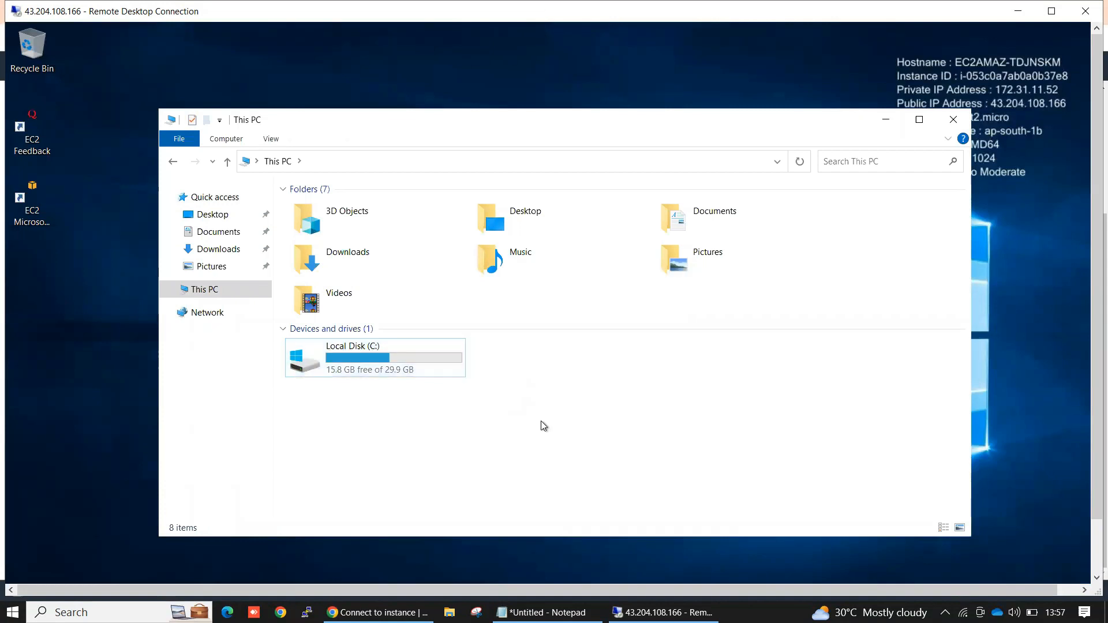
{"action": "left_click", "coordinate": [379, 611]}
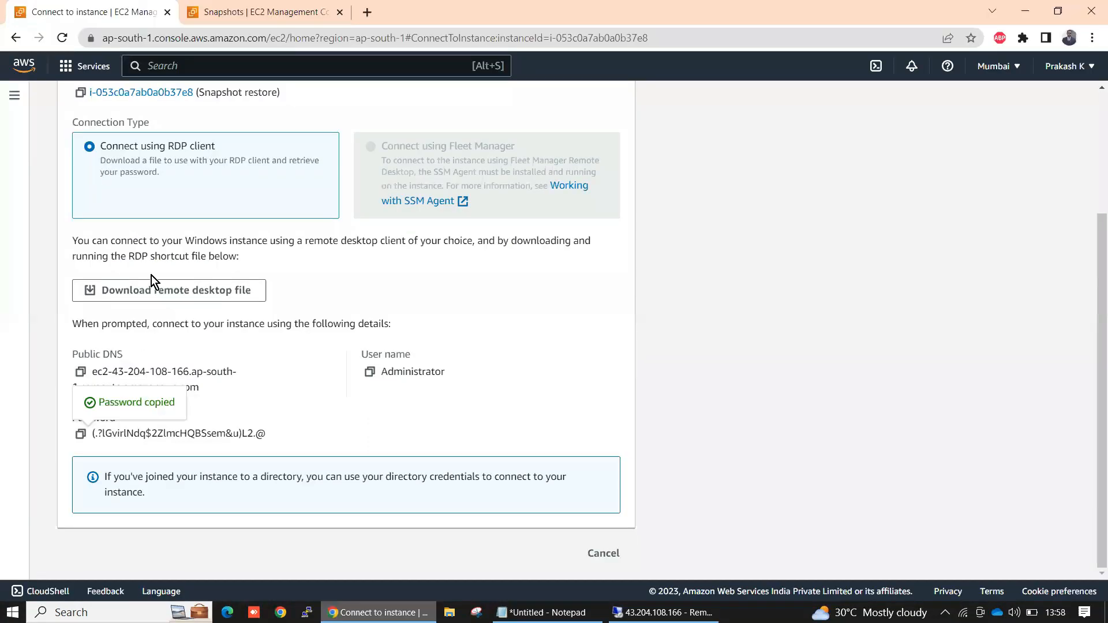
Step: View EC2 Volumes and verify the new gp3 volume is attached to Snapshot restore as xvdb
{"action": "left_click", "coordinate": [262, 11]}
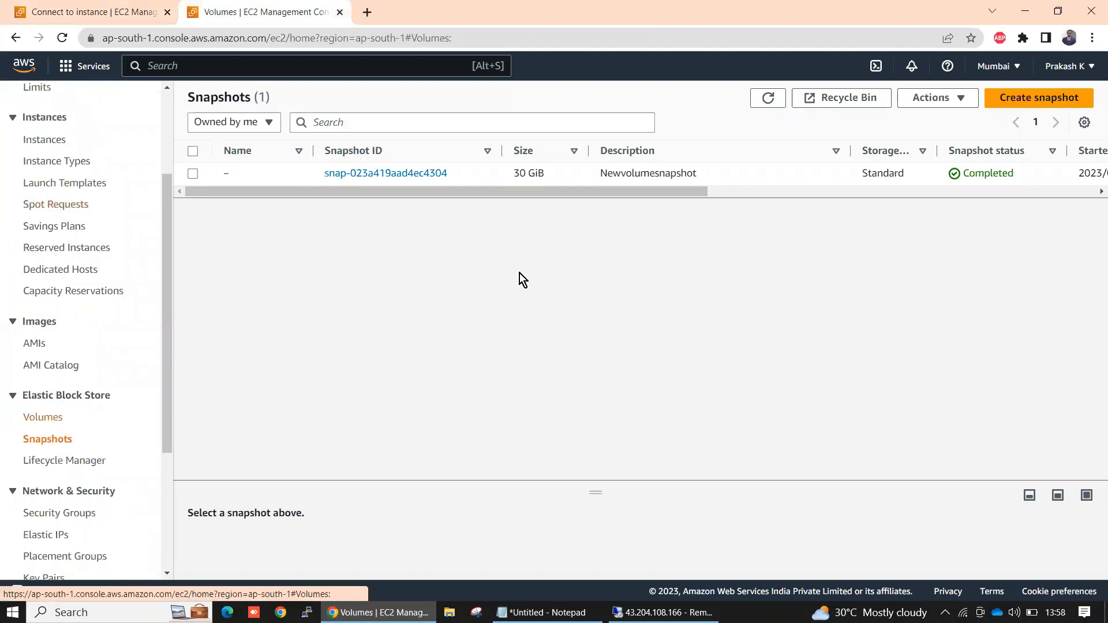
{"action": "left_click", "coordinate": [42, 416]}
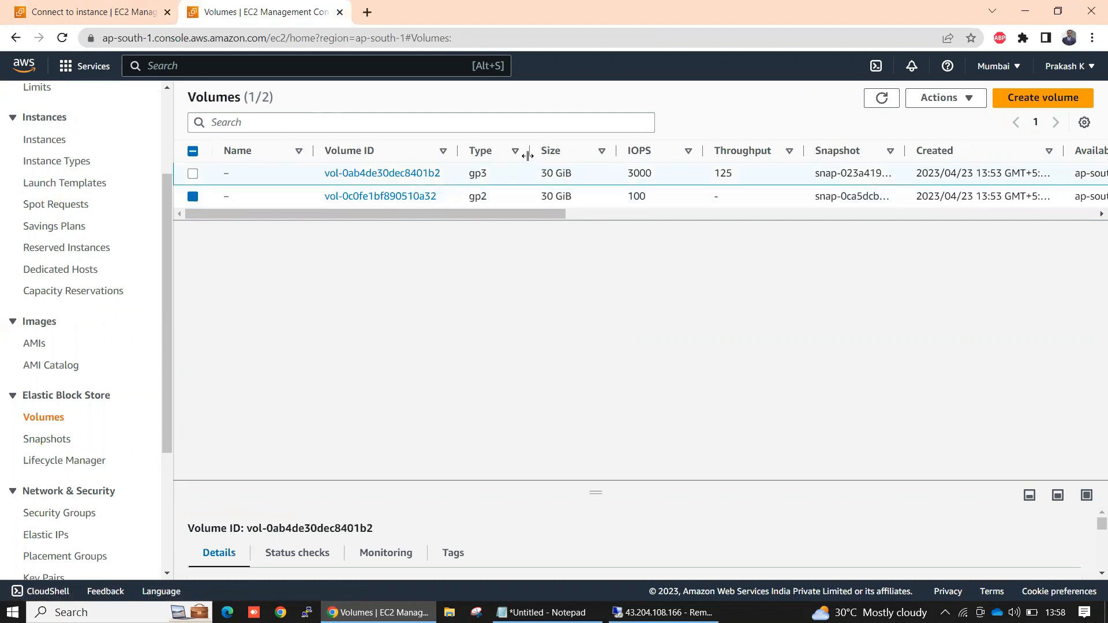
{"action": "scroll", "scroll_direction": "right", "scroll_amount": 3}
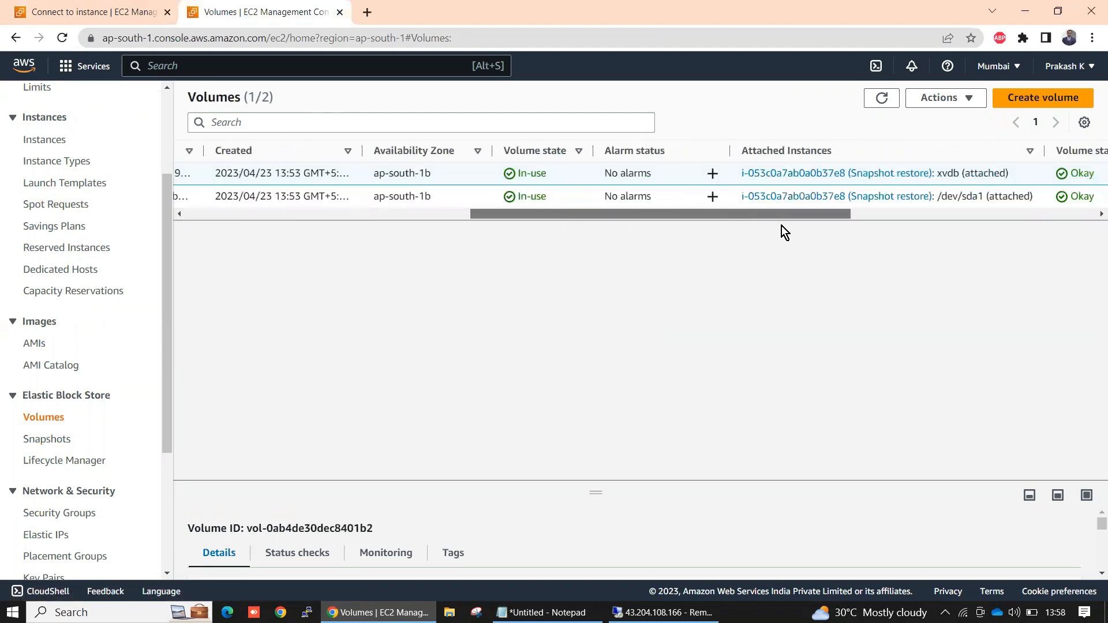
{"action": "mouse_move", "coordinate": [553, 199]}
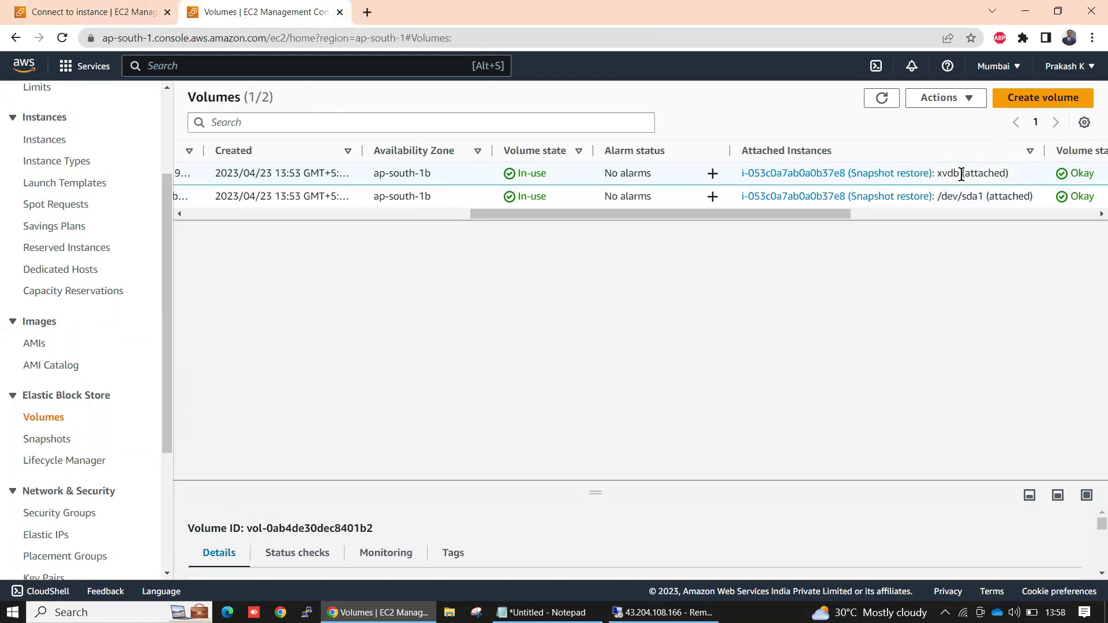
{"action": "double_click", "coordinate": [984, 173]}
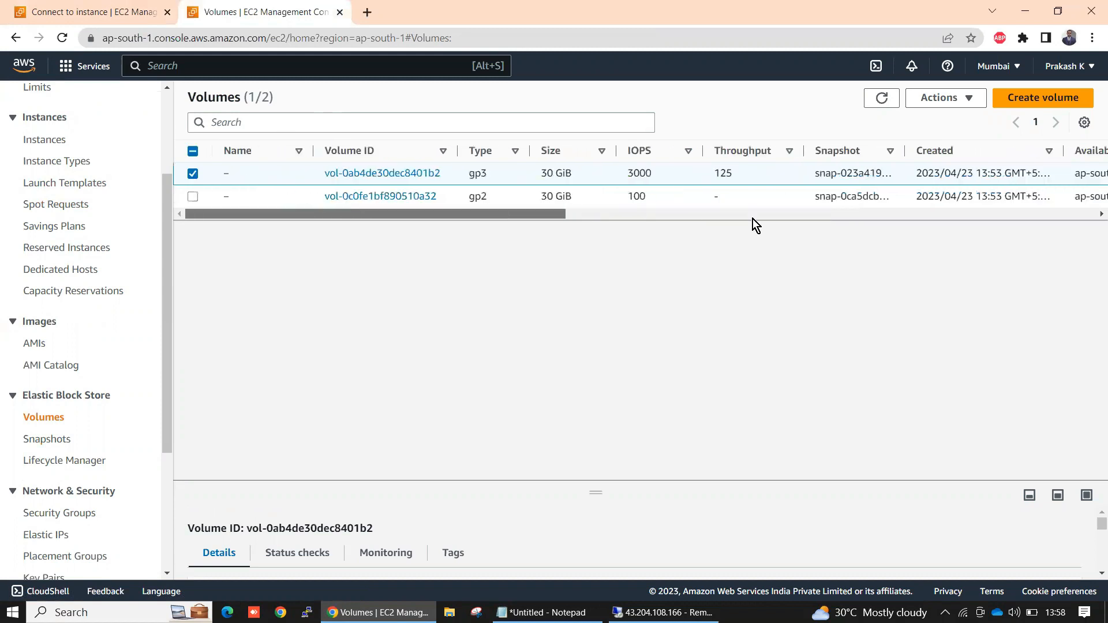
{"action": "scroll", "scroll_direction": "right", "scroll_amount": 3}
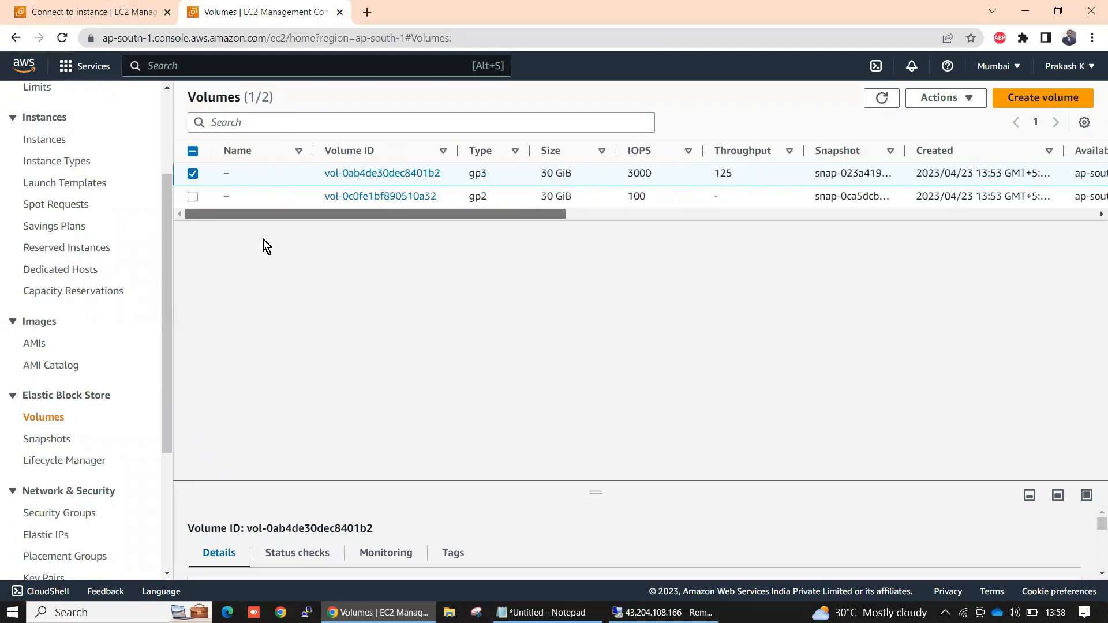
Step: Back in the RDP session, refresh This PC and see still only Local Disk (C:)
{"action": "left_click", "coordinate": [662, 612]}
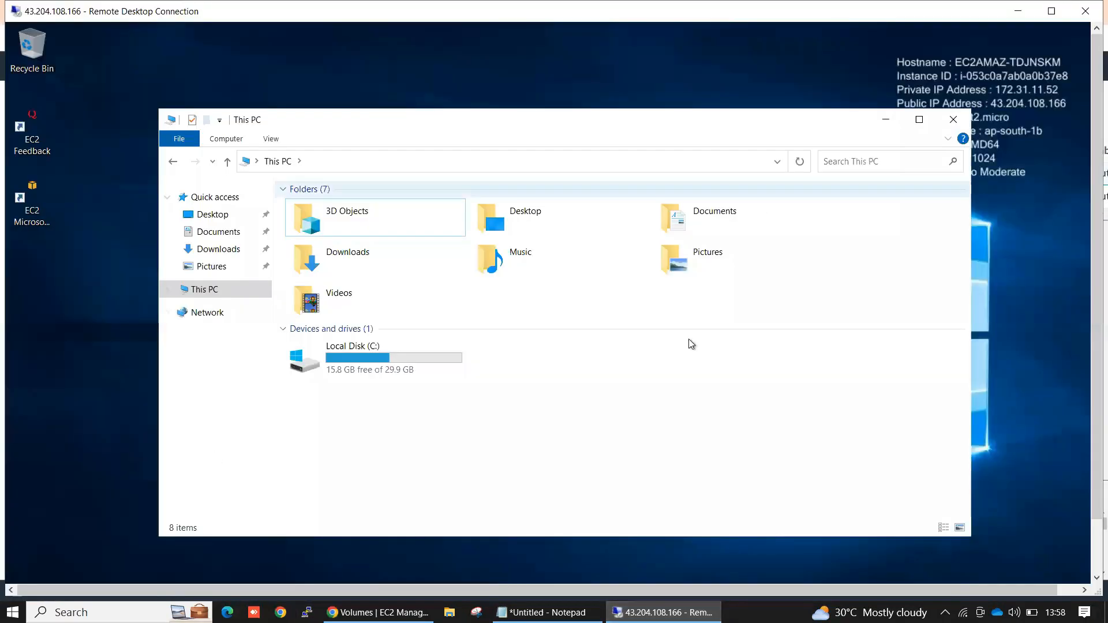
{"action": "right_click", "coordinate": [692, 344]}
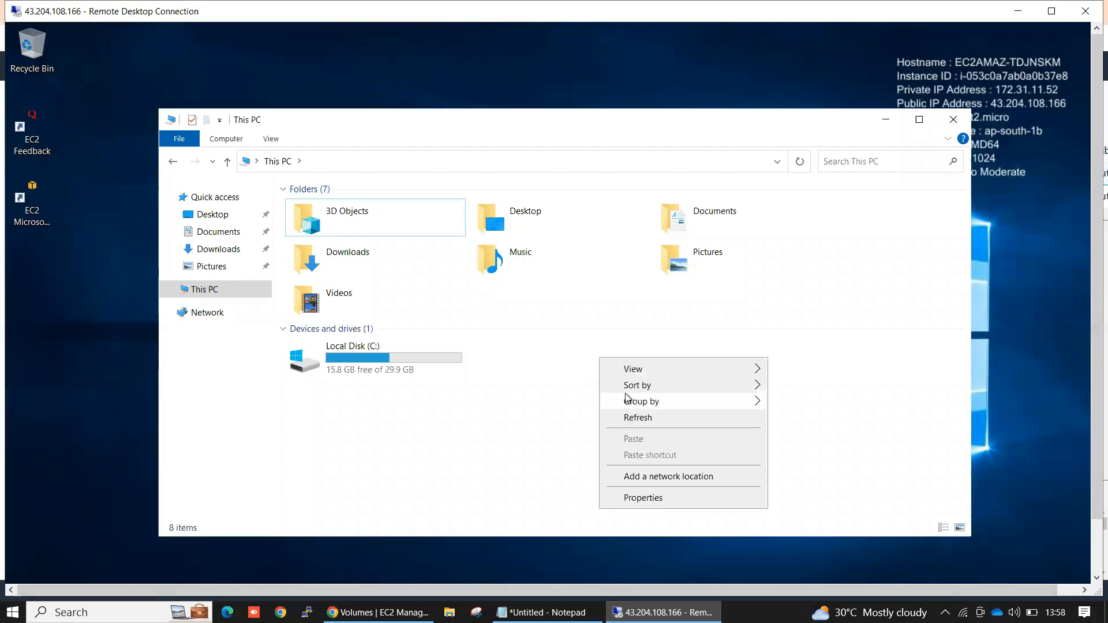
{"action": "left_click", "coordinate": [367, 333]}
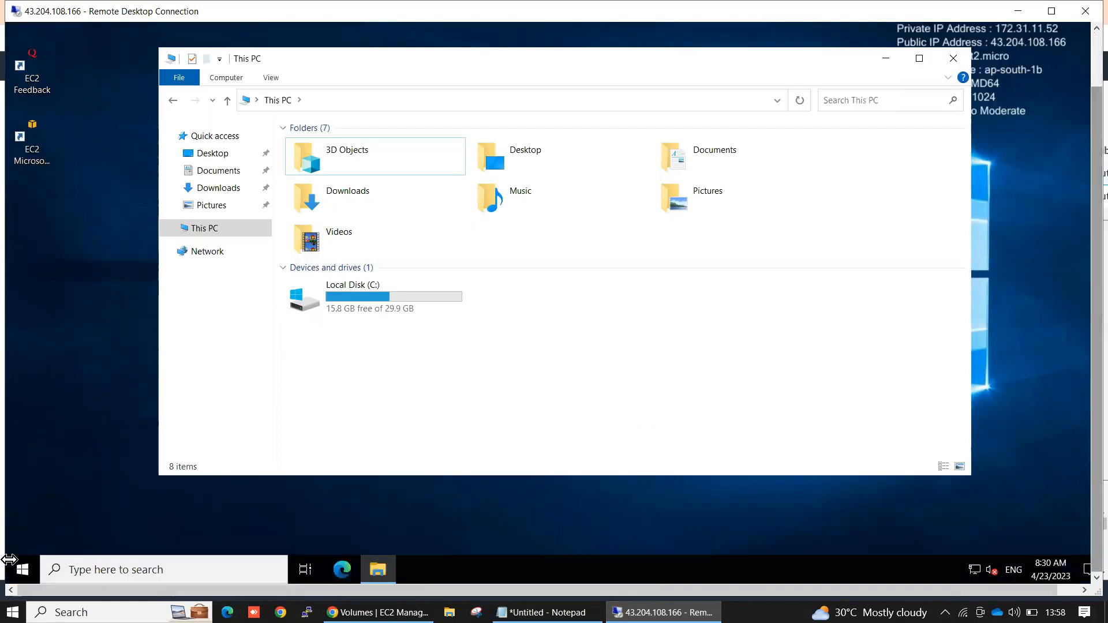
Step: Launch Control Panel from Start search and go to System and Security
{"action": "left_click", "coordinate": [11, 569]}
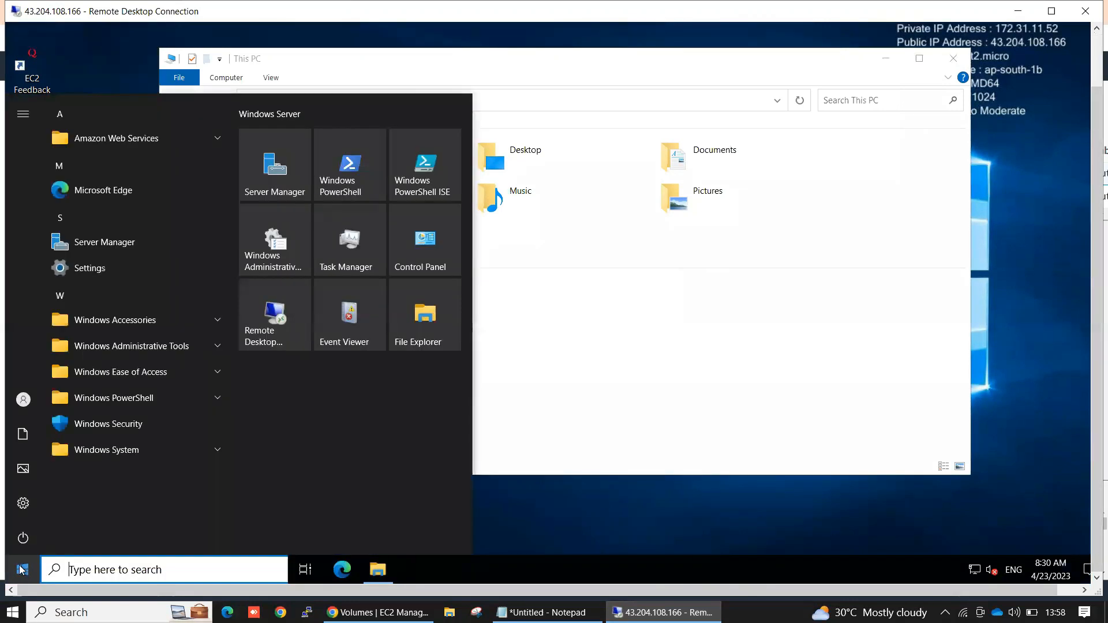
{"action": "type", "text": "control"}
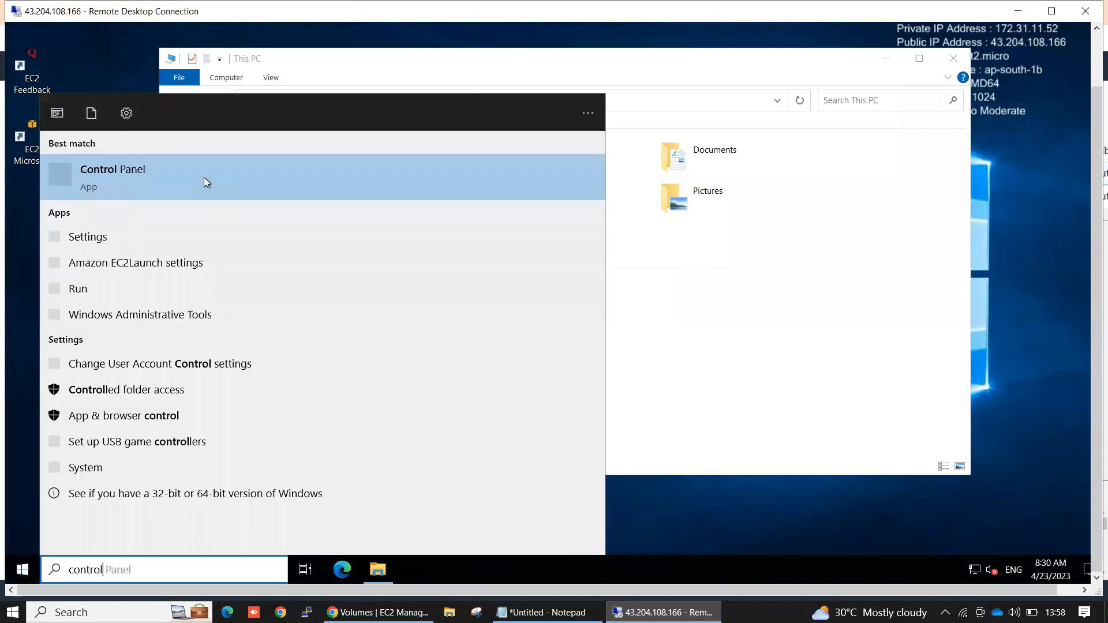
{"action": "left_click", "coordinate": [112, 176]}
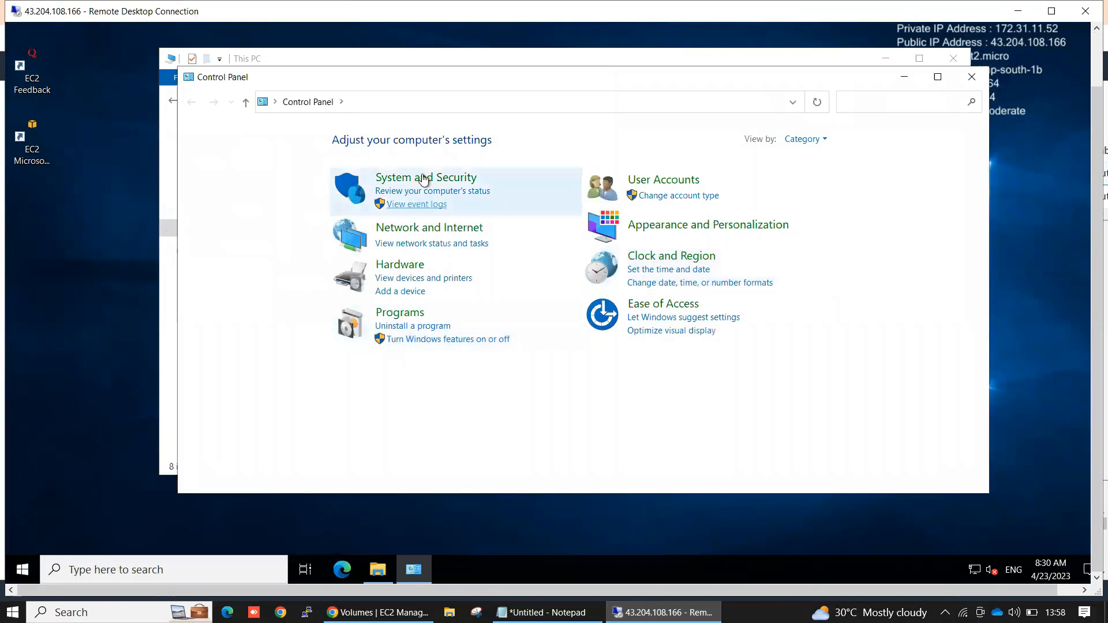
{"action": "left_click", "coordinate": [426, 178]}
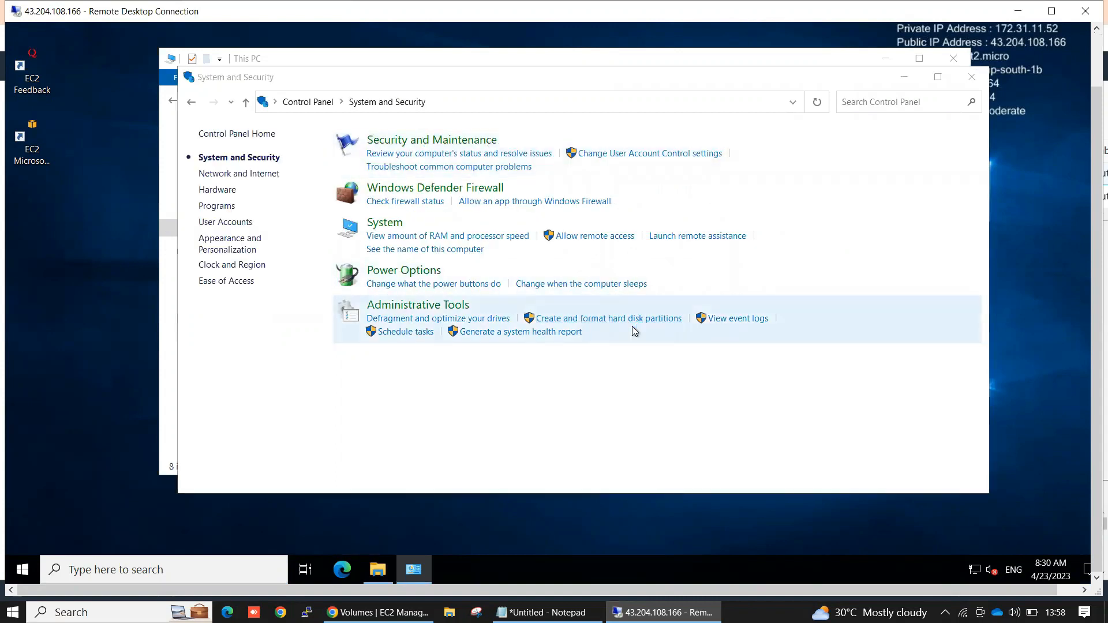
Step: In Disk Management, bring offline Disk 1 online so New Volume appears as D:
{"action": "left_click", "coordinate": [605, 318]}
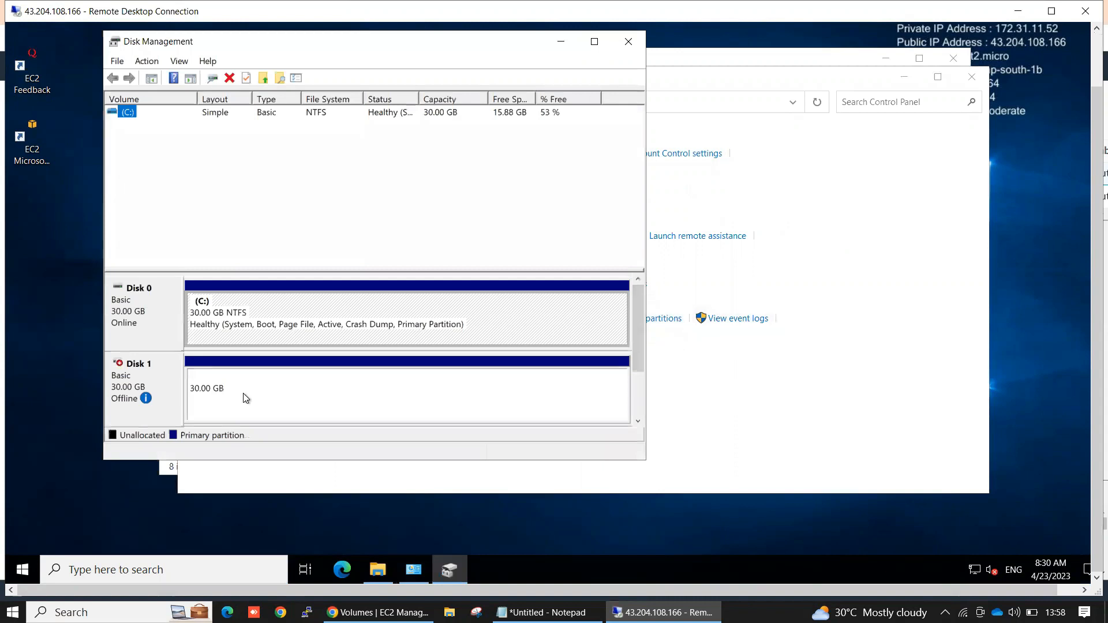
{"action": "mouse_move", "coordinate": [130, 399]}
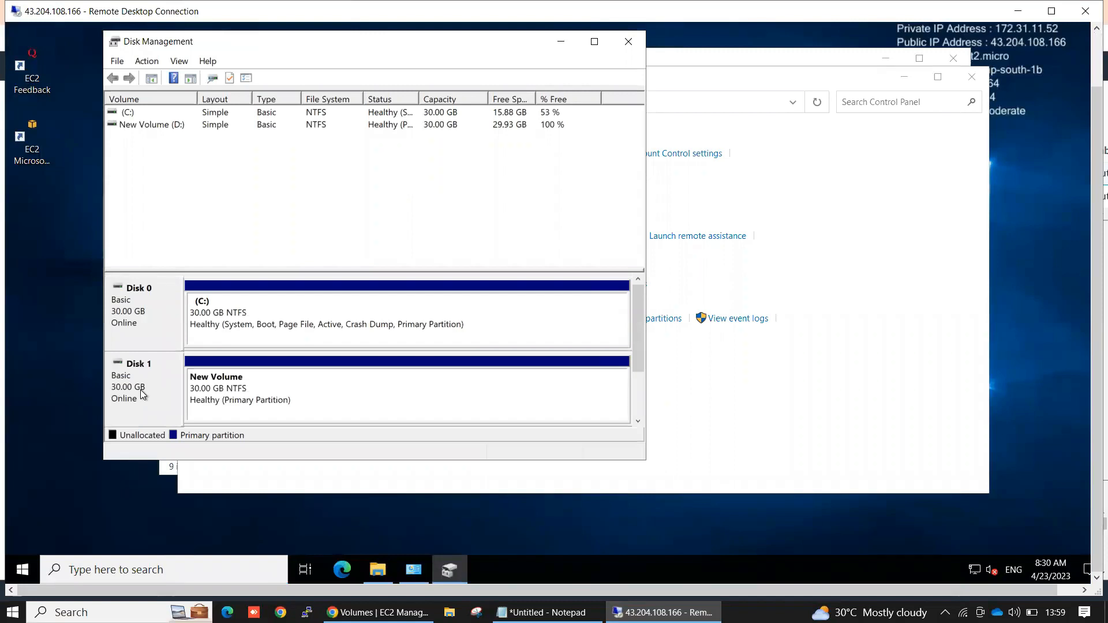
{"action": "mouse_move", "coordinate": [263, 395]}
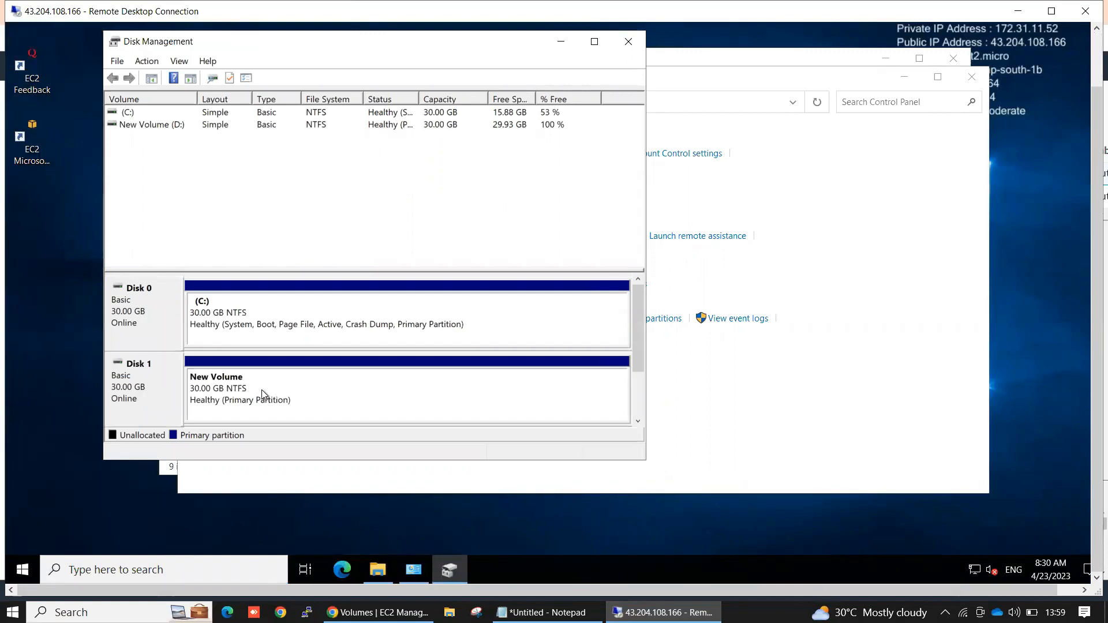
{"action": "right_click", "coordinate": [240, 393]}
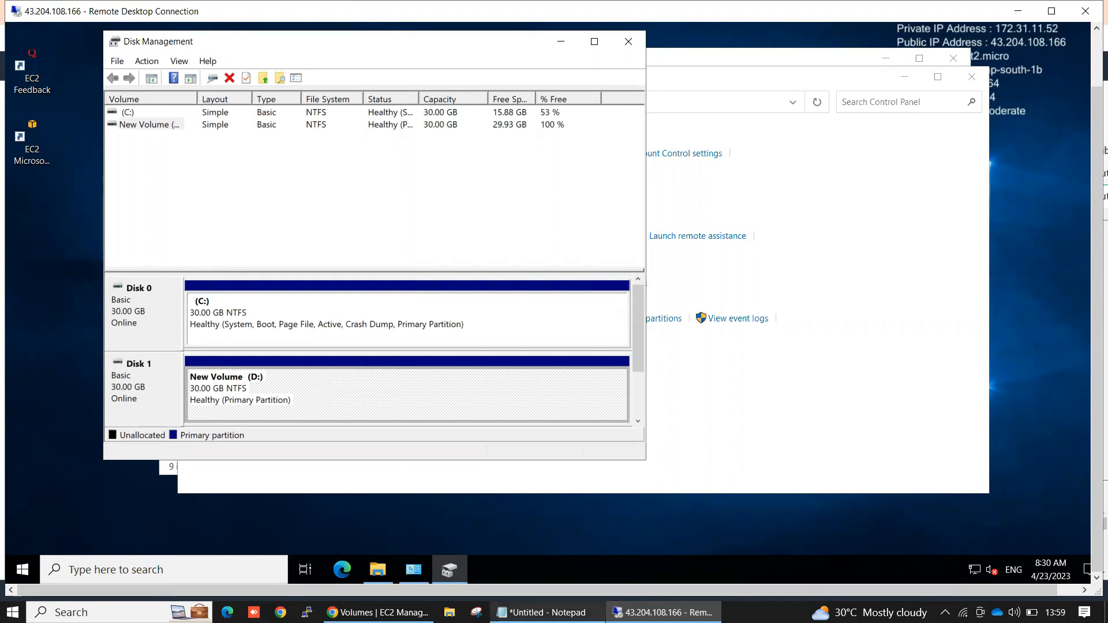
Step: Browse into New Volume (D:) in File Explorer and see the Test document
{"action": "left_click", "coordinate": [378, 569]}
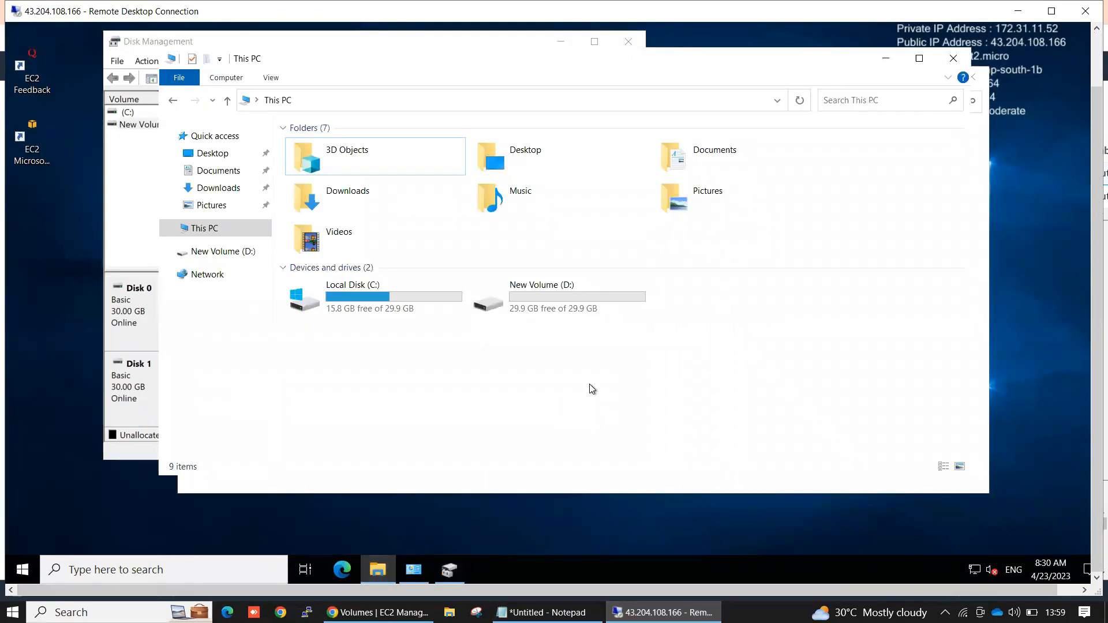
{"action": "left_click", "coordinate": [576, 296]}
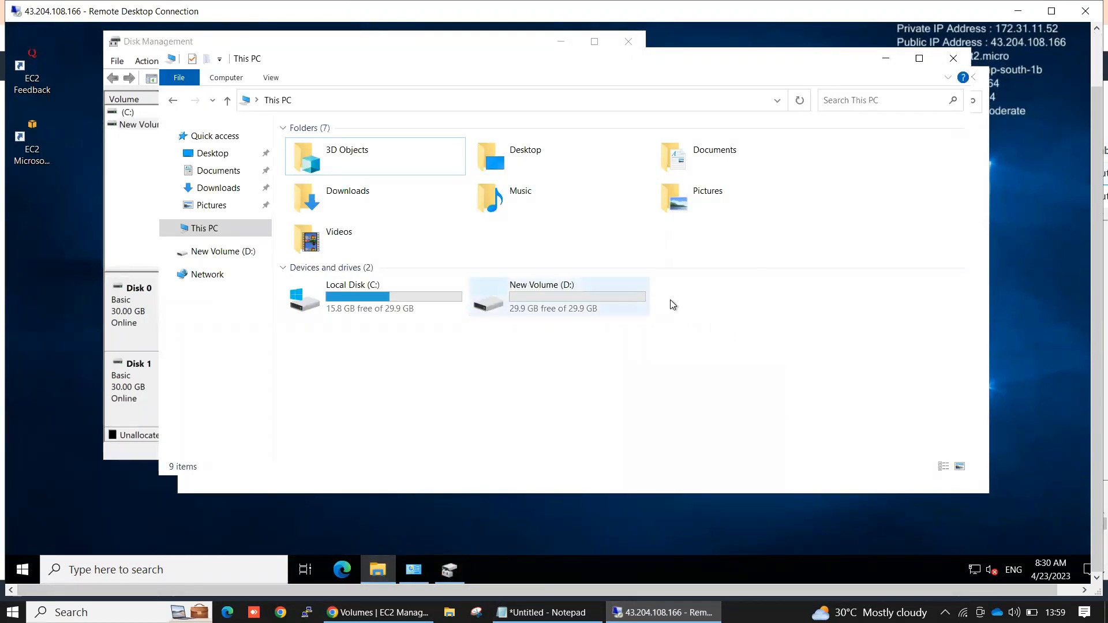
{"action": "left_click", "coordinate": [557, 297]}
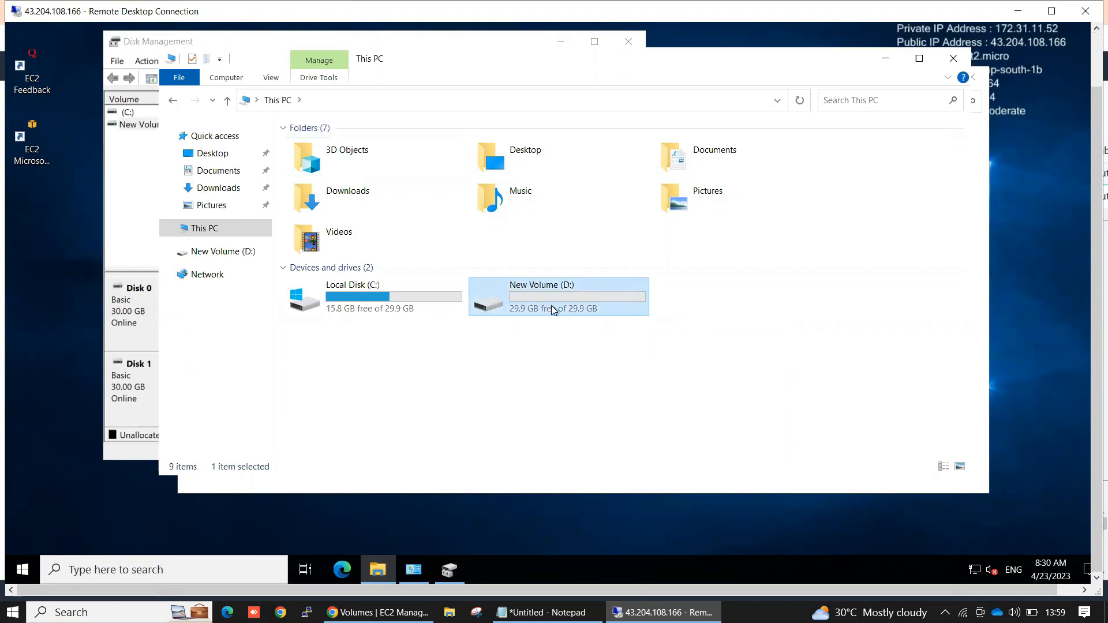
{"action": "double_click", "coordinate": [559, 296]}
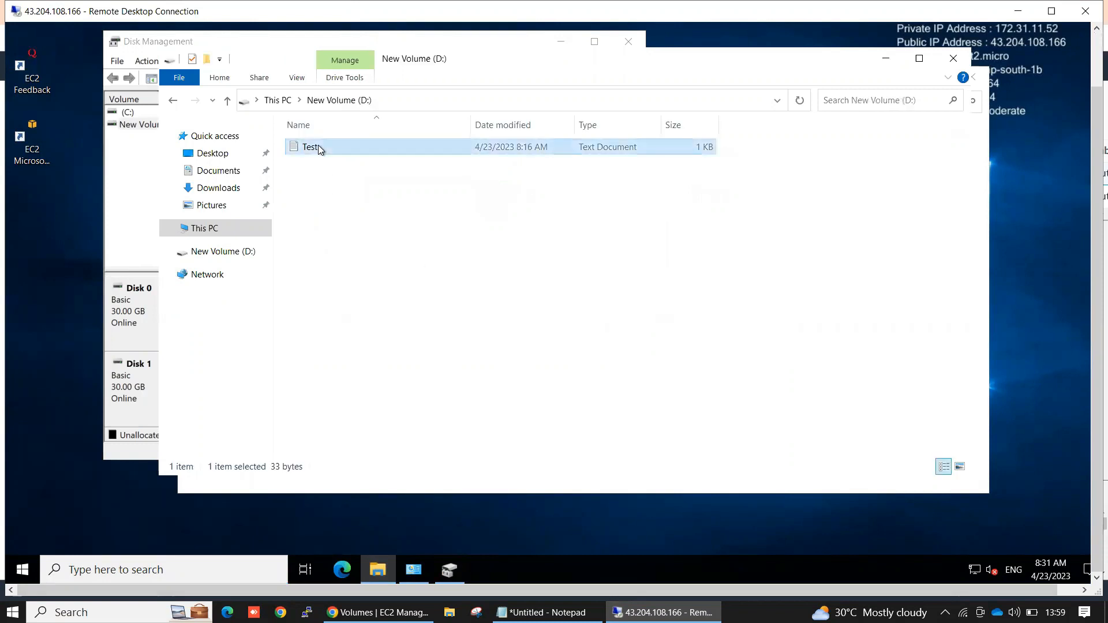
Step: View Test.txt in Notepad reading 'This is Demo for Snapshot restore' and select its text
{"action": "double_click", "coordinate": [309, 147]}
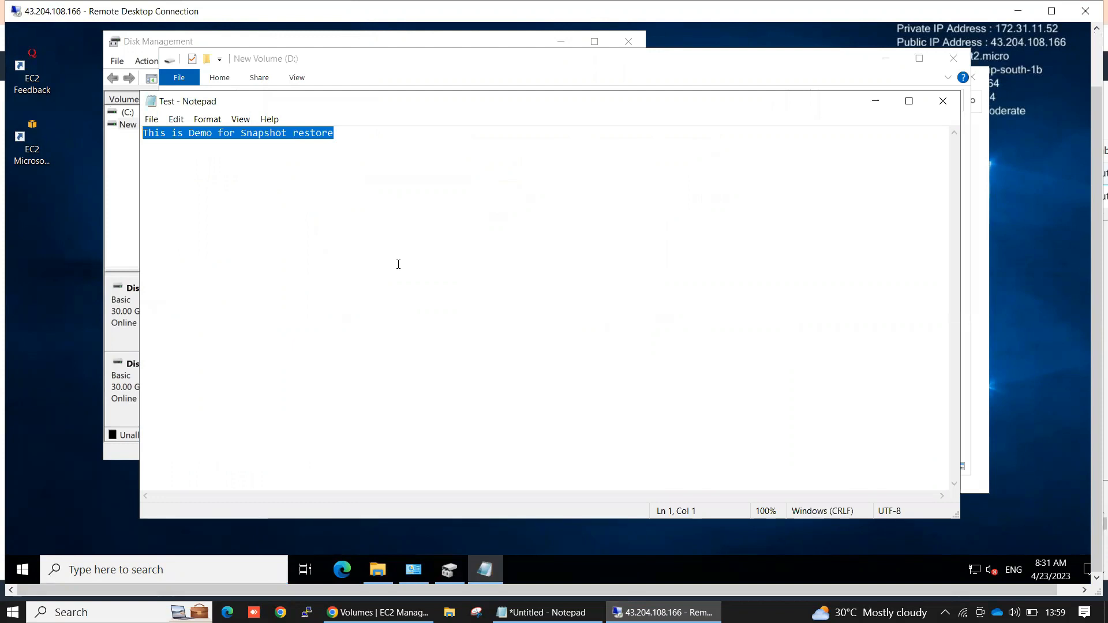
{"action": "mouse_move", "coordinate": [392, 196]}
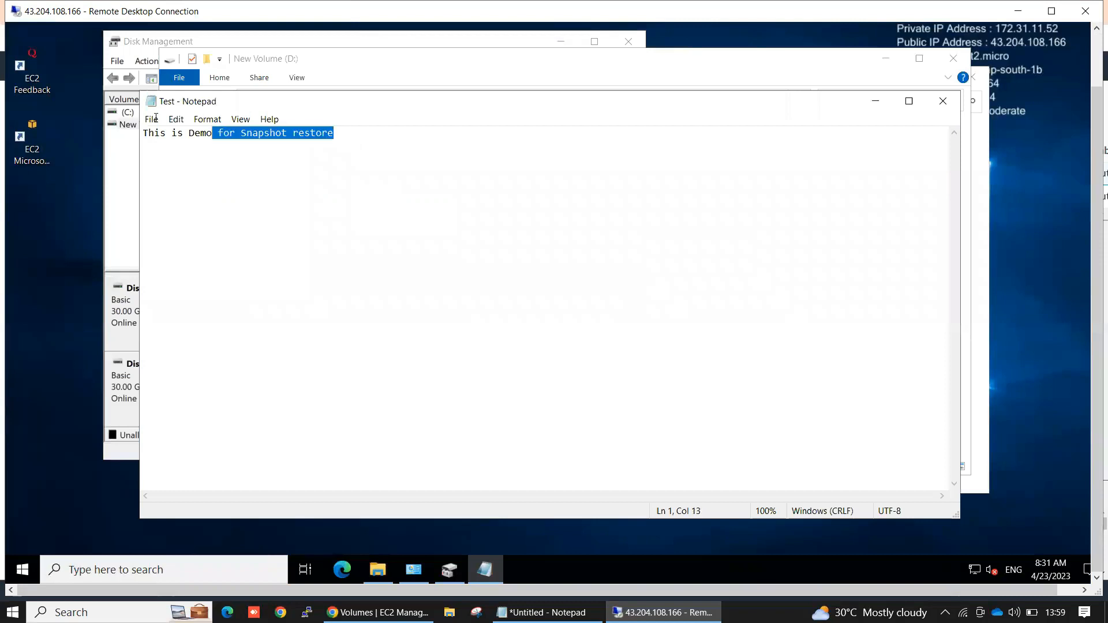
{"action": "key", "text": "ctrl+a"}
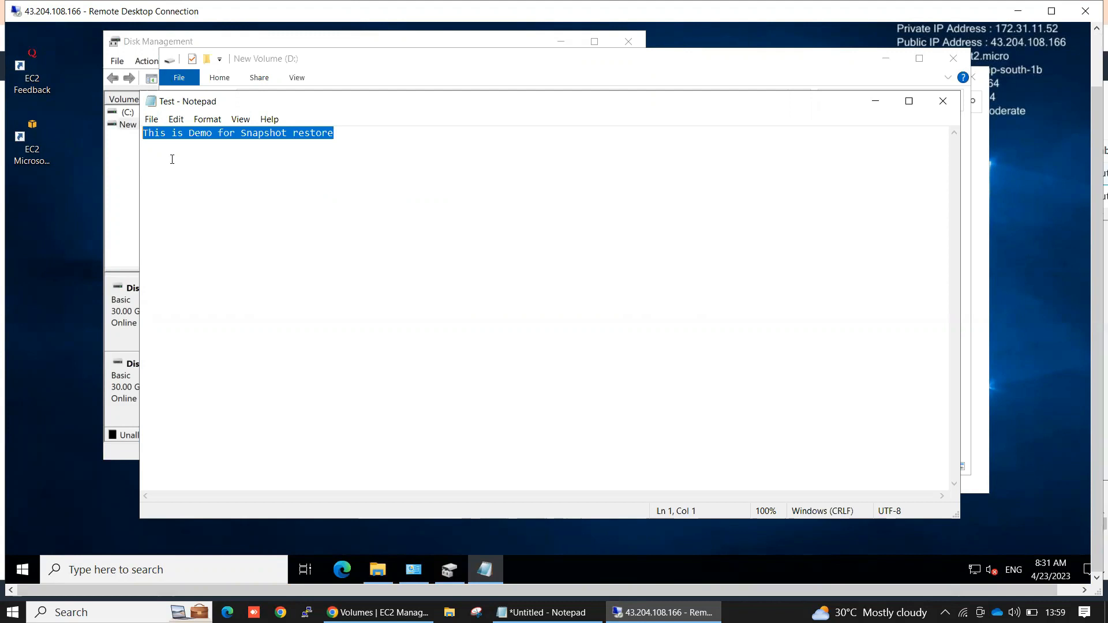
{"action": "mouse_move", "coordinate": [395, 508]}
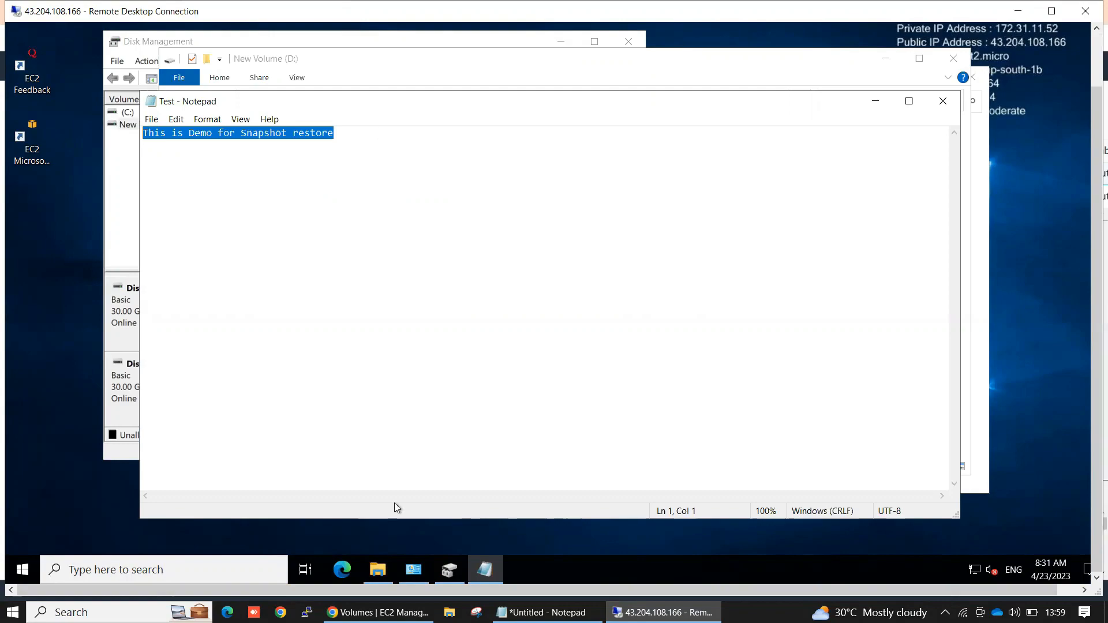